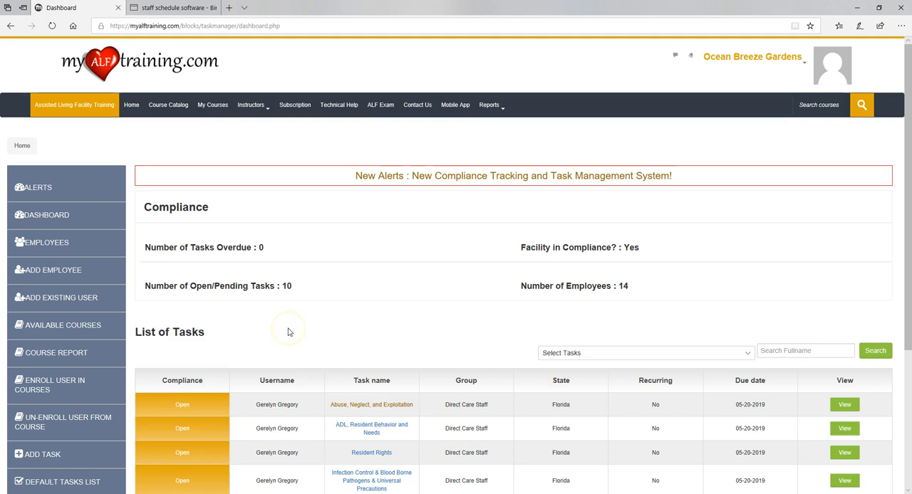
pyautogui.moveTo(289, 332)
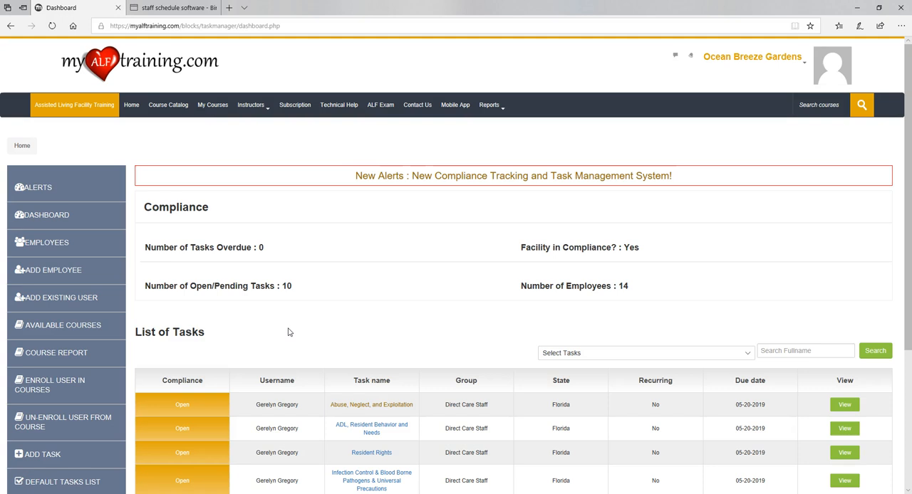
pyautogui.moveTo(282, 374)
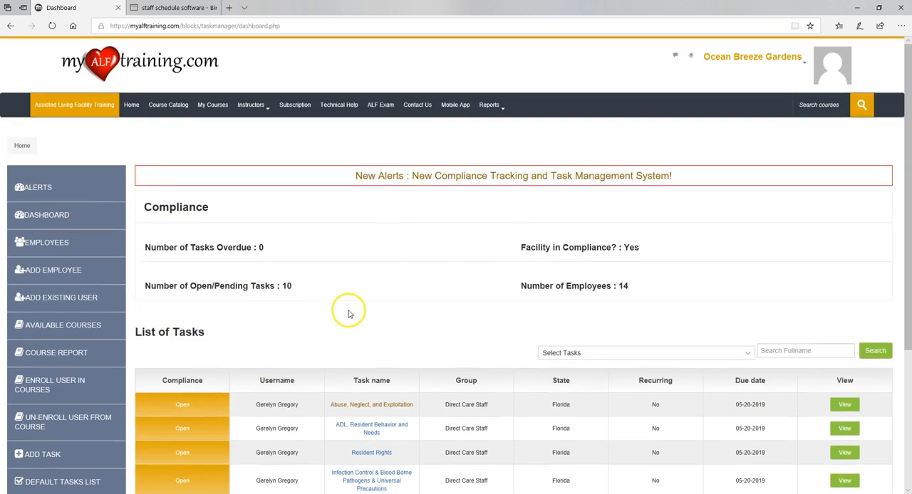
pyautogui.moveTo(333, 235)
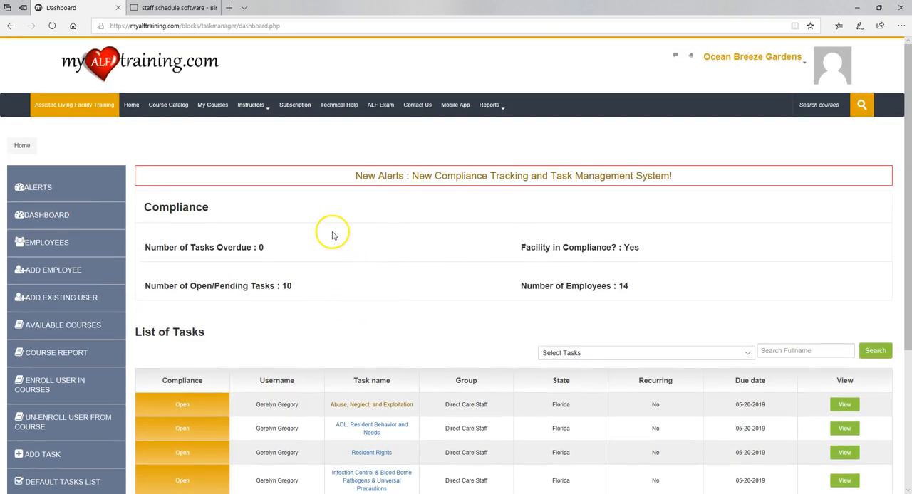
pyautogui.moveTo(317, 301)
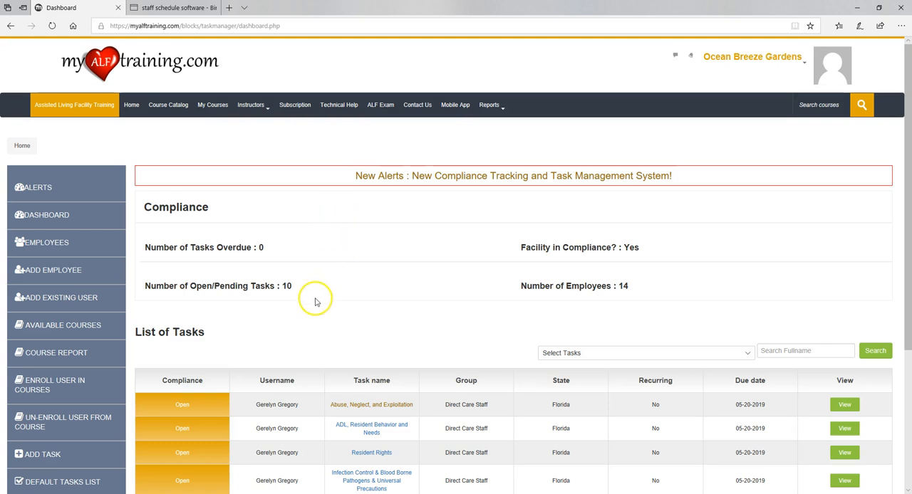
# - Scroll down the dashboard and highlight the overdue tasks count
pyautogui.scroll(-3)
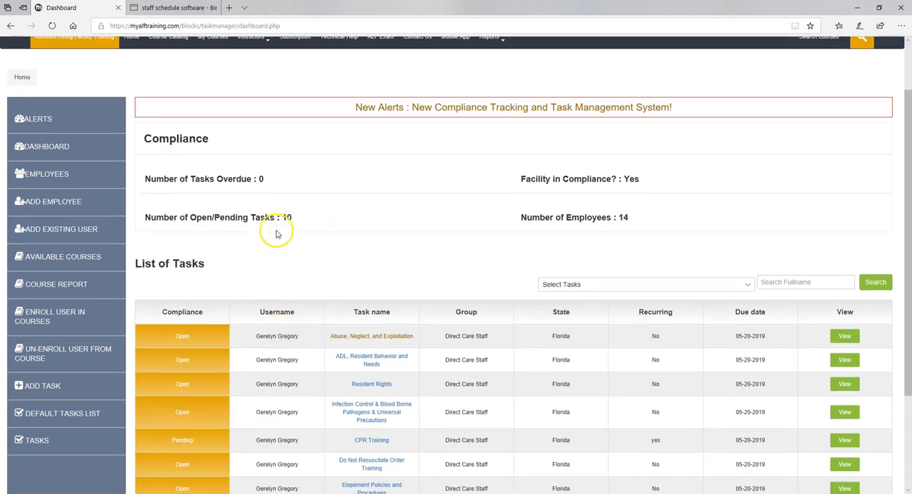
pyautogui.scroll(-3)
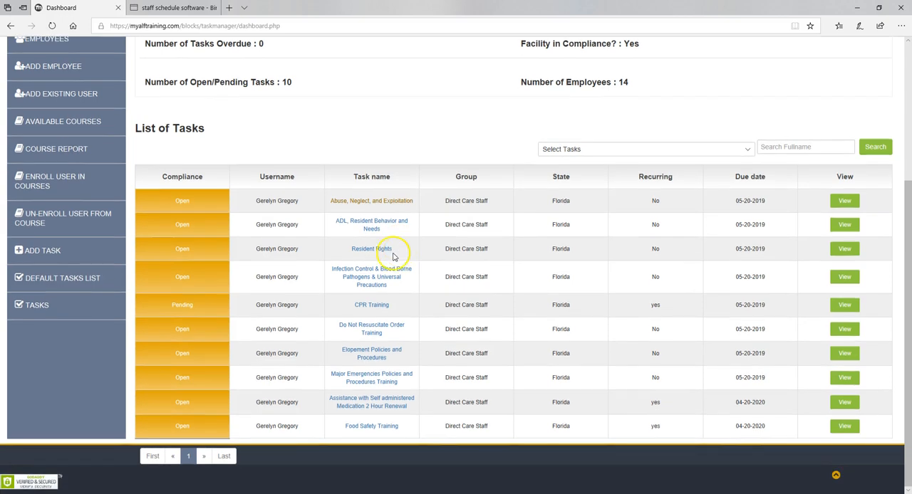
pyautogui.moveTo(390, 305)
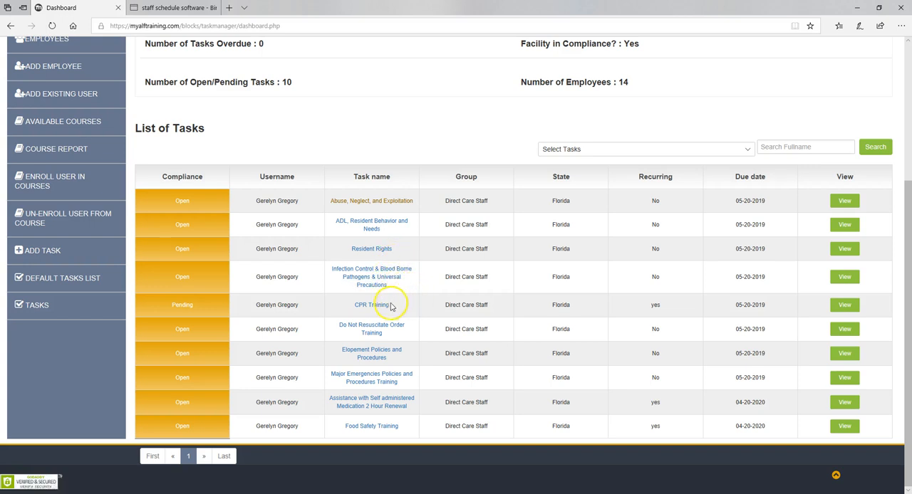
pyautogui.moveTo(258, 322)
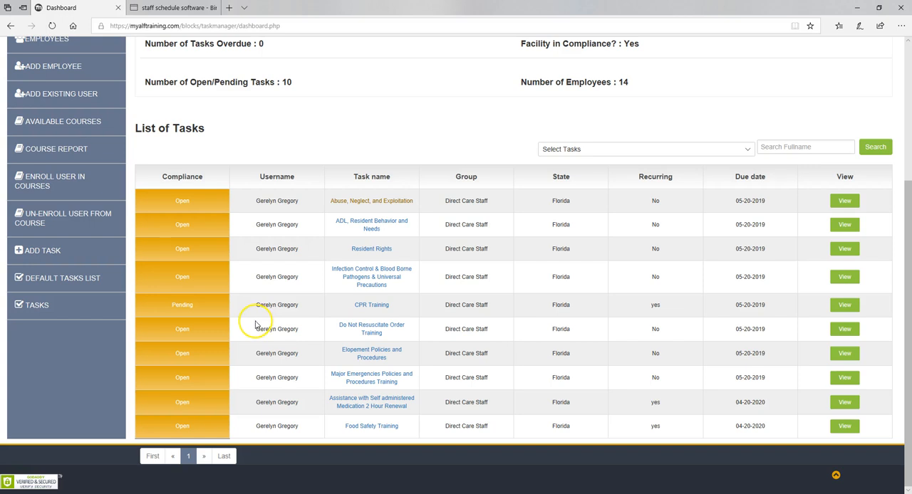
pyautogui.moveTo(268, 328)
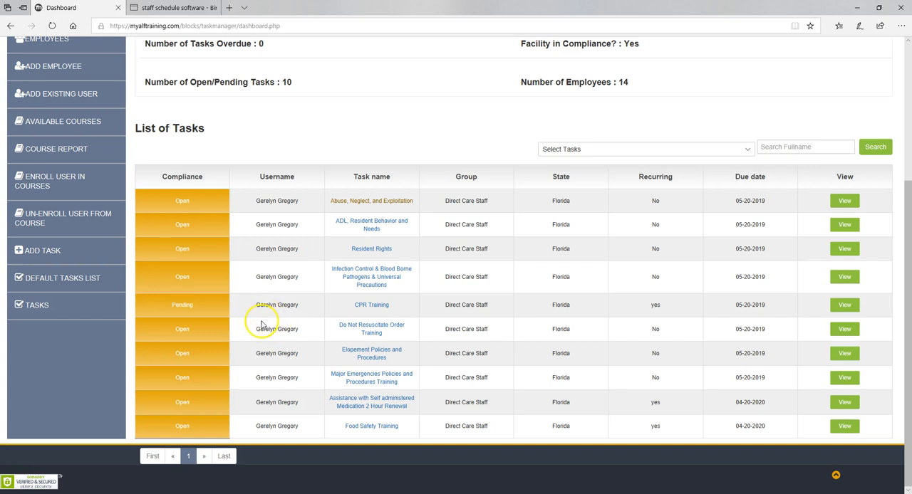
pyautogui.moveTo(262, 318)
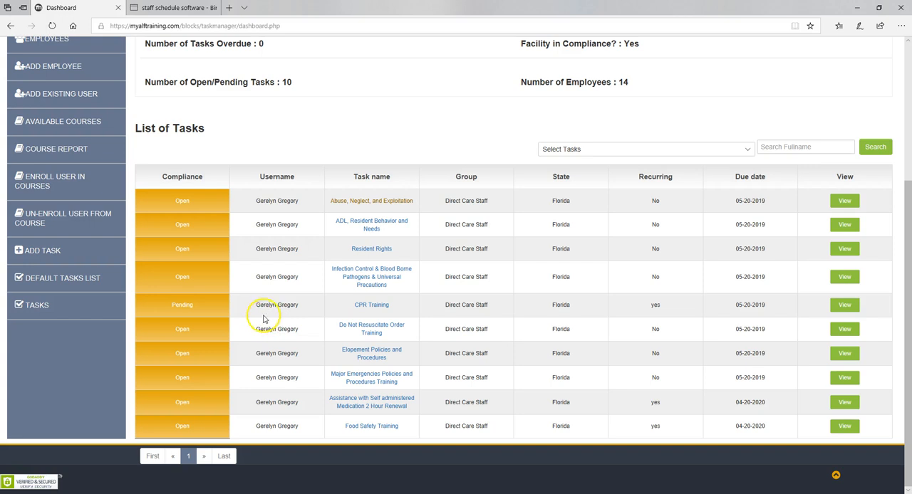
pyautogui.moveTo(267, 315)
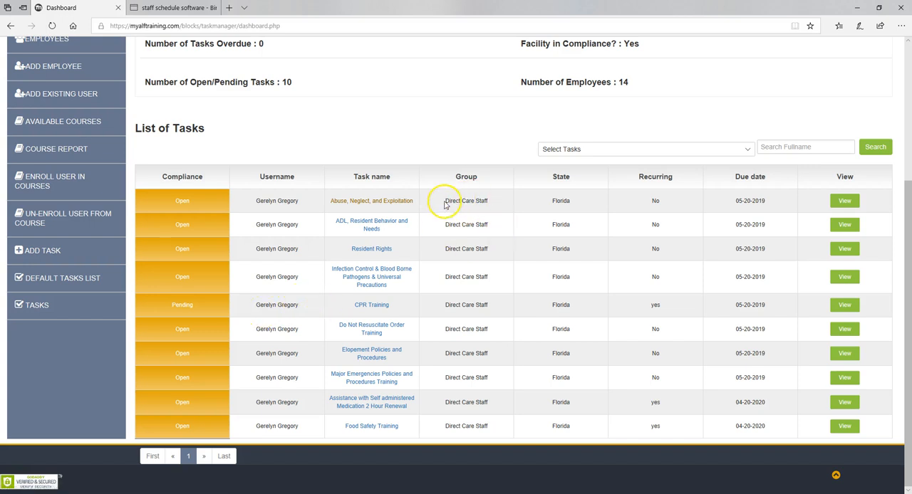
pyautogui.doubleClick(466, 200)
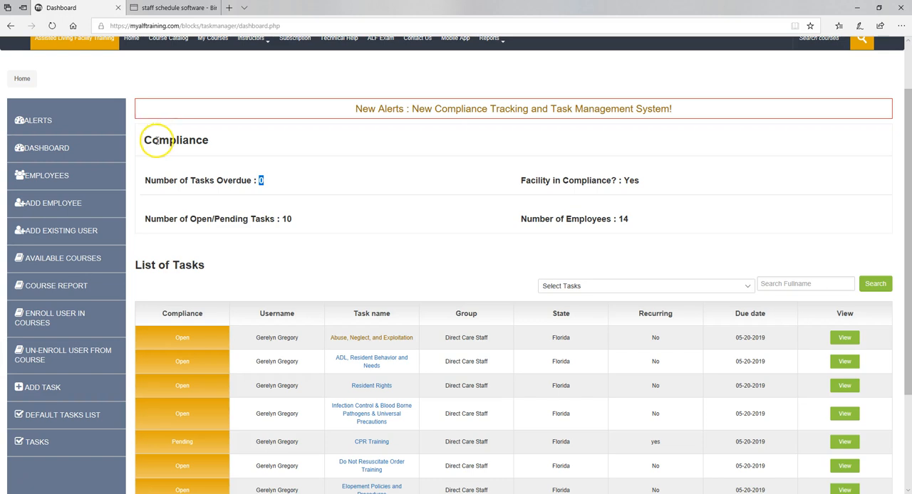
pyautogui.moveTo(483, 103)
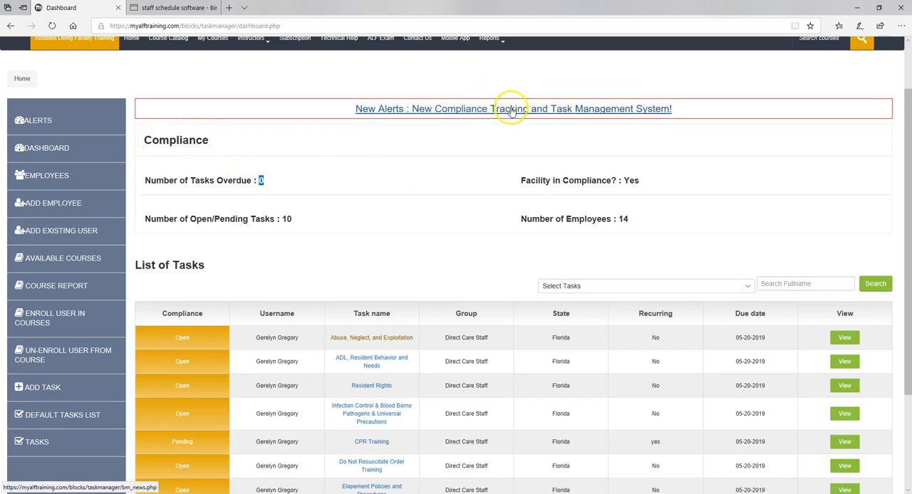
# - View the compliance tracking news announcement, then return to the compliance dashboard
pyautogui.click(513, 109)
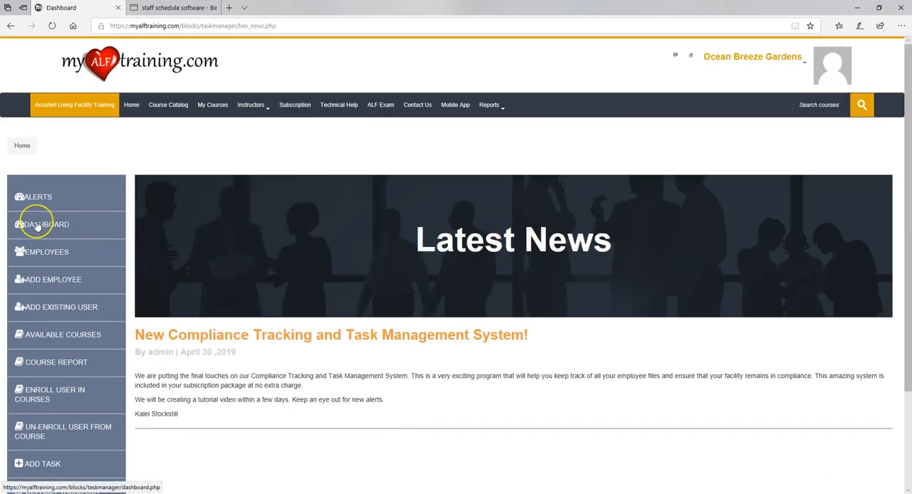
pyautogui.click(45, 224)
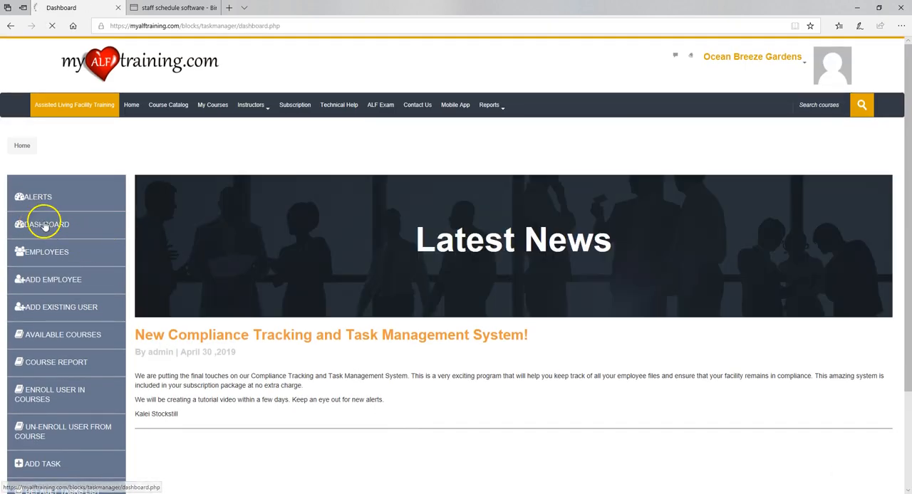
pyautogui.click(46, 223)
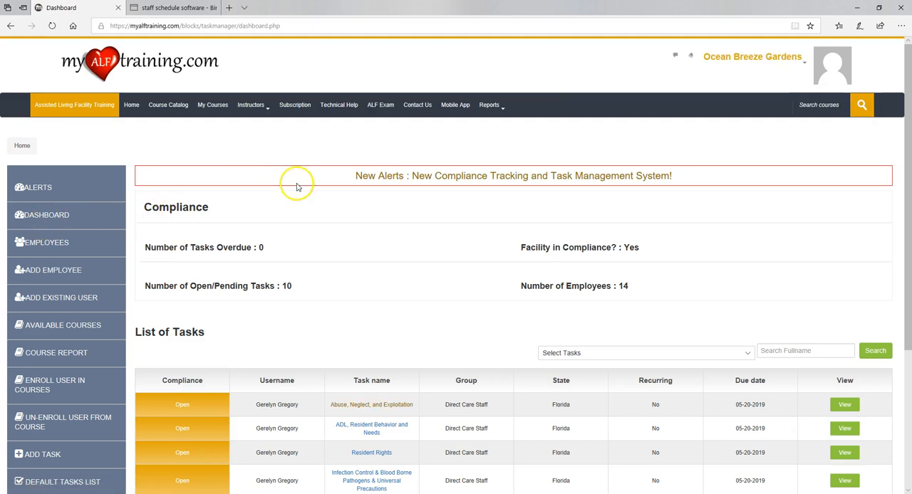
pyautogui.moveTo(284, 206)
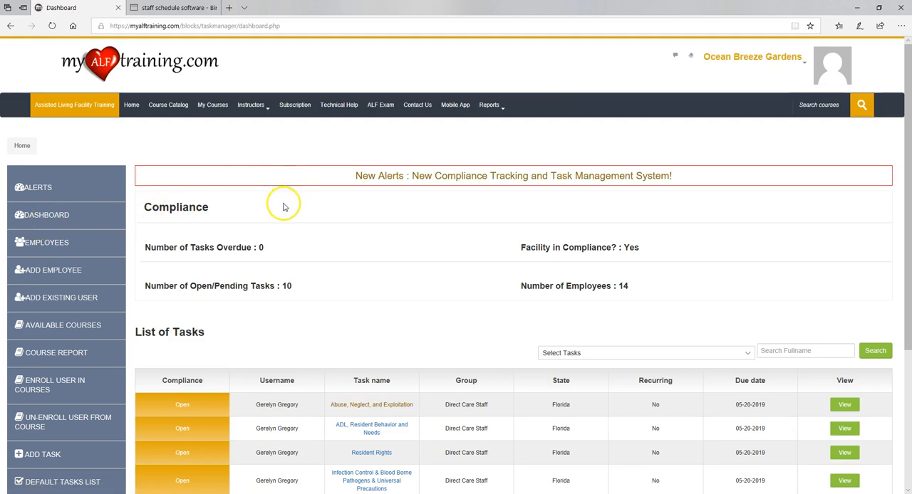
pyautogui.moveTo(321, 232)
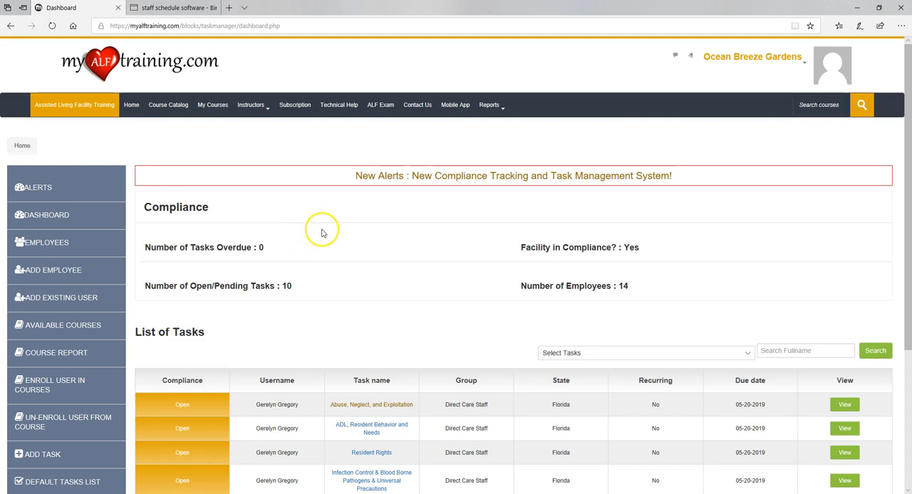
pyautogui.moveTo(331, 231)
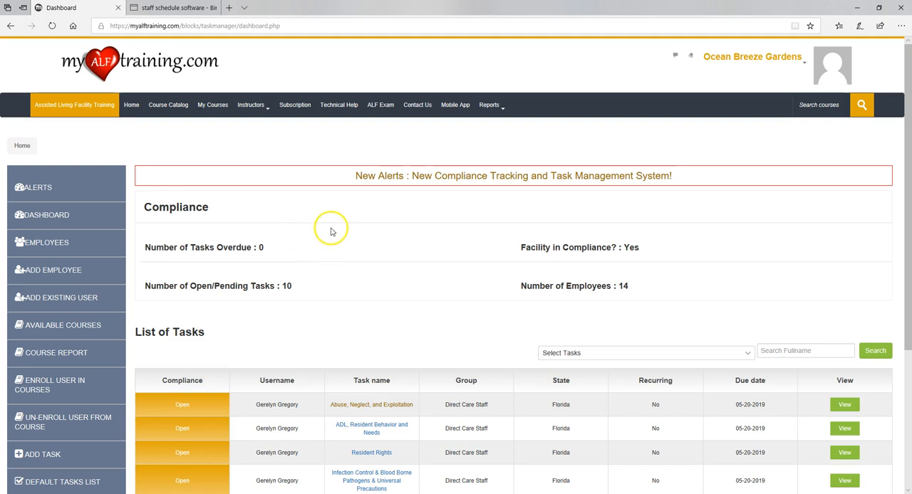
pyautogui.moveTo(347, 207)
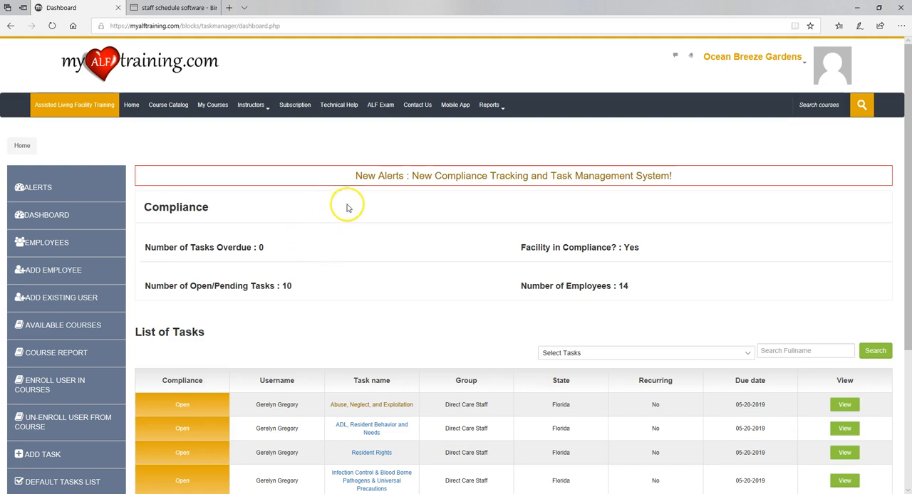
pyautogui.moveTo(260, 247)
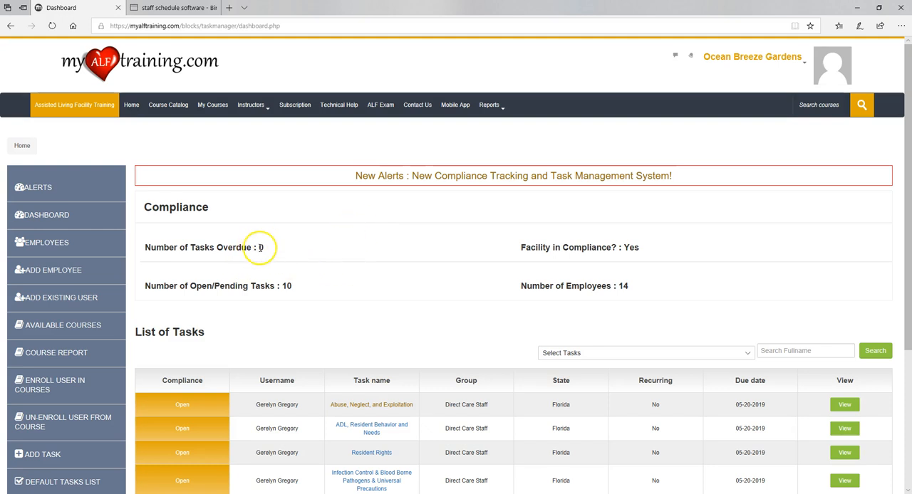
pyautogui.moveTo(260, 248)
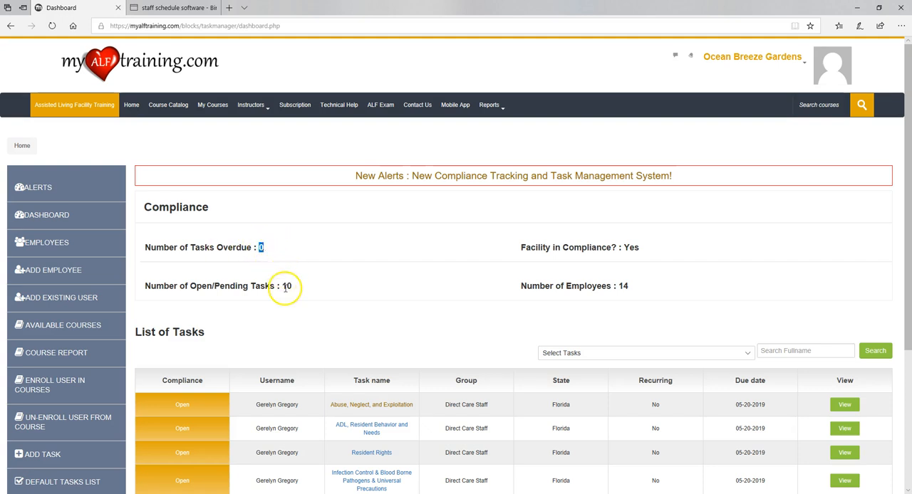
# - Highlight the open/pending tasks count and facility compliance 'Yes', then scroll to the task list
pyautogui.doubleClick(287, 286)
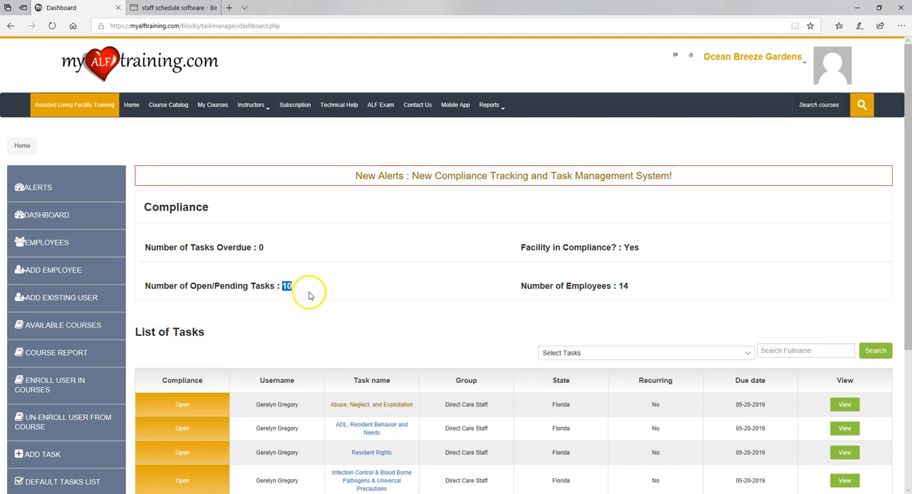
pyautogui.moveTo(311, 290)
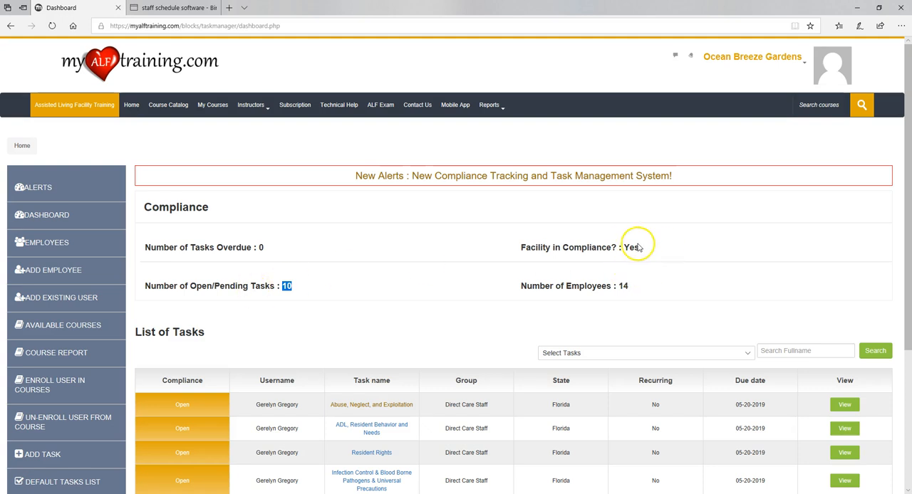
pyautogui.doubleClick(630, 247)
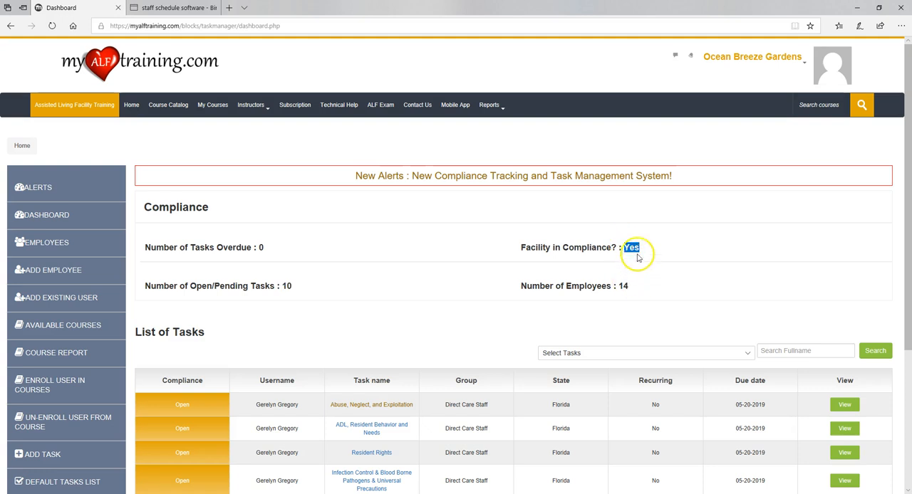
pyautogui.scroll(-3)
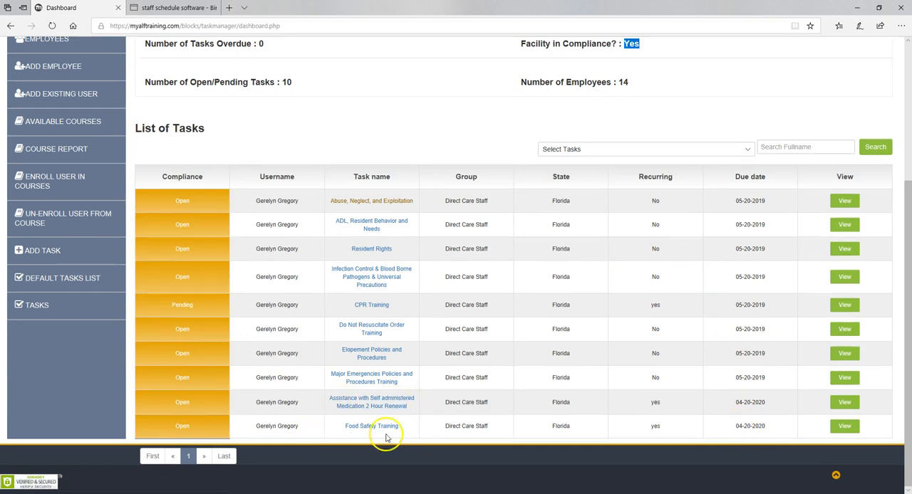
pyautogui.moveTo(691, 372)
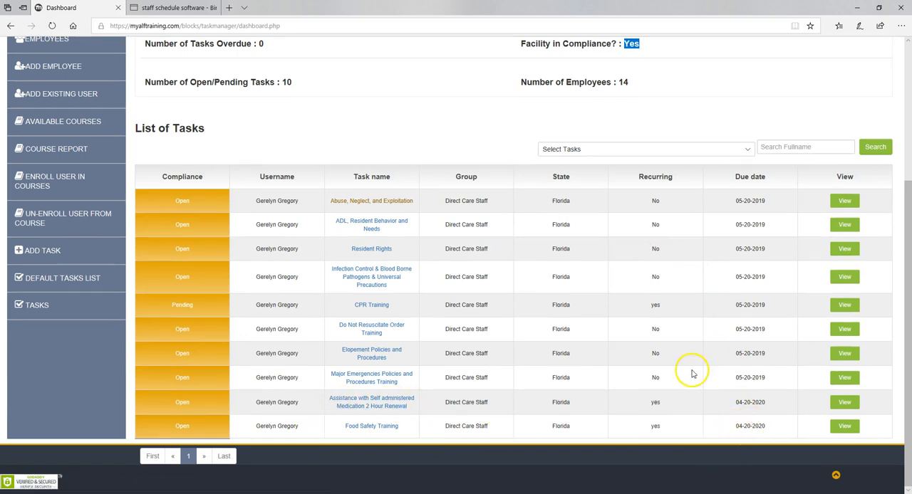
pyautogui.moveTo(750, 410)
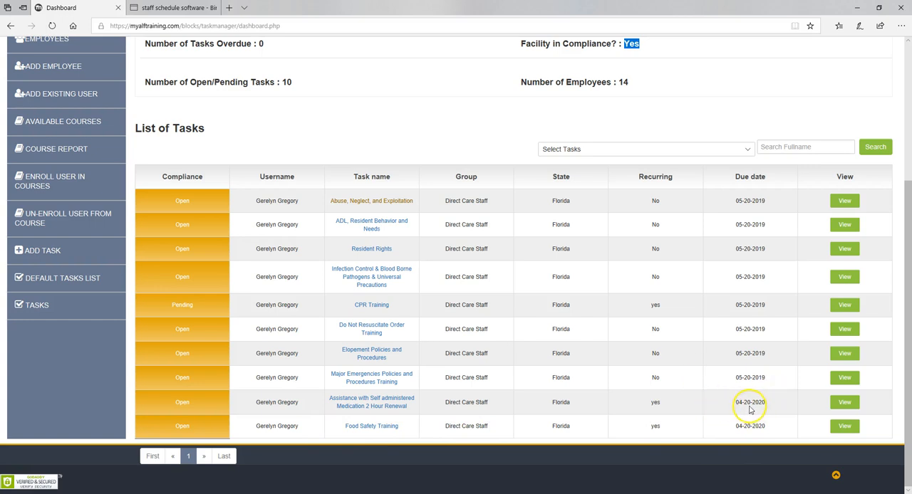
pyautogui.moveTo(740, 416)
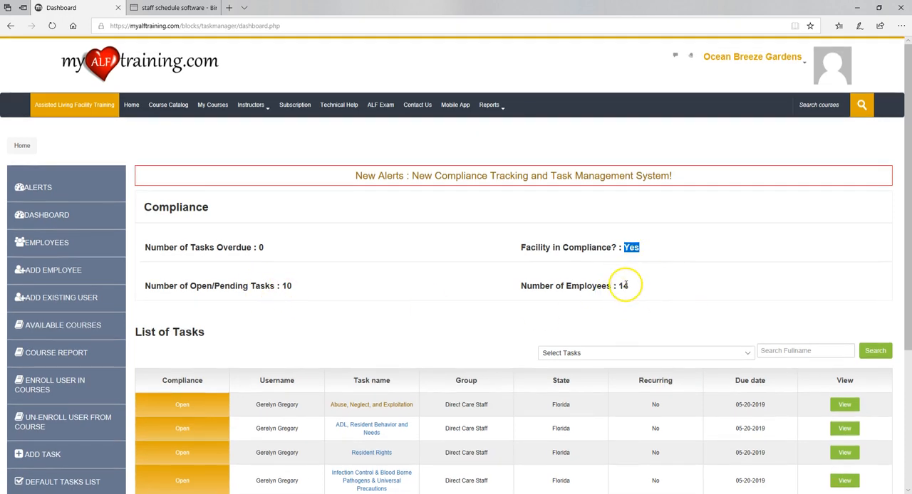
pyautogui.scroll(-3)
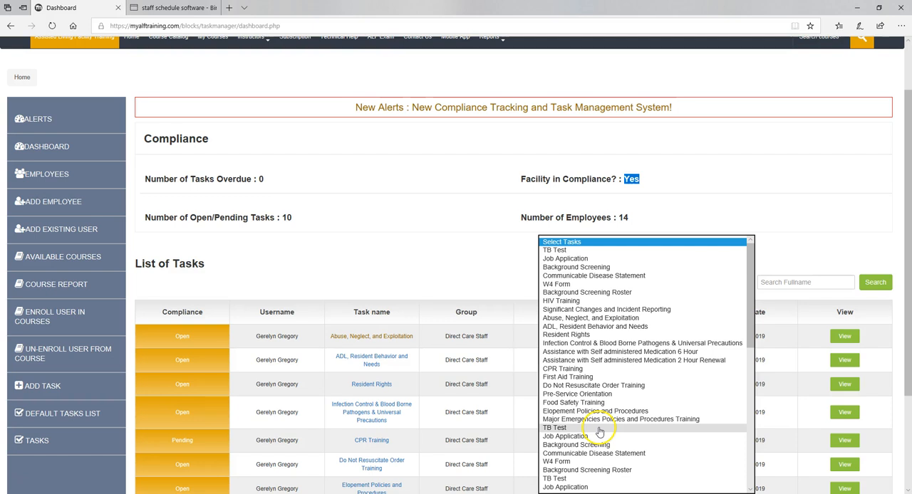
pyautogui.moveTo(585, 434)
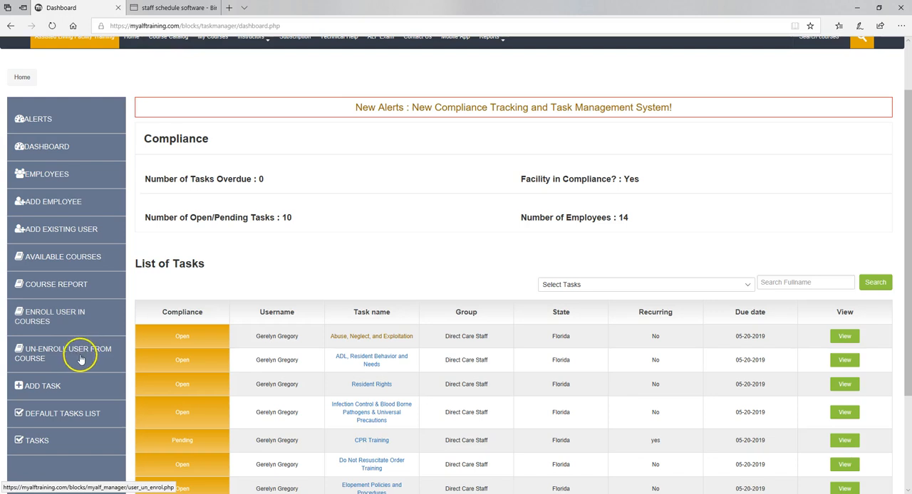
pyautogui.scroll(-3)
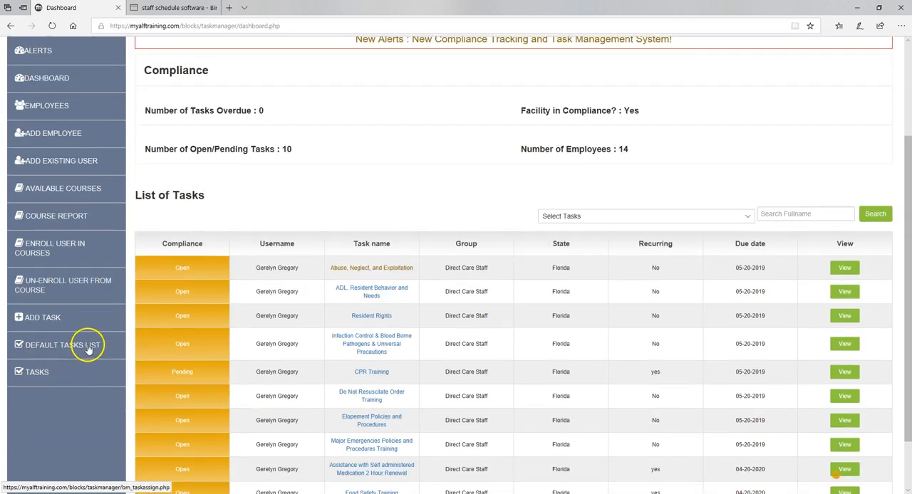
# - Open the Default Tasks List, review employee type choices, and highlight the TB Test creator
pyautogui.click(64, 344)
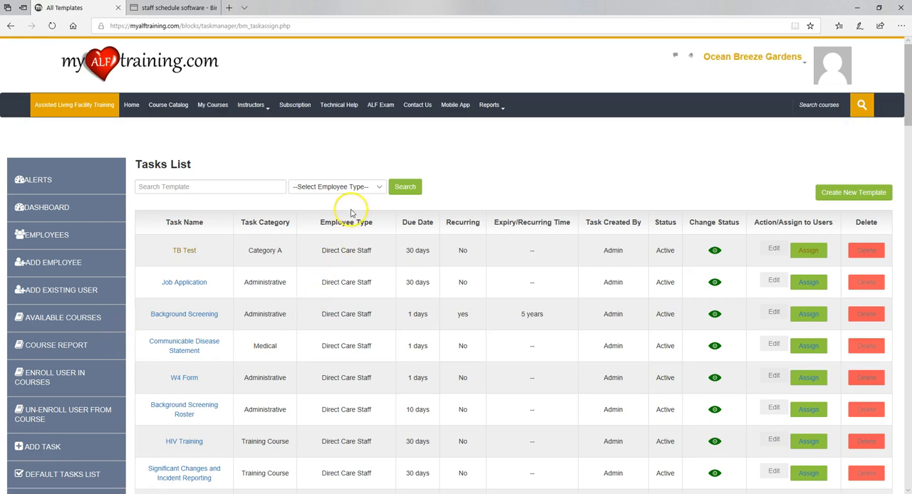
pyautogui.click(336, 187)
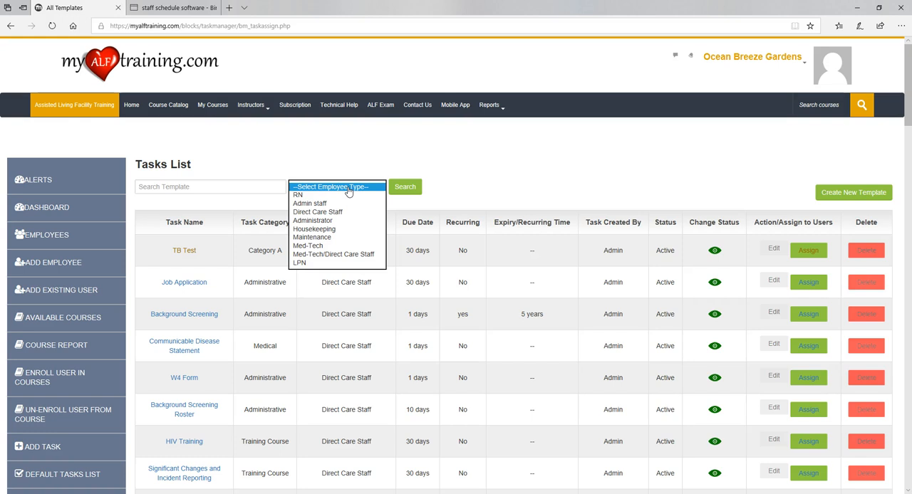
pyautogui.click(336, 187)
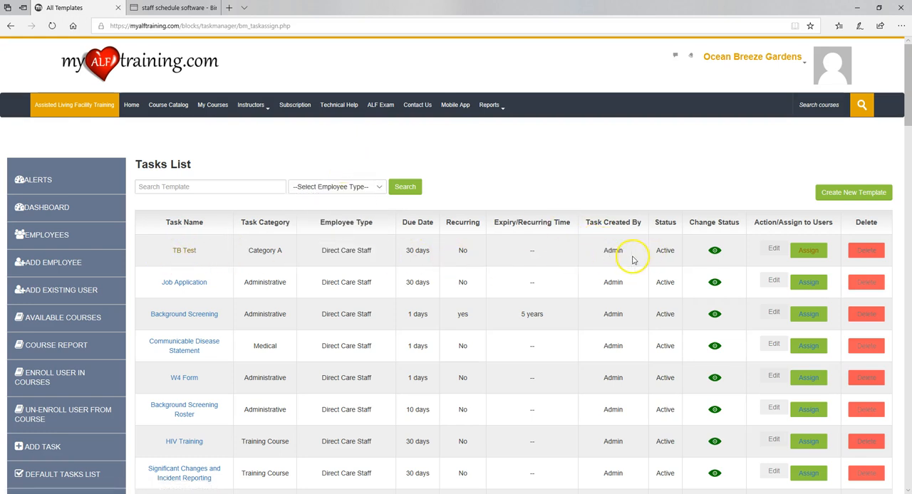
pyautogui.moveTo(852, 193)
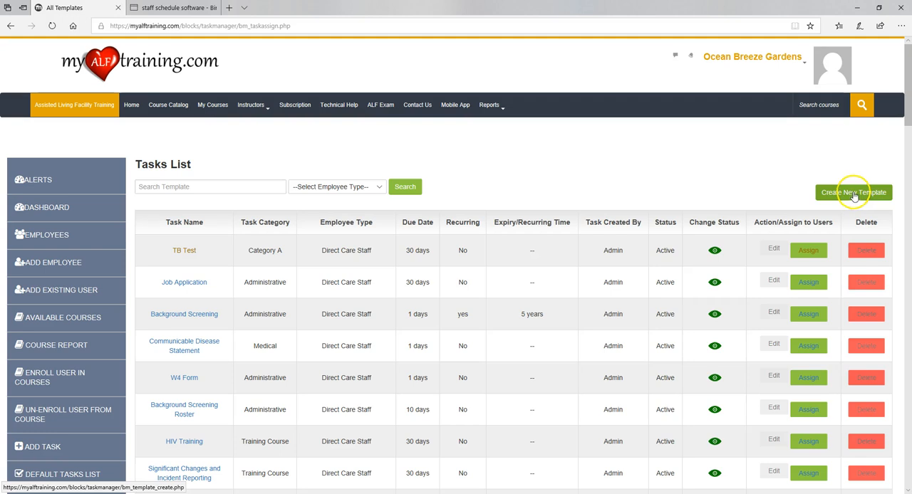
pyautogui.moveTo(646, 247)
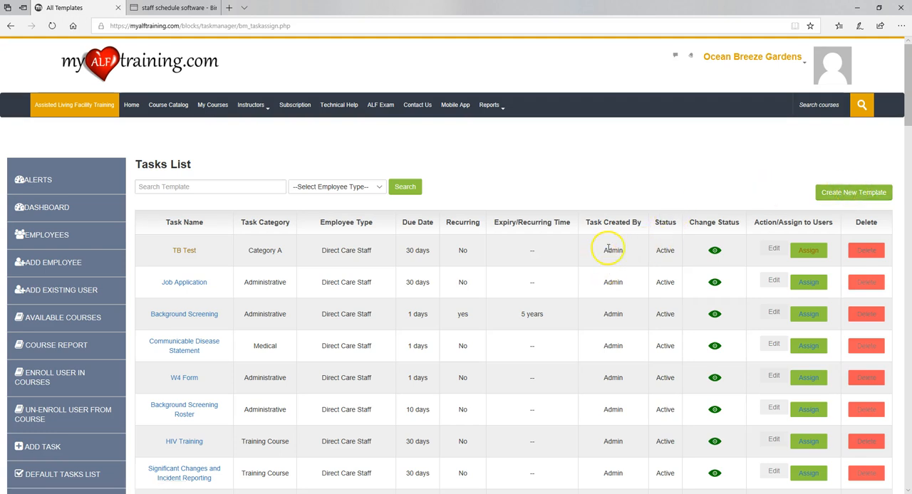
pyautogui.doubleClick(612, 250)
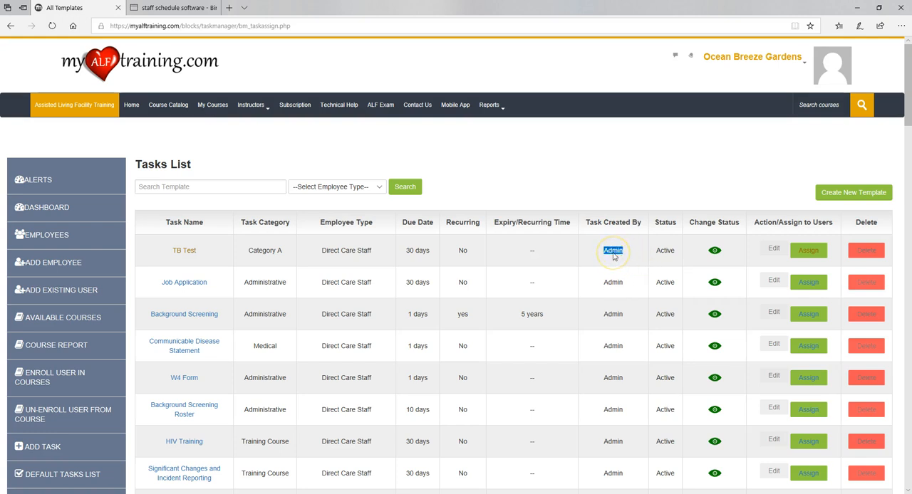
pyautogui.doubleClick(612, 250)
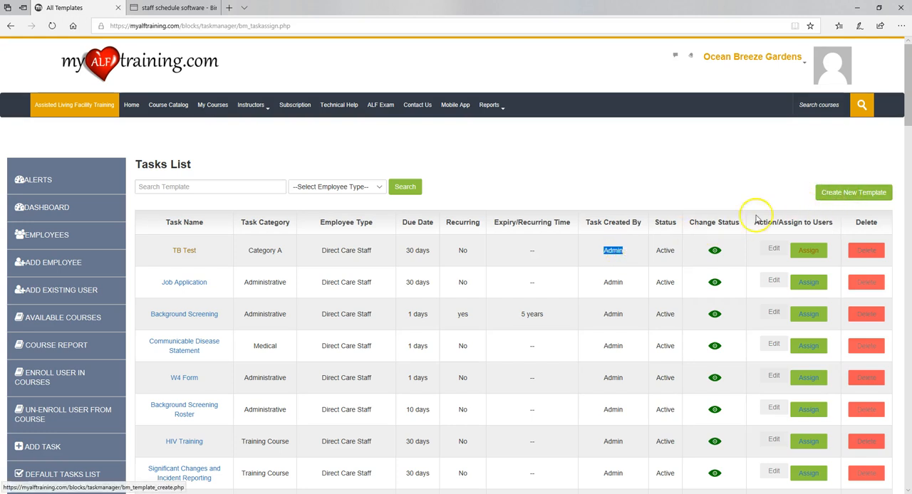
# - Filter the Tasks List by Direct Care Staff and scroll through the results
pyautogui.click(337, 187)
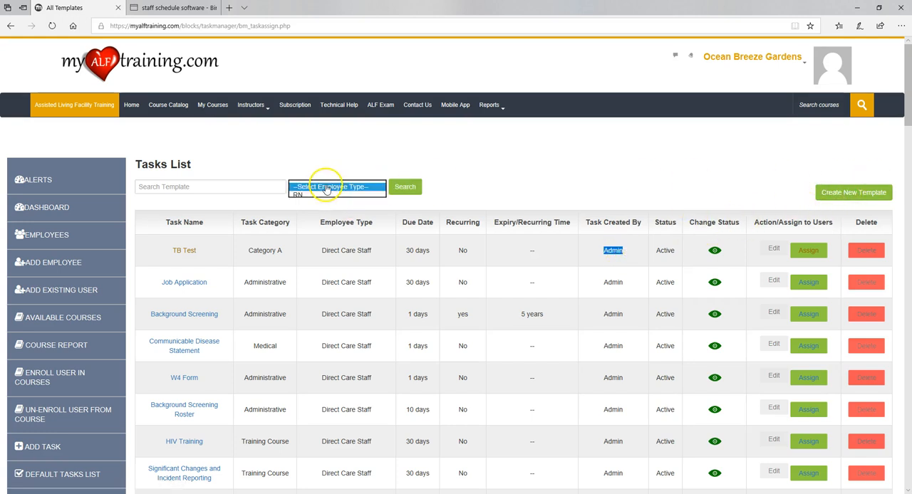
pyautogui.click(335, 186)
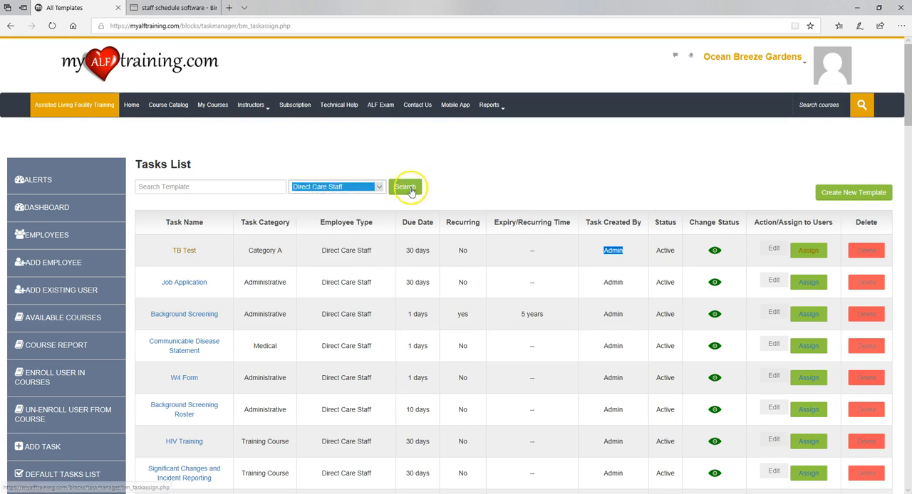
pyautogui.click(405, 187)
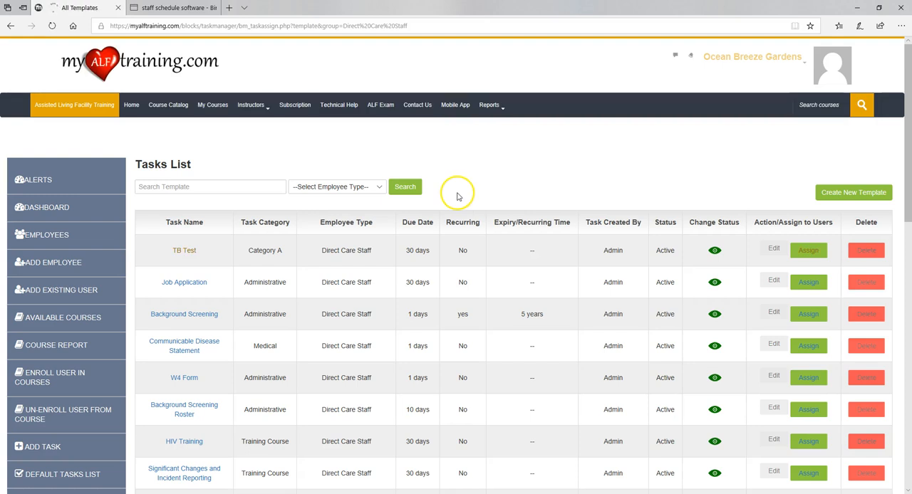
pyautogui.scroll(-3)
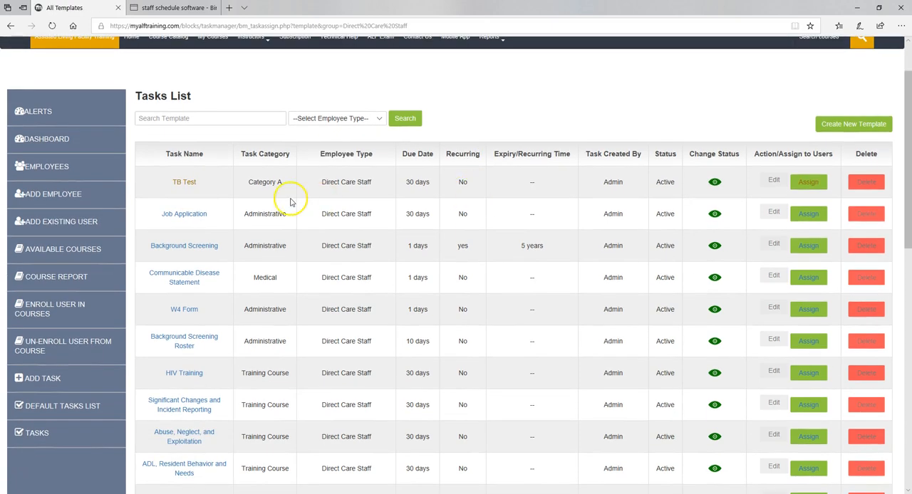
pyautogui.moveTo(203, 193)
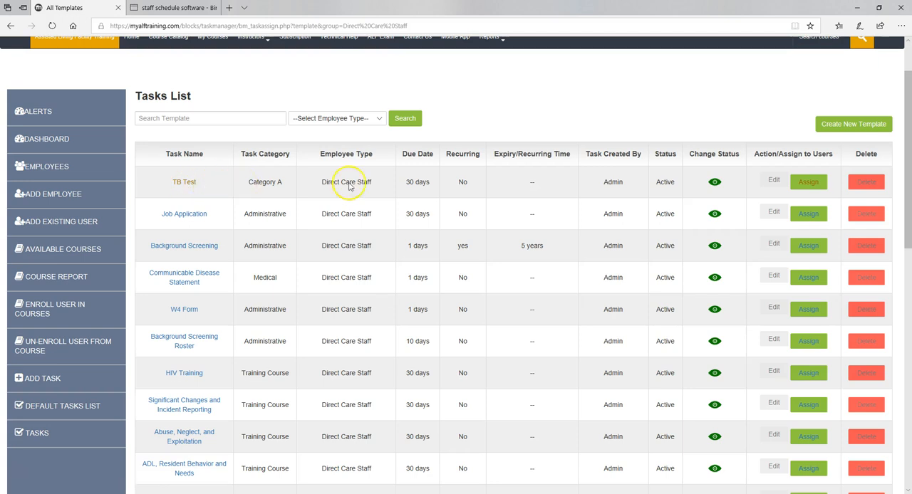
pyautogui.moveTo(422, 183)
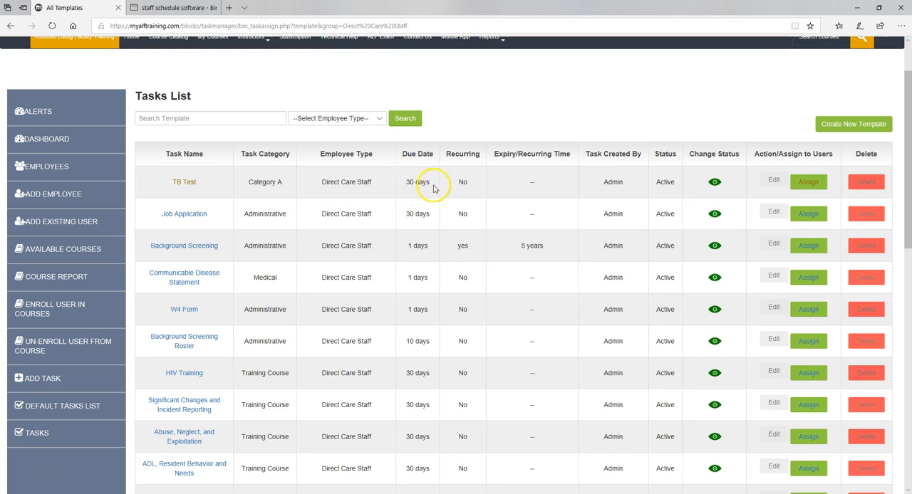
pyautogui.moveTo(548, 198)
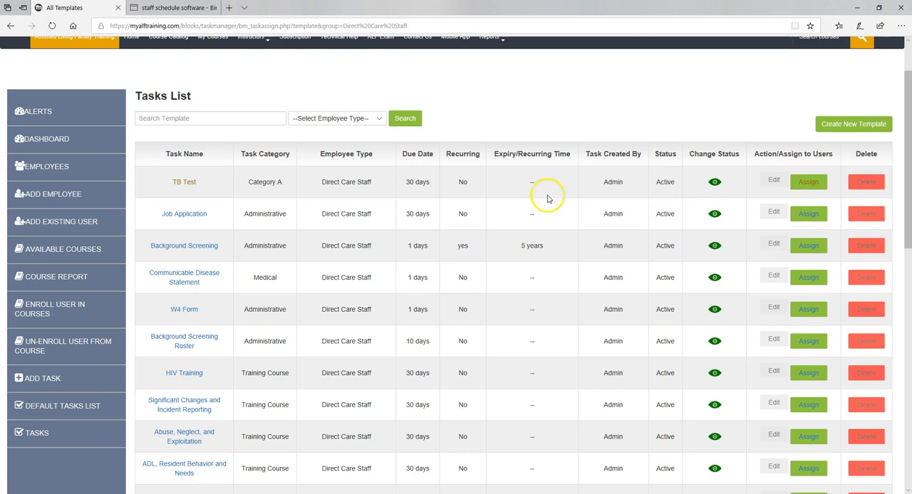
pyautogui.moveTo(419, 182)
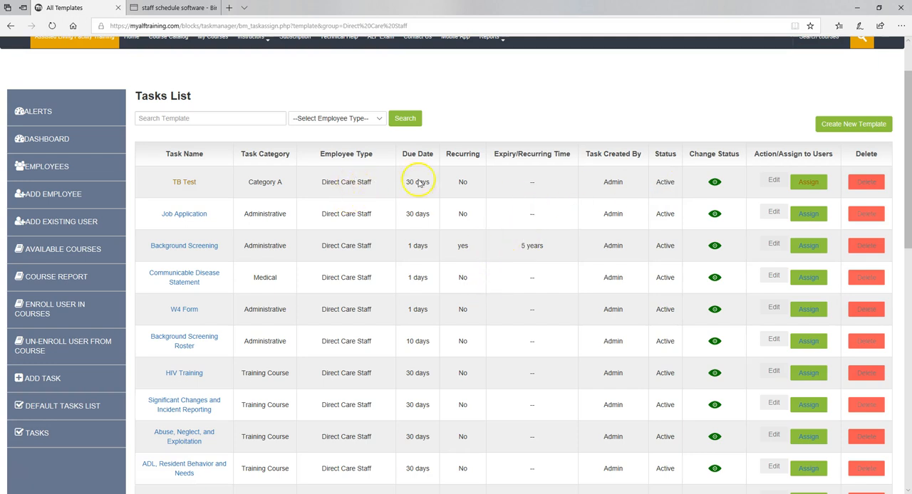
pyautogui.moveTo(611, 177)
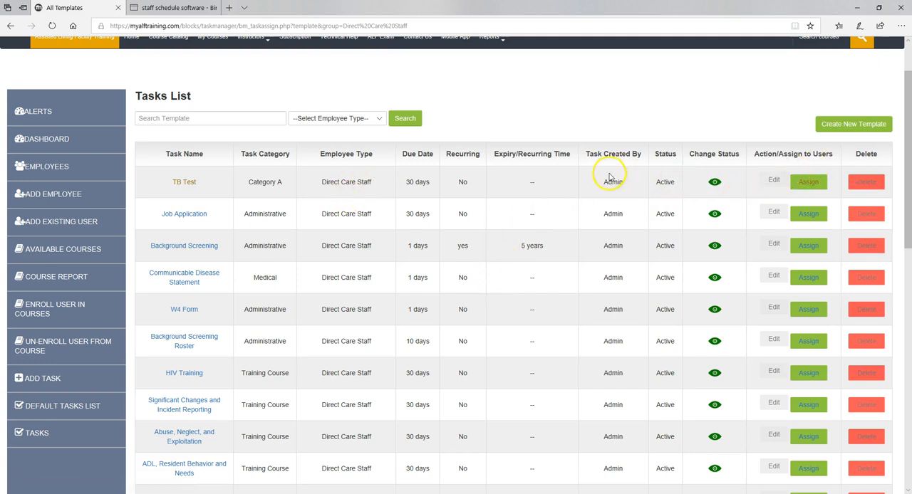
# - Scroll through the Direct Care Staff task templates to review due dates, recurrence and status
pyautogui.scroll(-3)
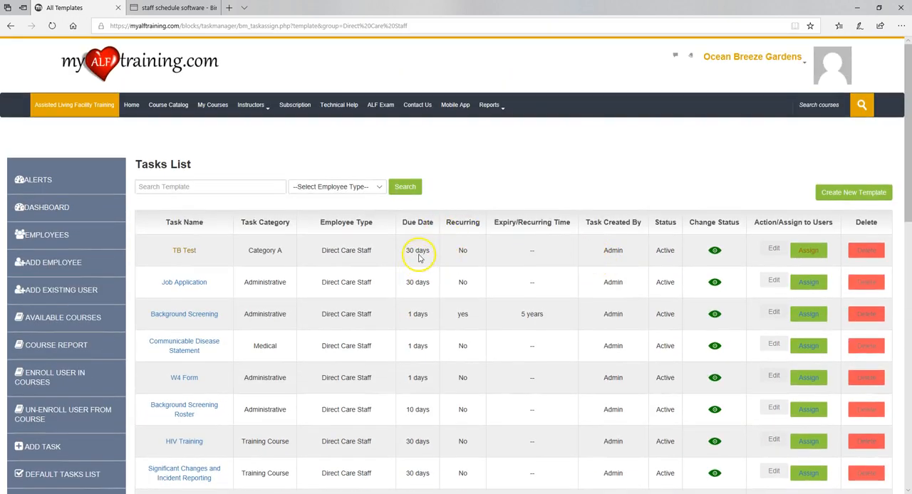
pyautogui.moveTo(363, 285)
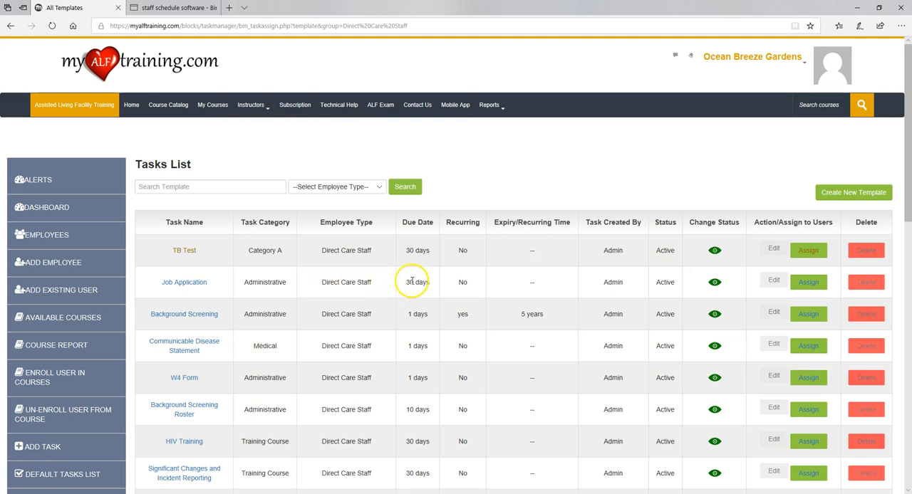
pyautogui.moveTo(598, 294)
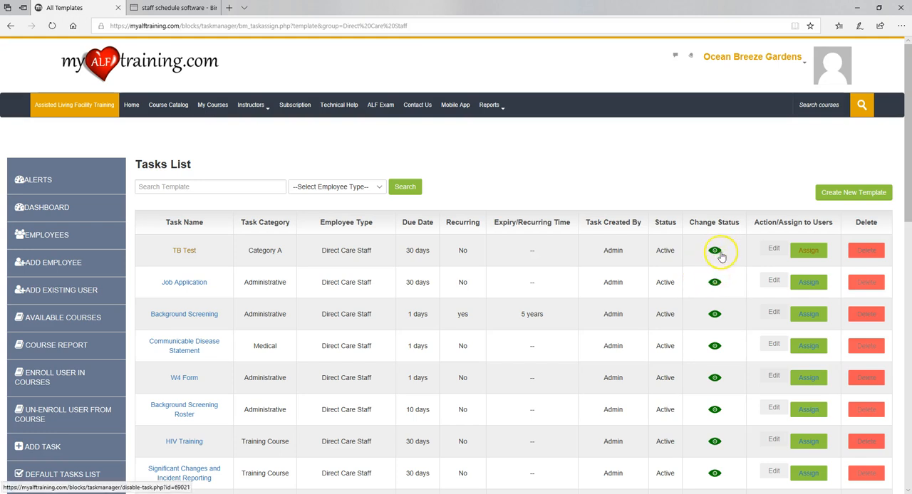
pyautogui.scroll(-3)
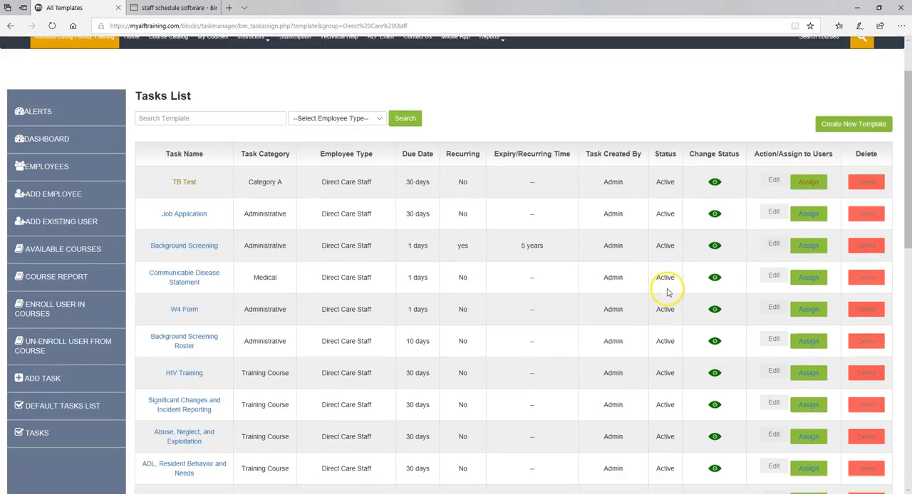
pyautogui.moveTo(281, 270)
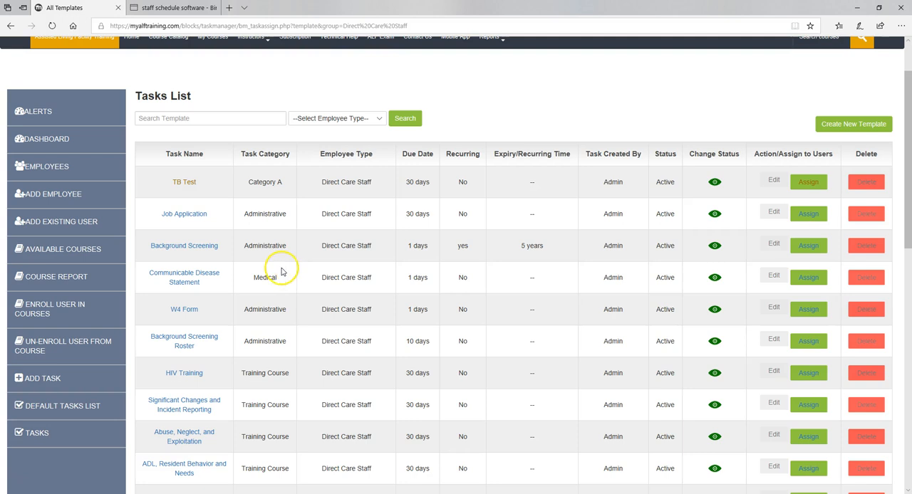
pyautogui.moveTo(184, 255)
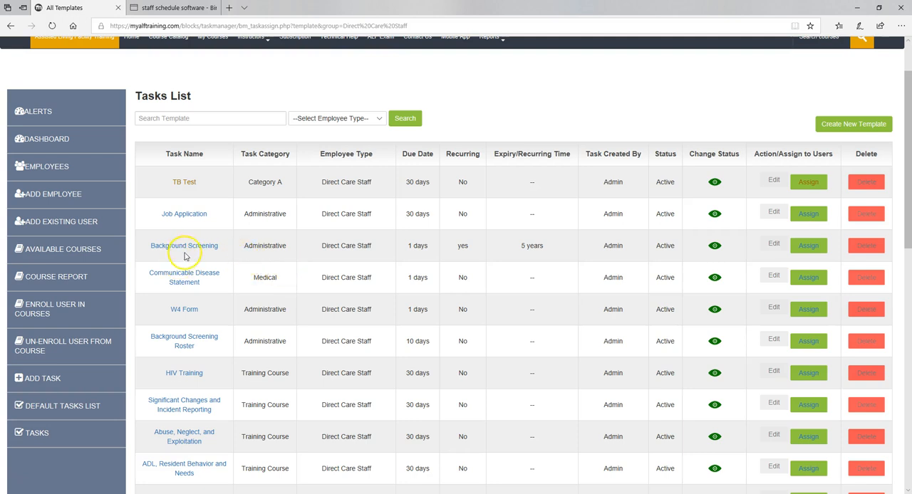
pyautogui.moveTo(541, 255)
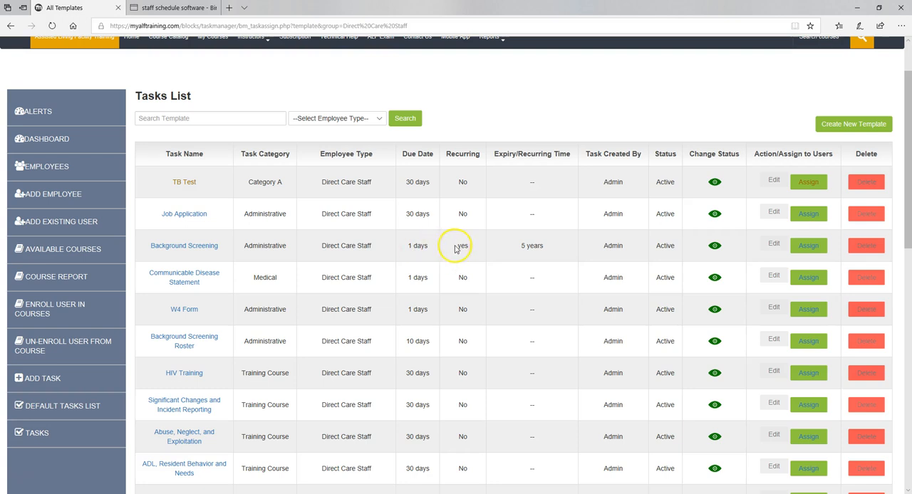
pyautogui.moveTo(554, 253)
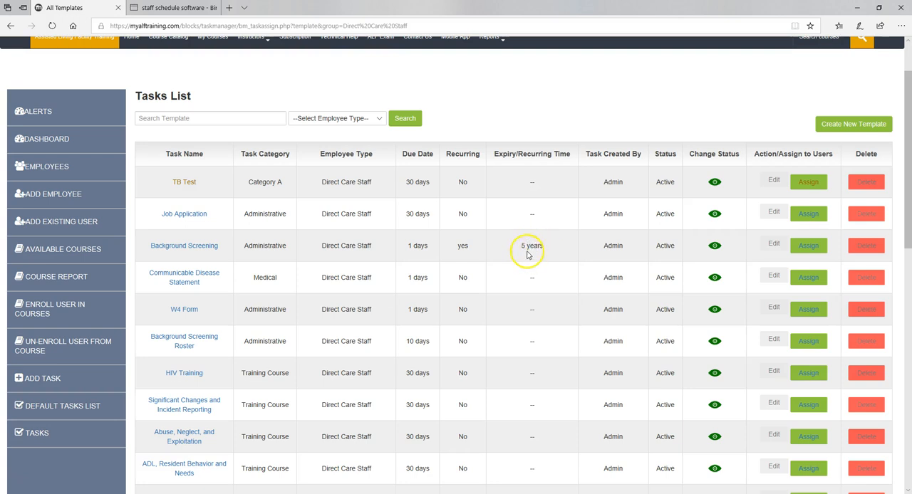
pyautogui.moveTo(524, 255)
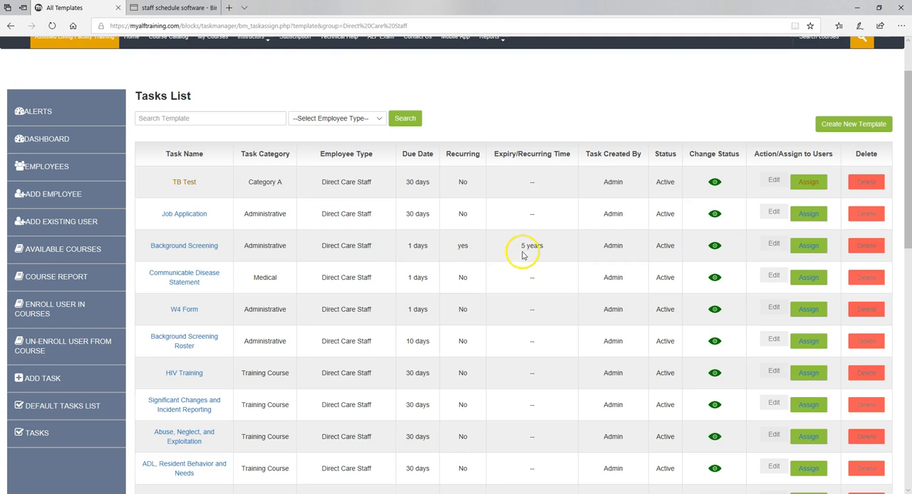
pyautogui.moveTo(507, 258)
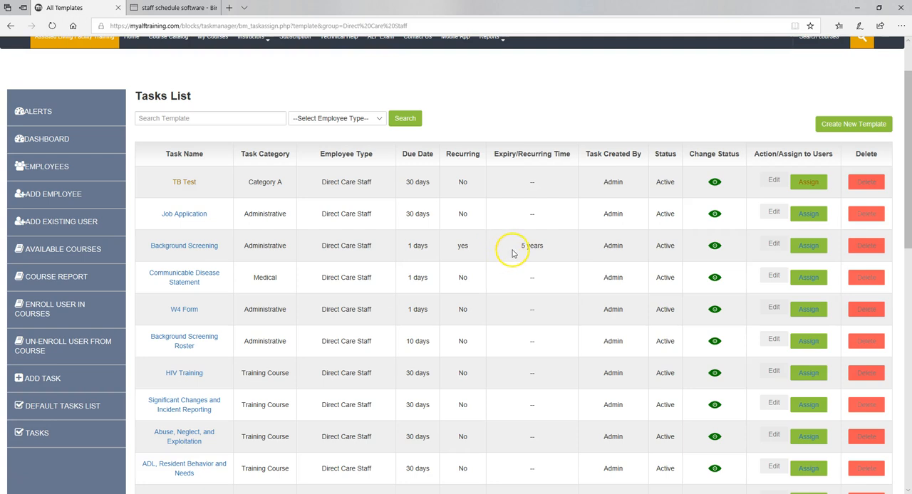
pyautogui.moveTo(535, 246)
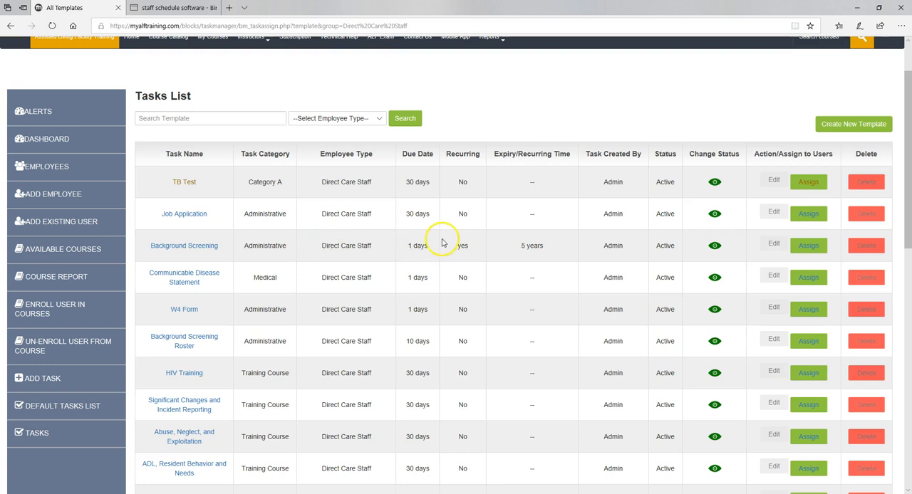
pyautogui.moveTo(291, 281)
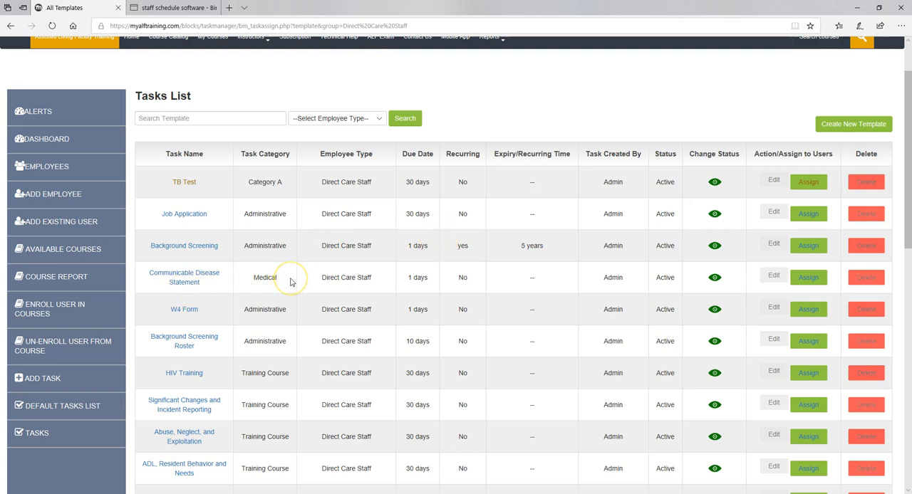
pyautogui.moveTo(290, 278)
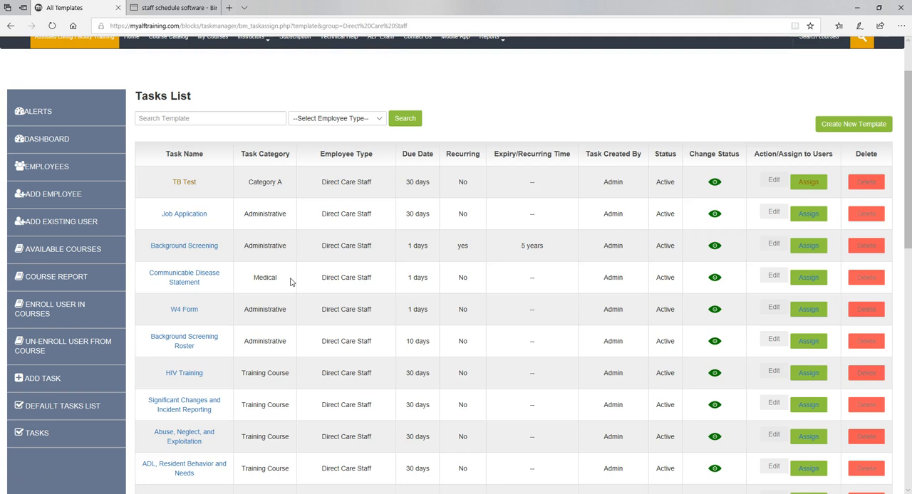
pyautogui.moveTo(184, 277)
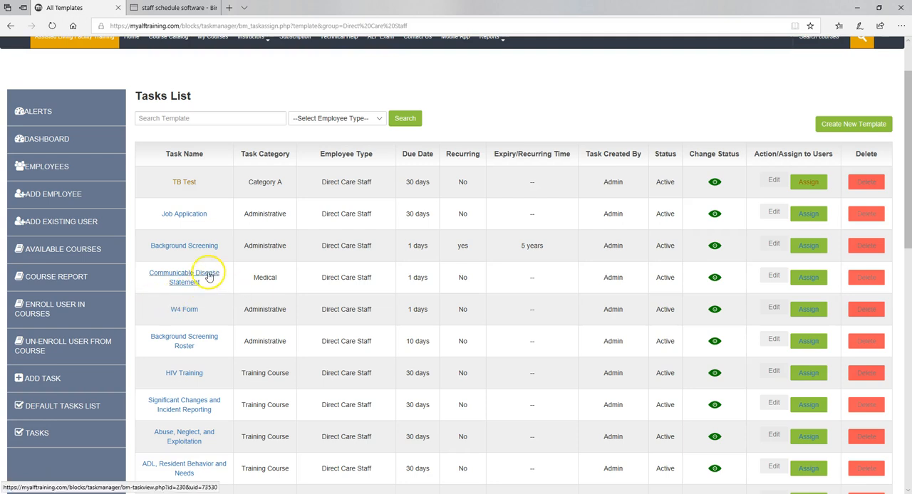
pyautogui.moveTo(406, 284)
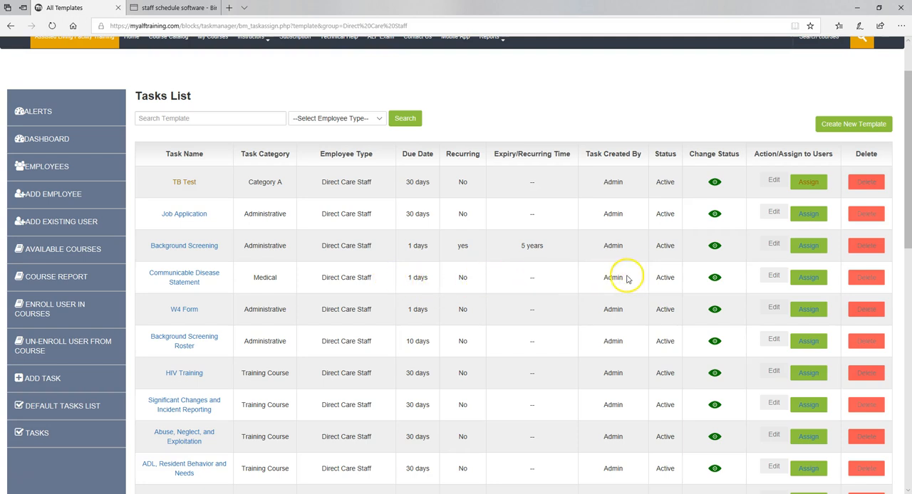
pyautogui.moveTo(200, 316)
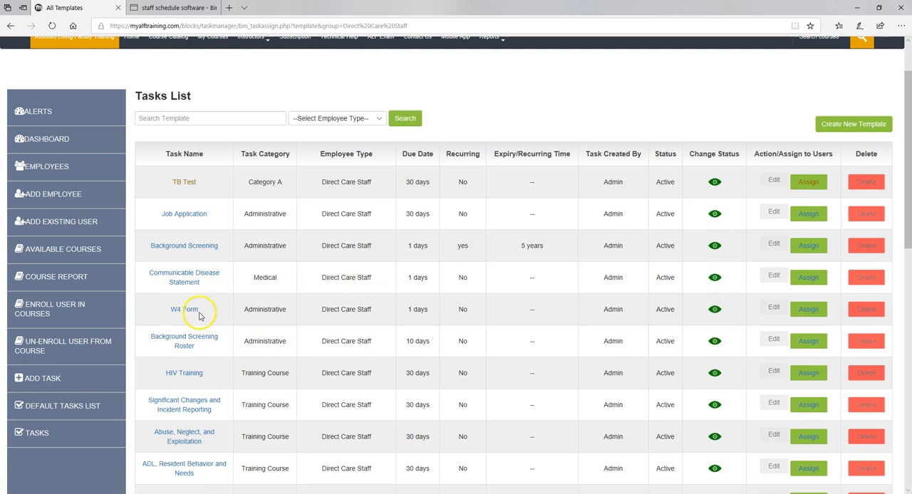
pyautogui.scroll(-3)
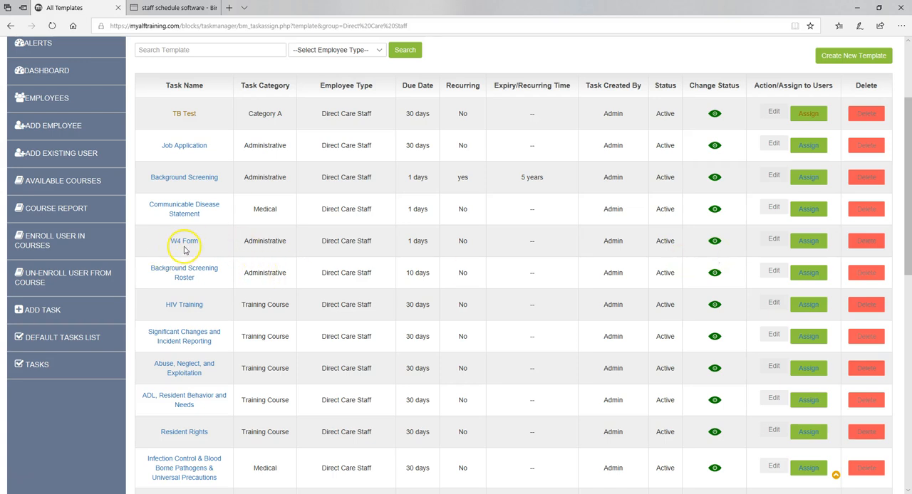
pyautogui.moveTo(184, 241)
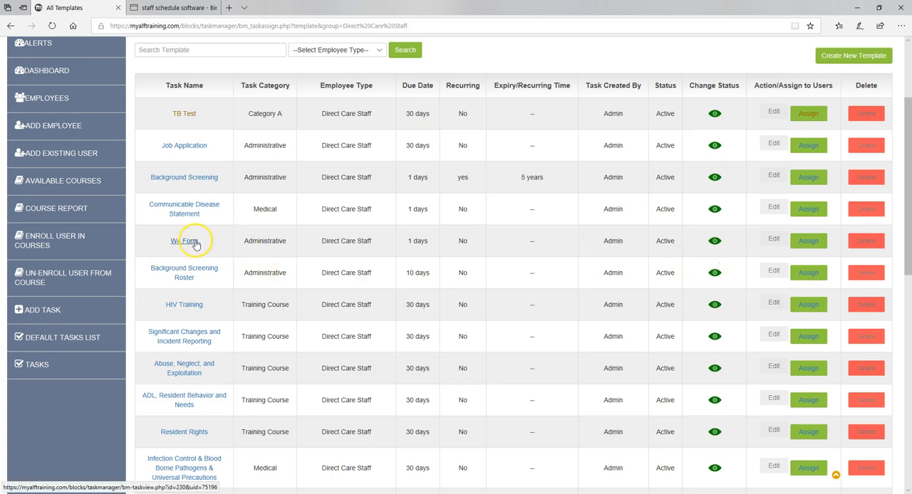
pyautogui.moveTo(198, 278)
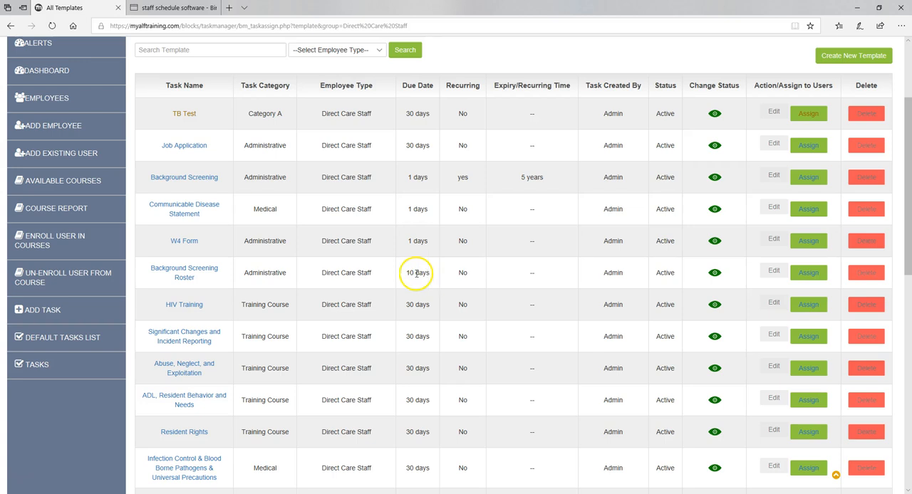
pyautogui.moveTo(415, 278)
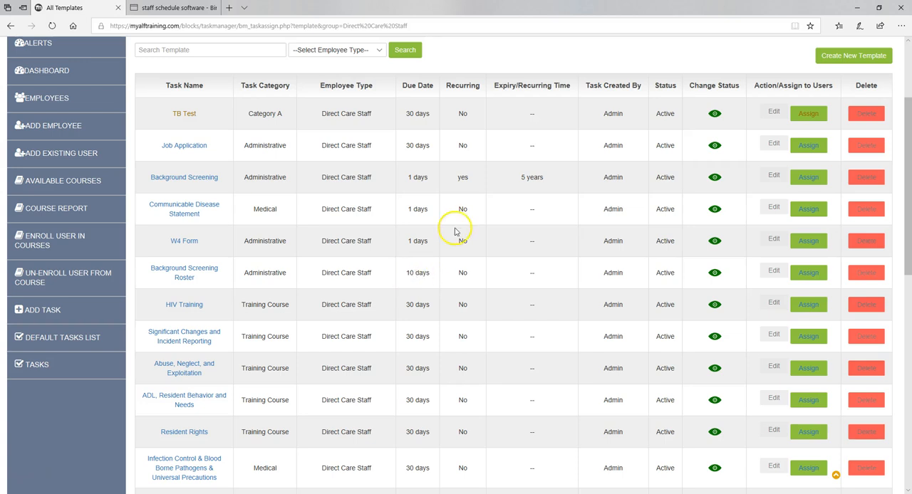
pyautogui.moveTo(427, 208)
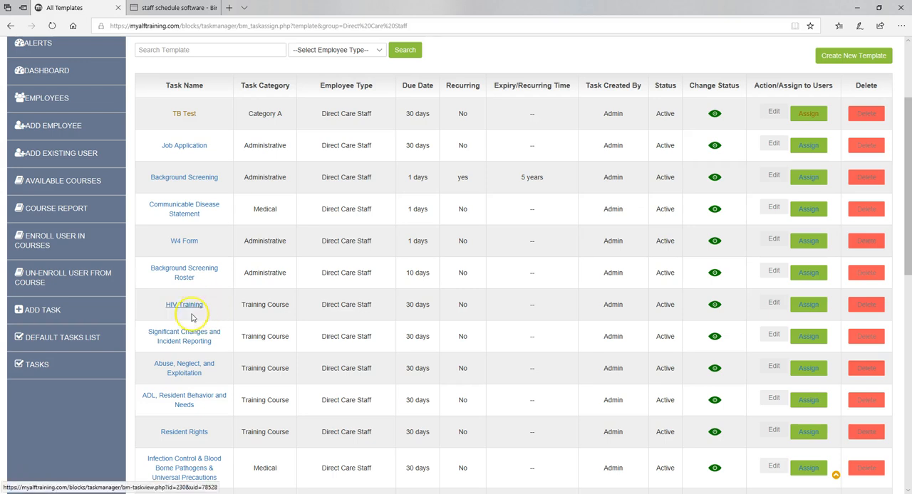
pyautogui.scroll(-3)
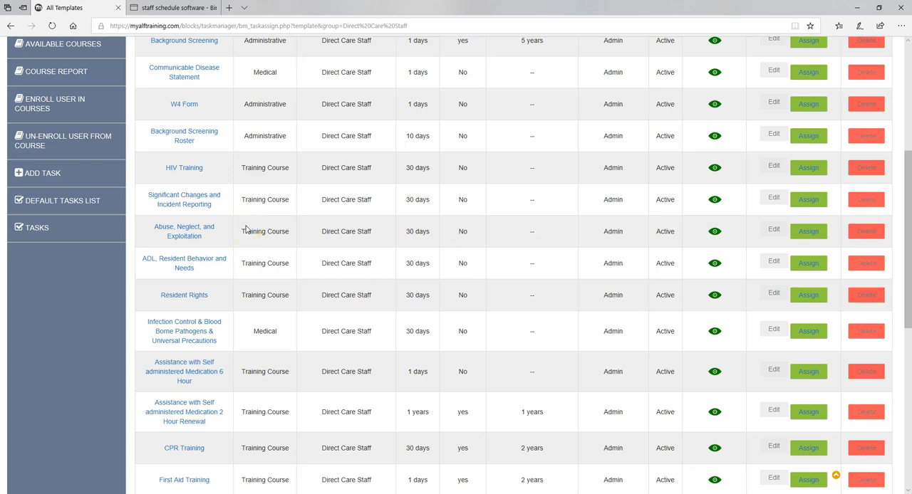
pyautogui.moveTo(249, 227)
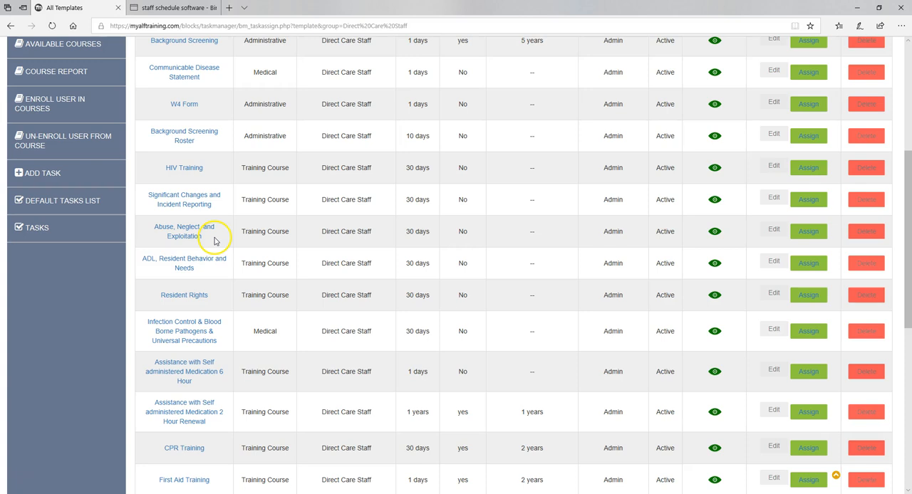
pyautogui.moveTo(194, 195)
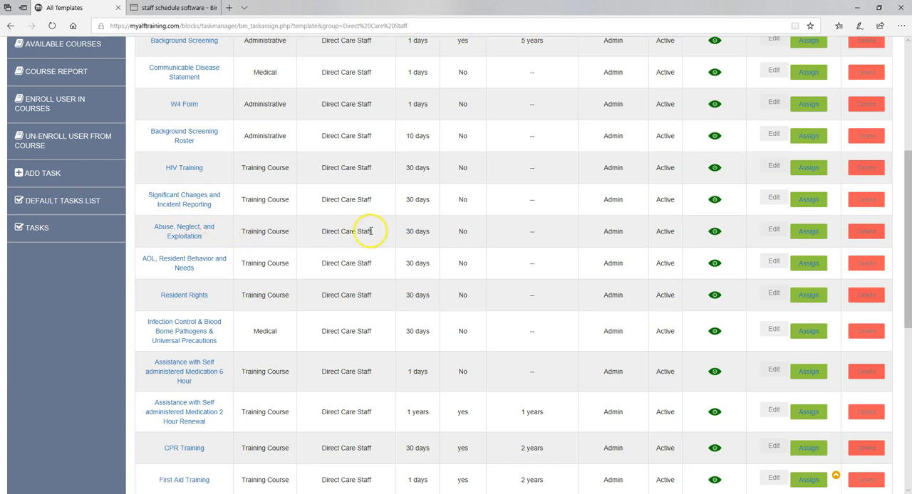
pyautogui.moveTo(230, 278)
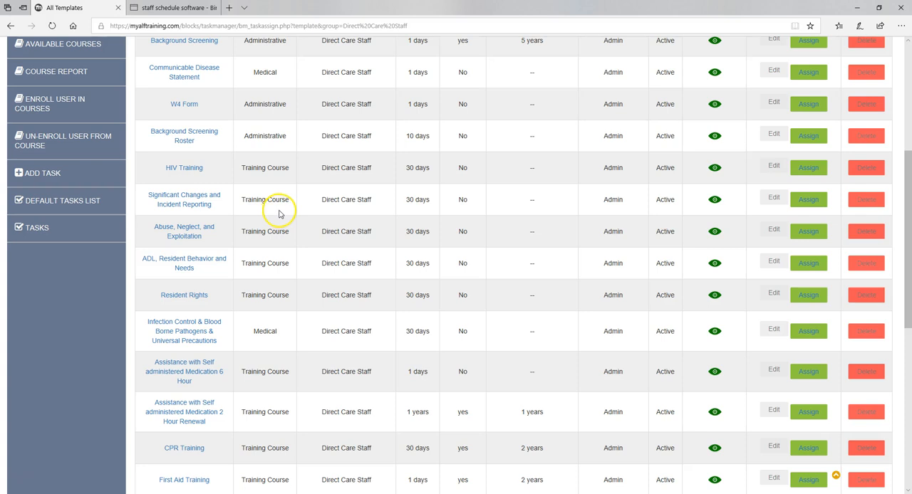
pyautogui.moveTo(329, 200)
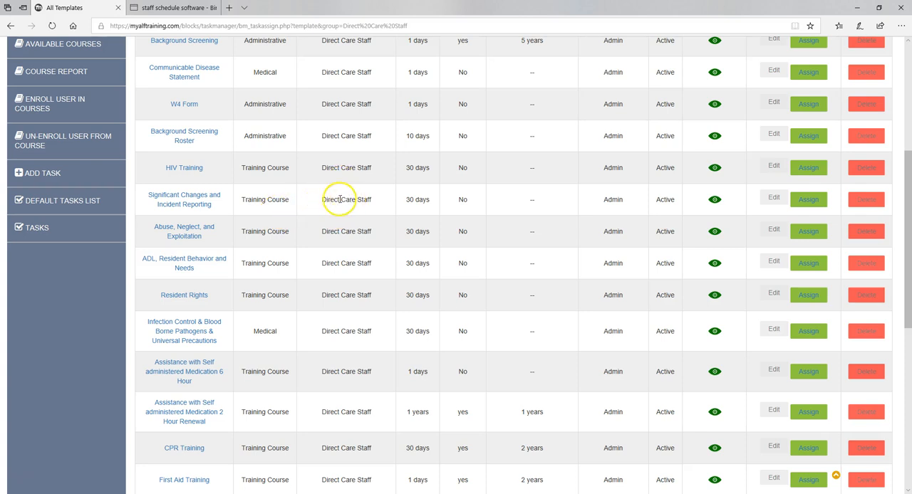
pyautogui.moveTo(184, 231)
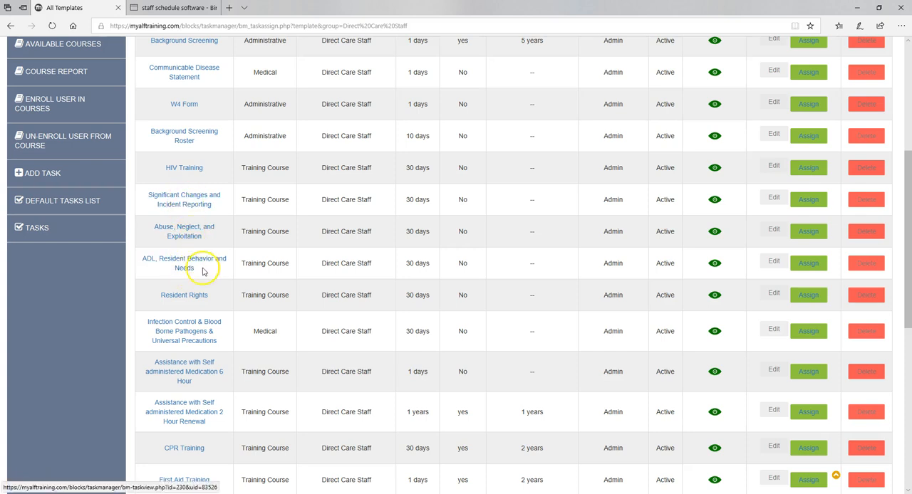
pyautogui.moveTo(249, 330)
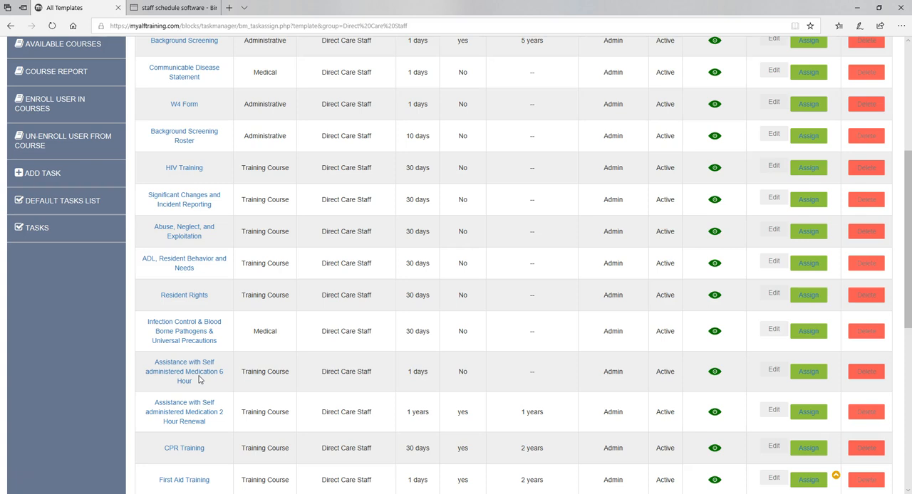
pyautogui.moveTo(184, 412)
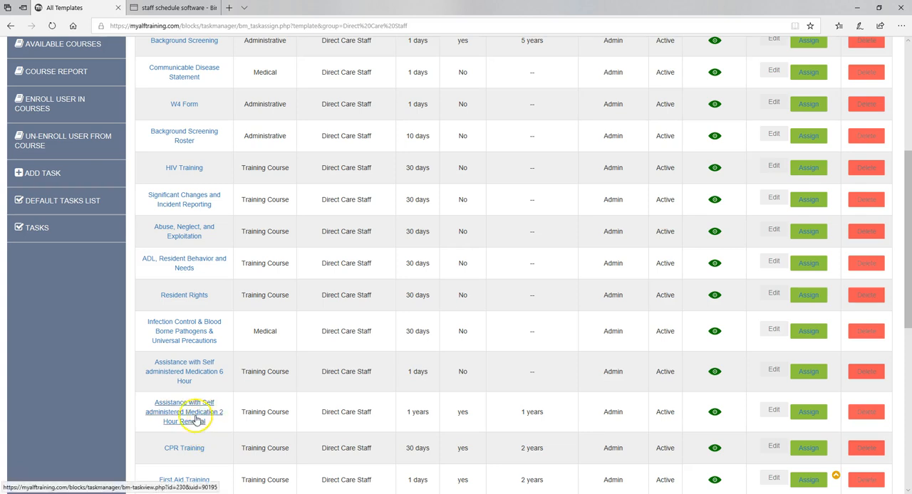
# - Scroll through the task templates, then go to the My Business Employees page
pyautogui.scroll(-3)
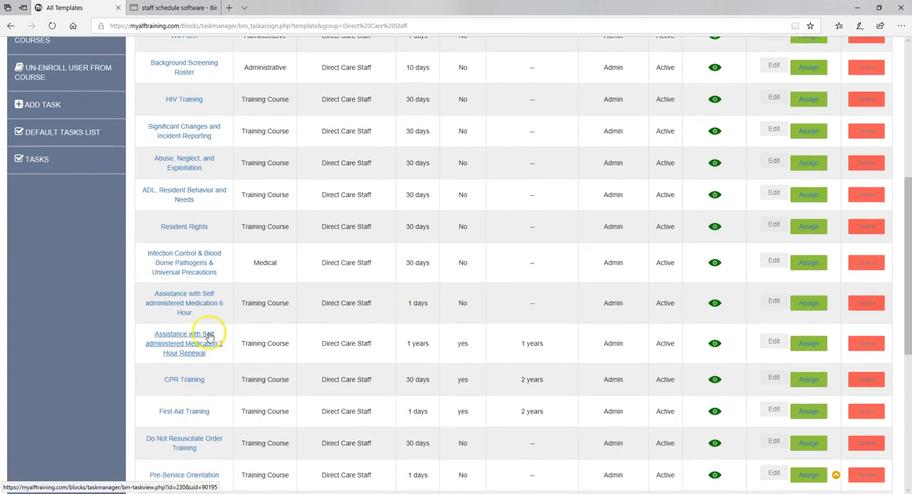
pyautogui.moveTo(228, 367)
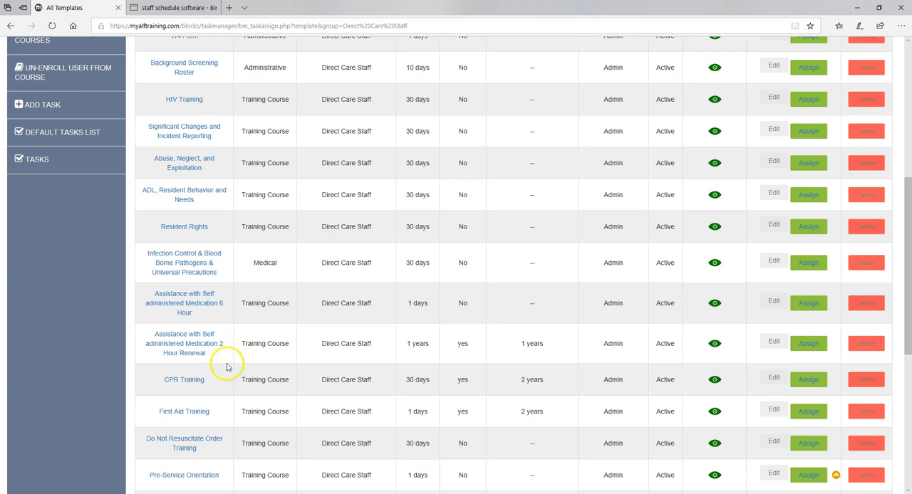
pyautogui.moveTo(192, 325)
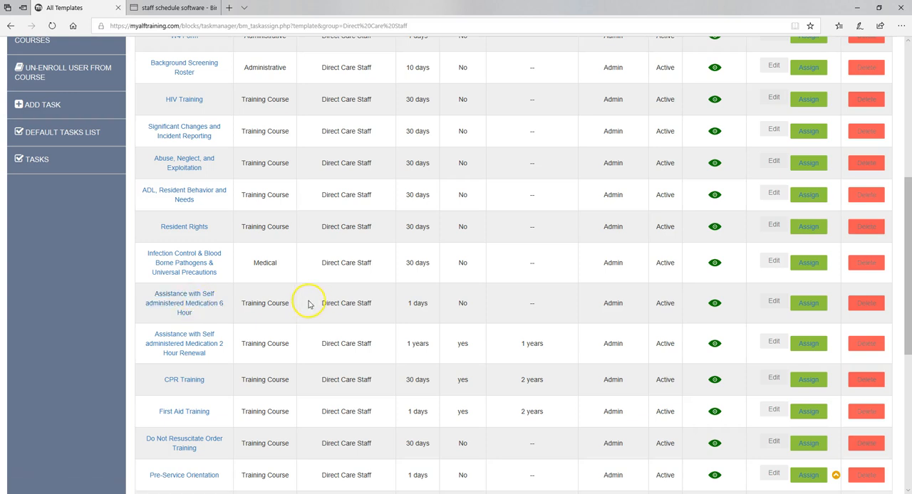
pyautogui.moveTo(223, 358)
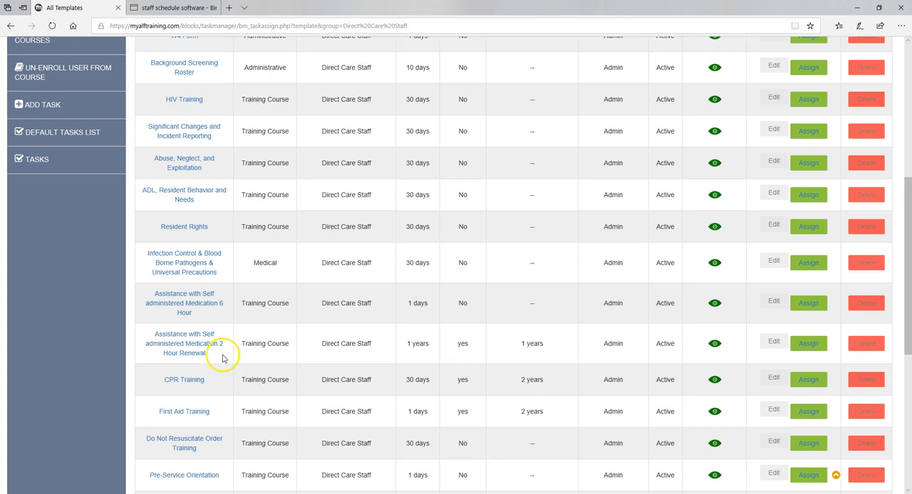
pyautogui.moveTo(211, 358)
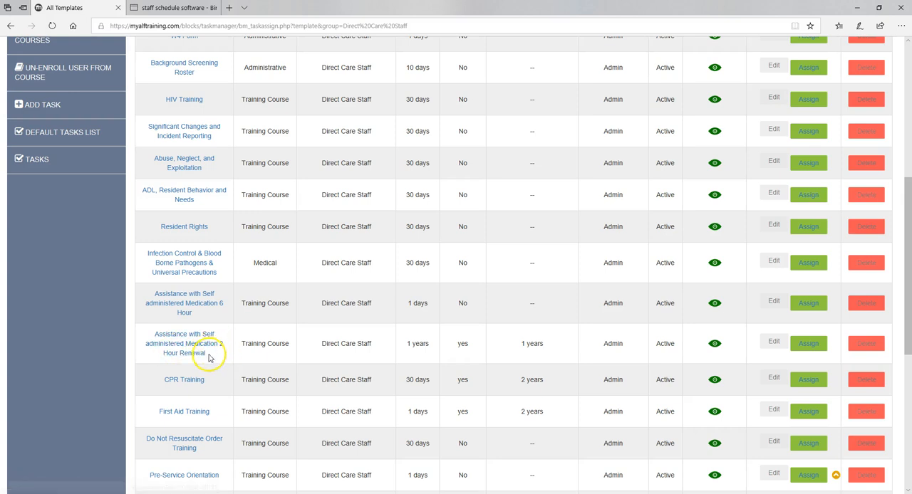
pyautogui.moveTo(221, 358)
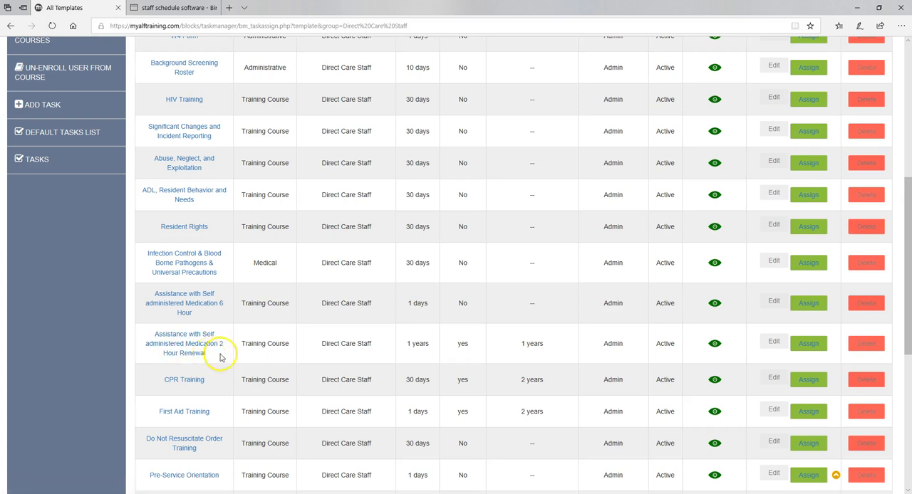
pyautogui.moveTo(478, 360)
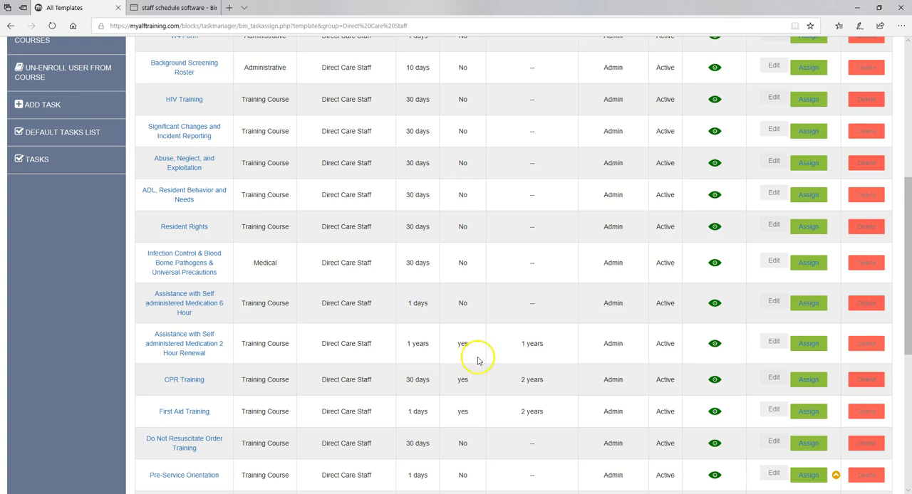
pyautogui.moveTo(485, 355)
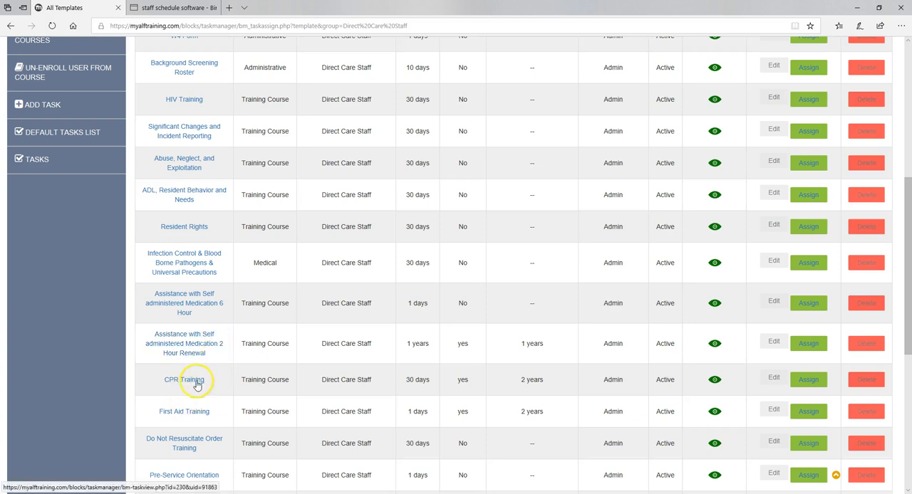
pyautogui.moveTo(240, 344)
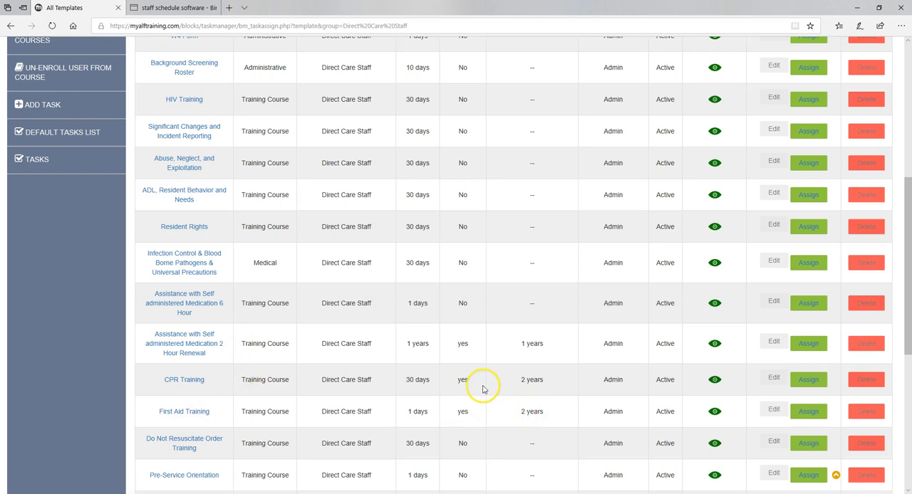
pyautogui.moveTo(407, 380)
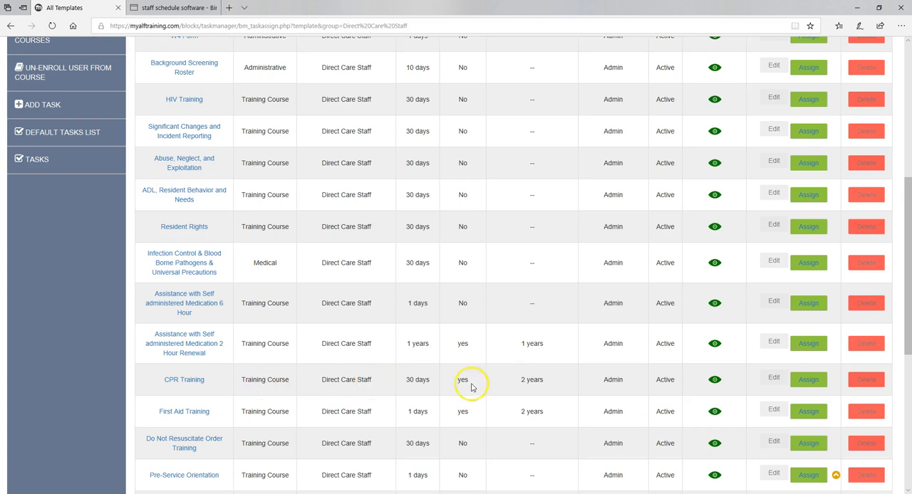
pyautogui.moveTo(668, 374)
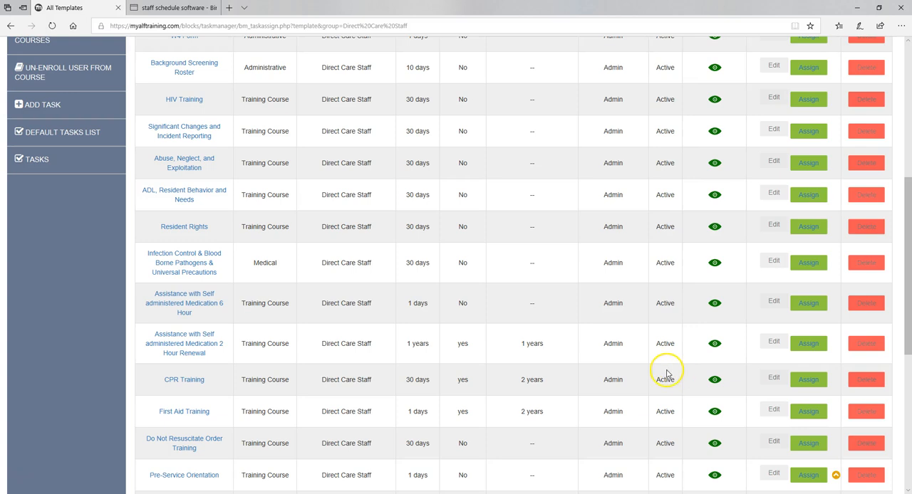
pyautogui.moveTo(488, 378)
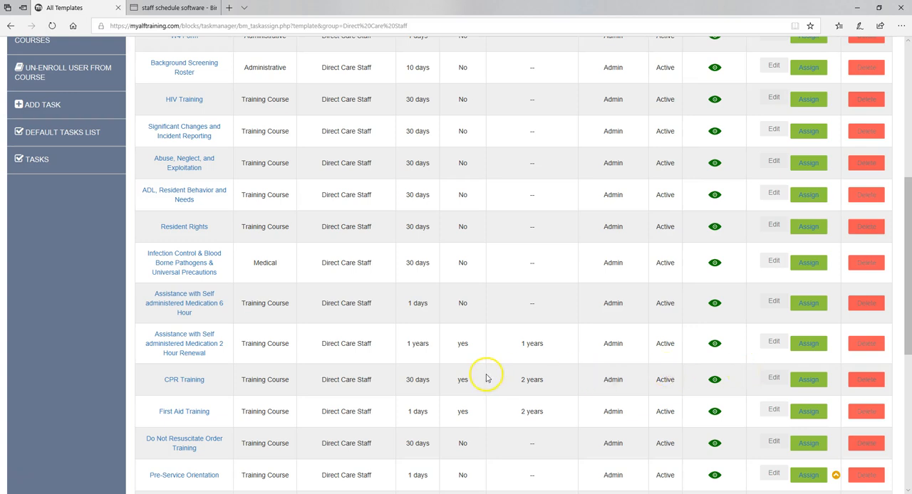
pyautogui.scroll(-3)
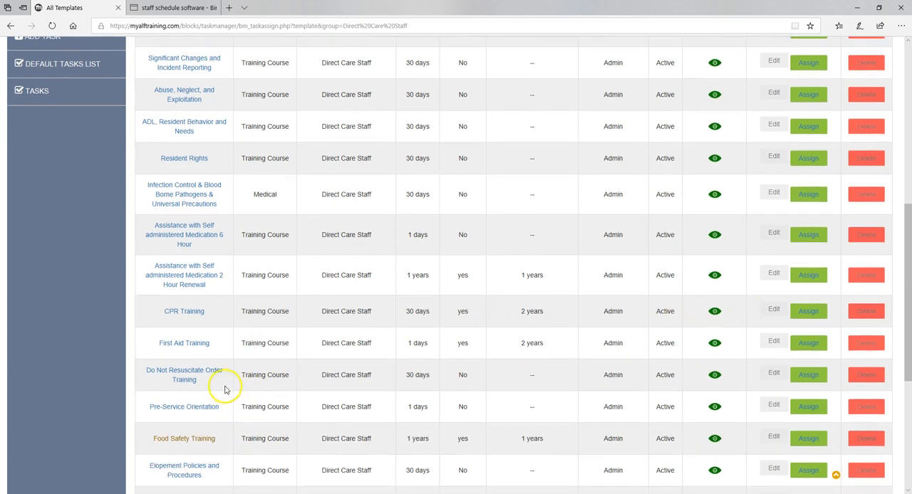
pyautogui.scroll(-3)
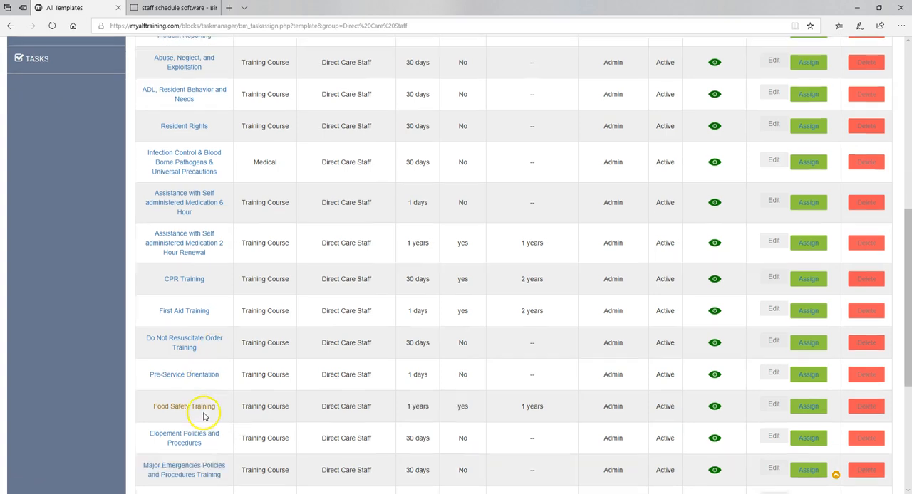
pyautogui.scroll(-3)
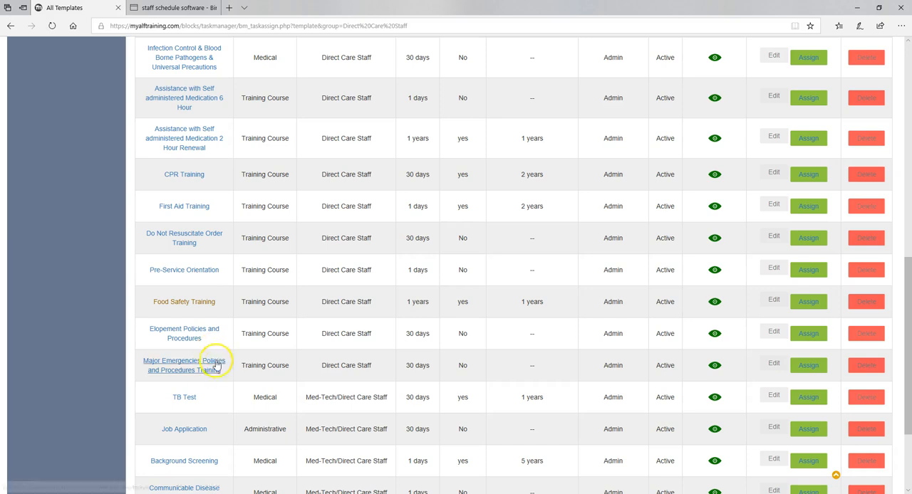
pyautogui.scroll(-3)
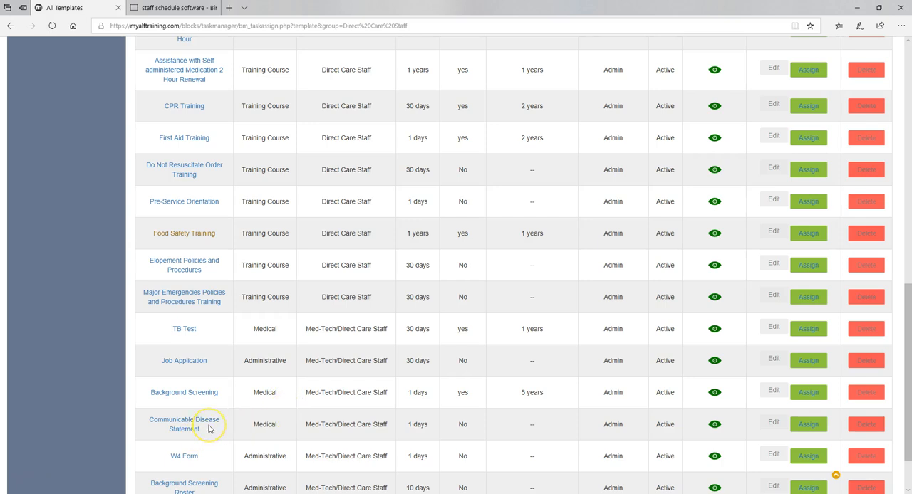
pyautogui.moveTo(324, 321)
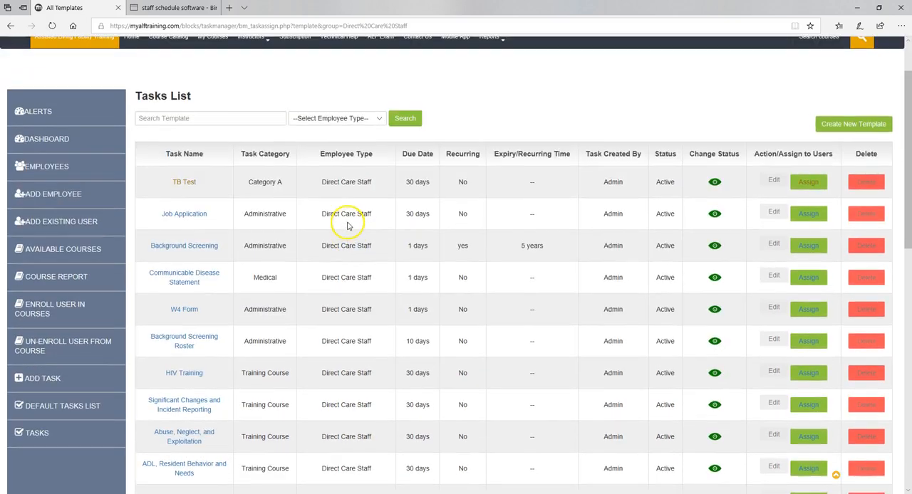
pyautogui.moveTo(369, 215)
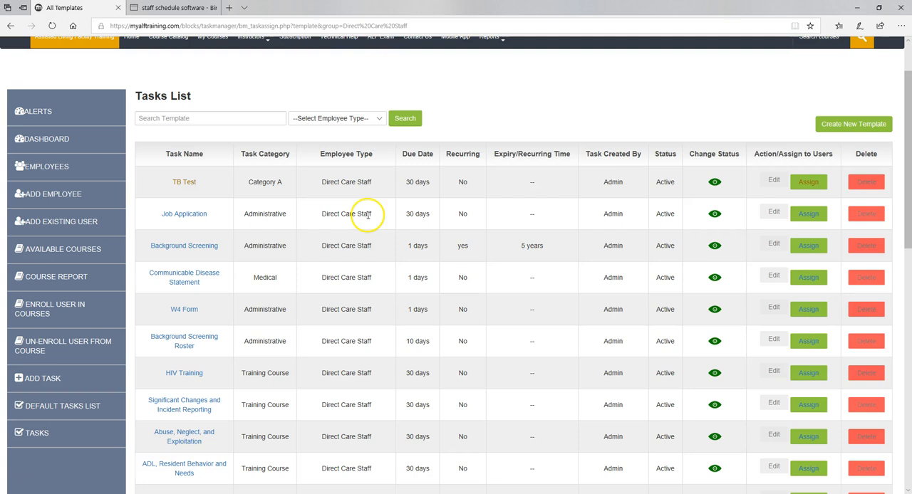
pyautogui.moveTo(46, 166)
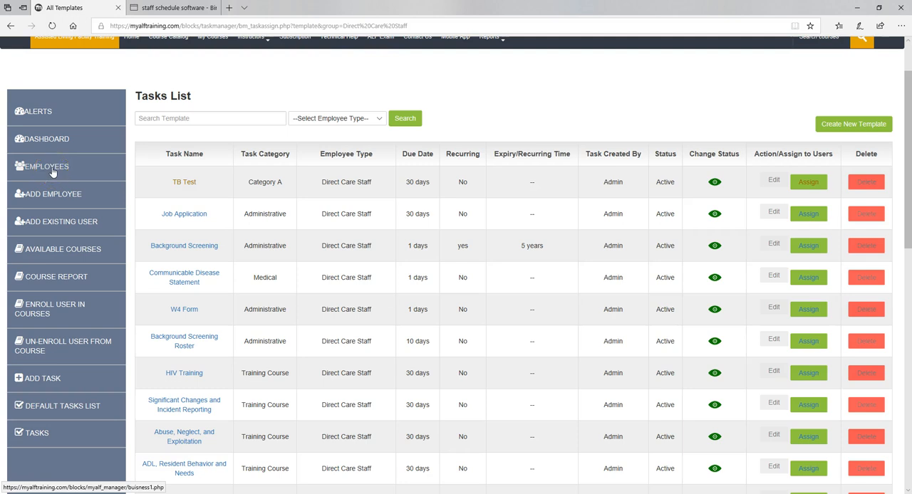
pyautogui.click(46, 166)
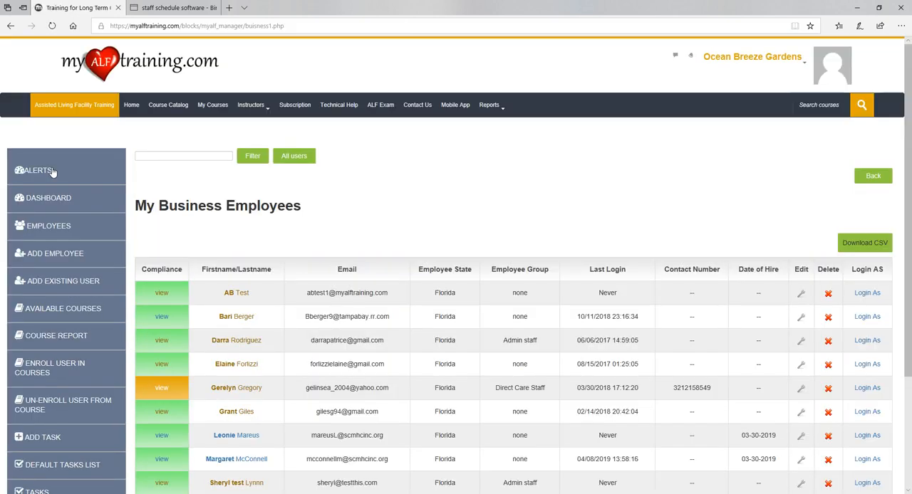
pyautogui.scroll(-3)
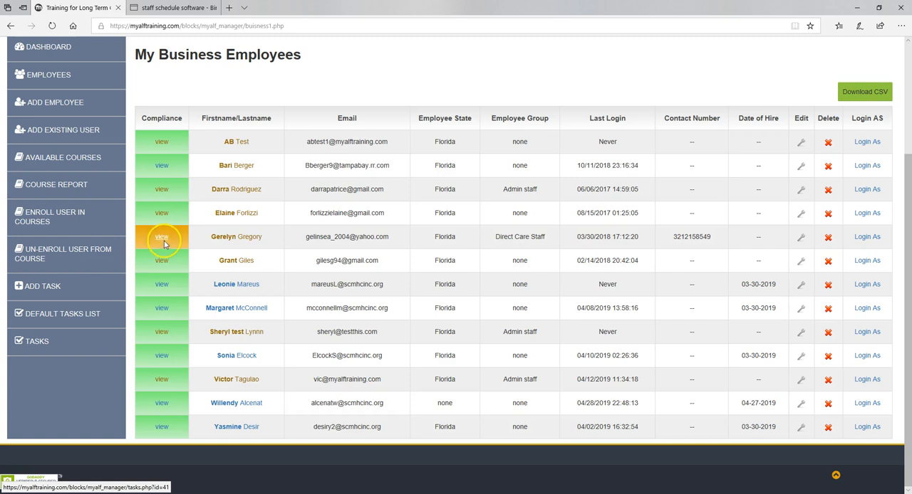
pyautogui.click(161, 237)
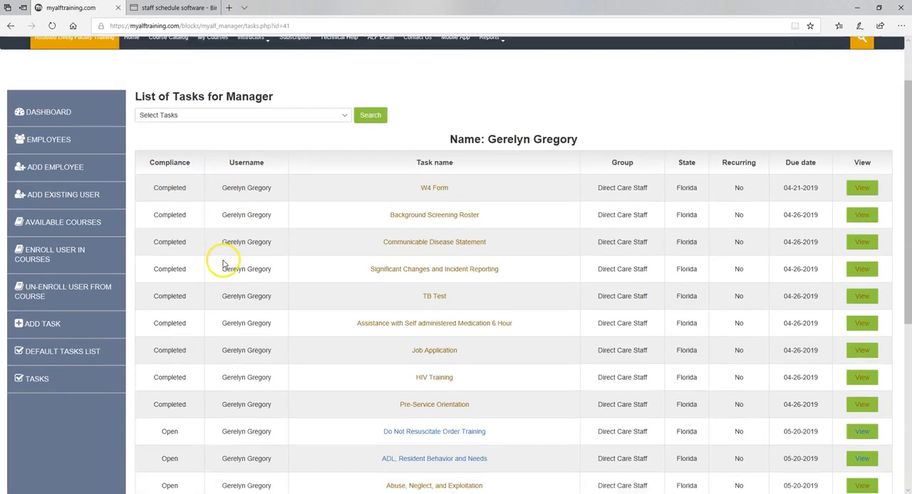
pyautogui.scroll(-3)
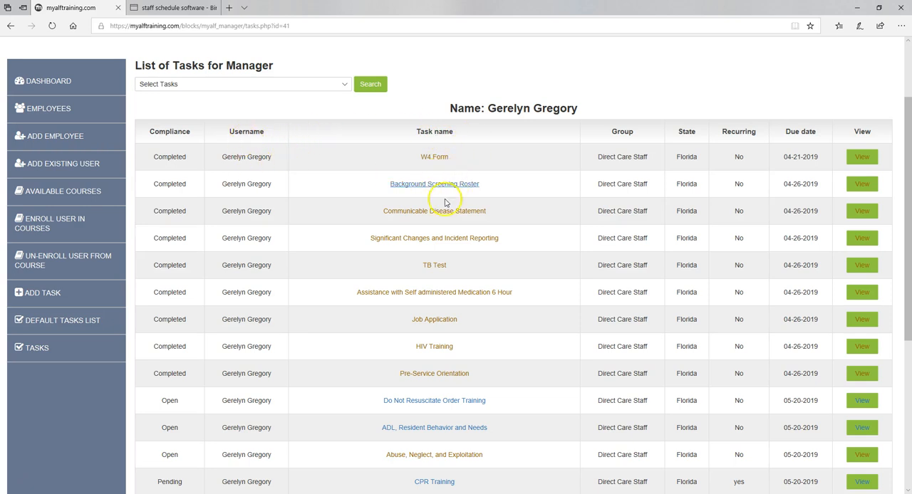
pyautogui.scroll(-3)
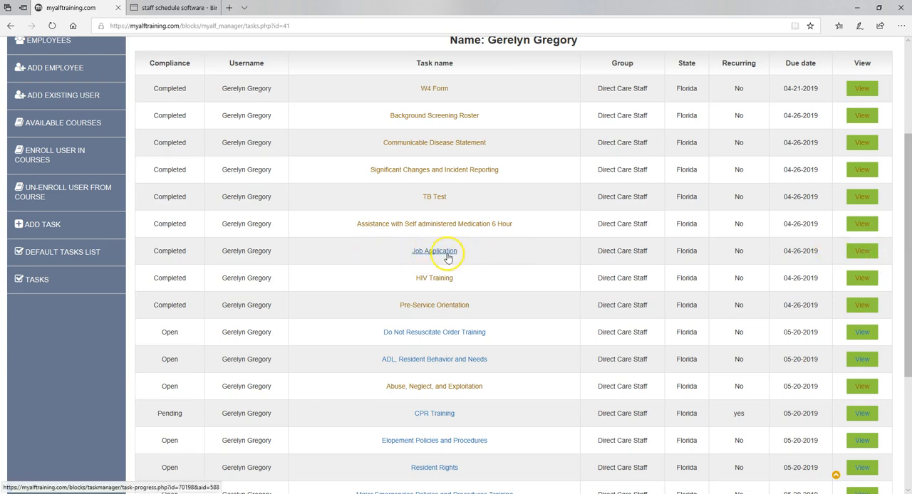
pyautogui.click(434, 250)
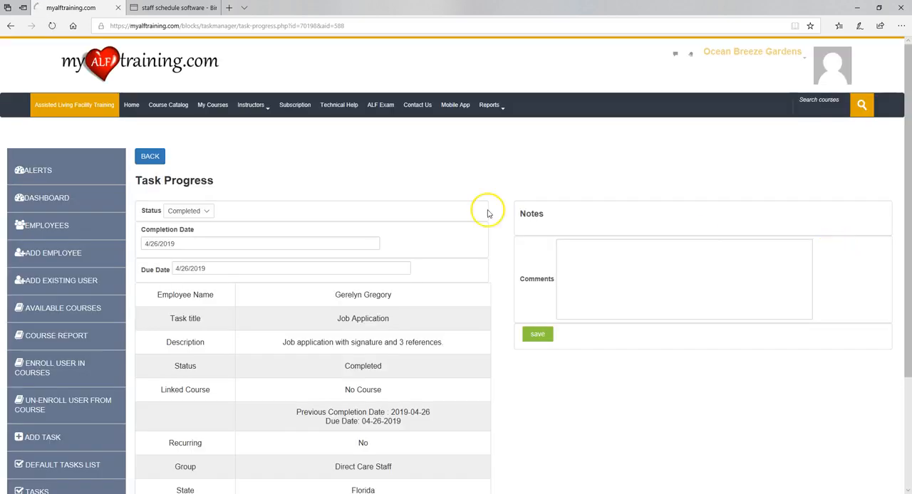
pyautogui.scroll(-3)
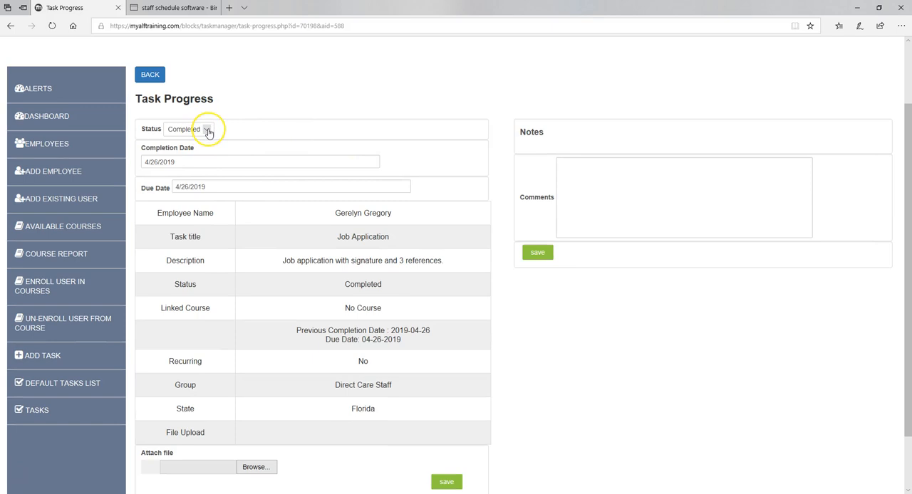
pyautogui.click(207, 128)
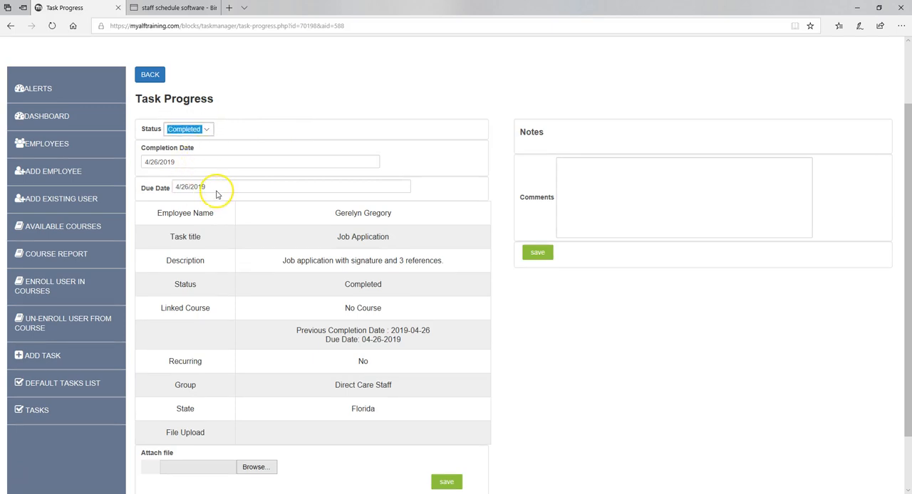
pyautogui.scroll(-3)
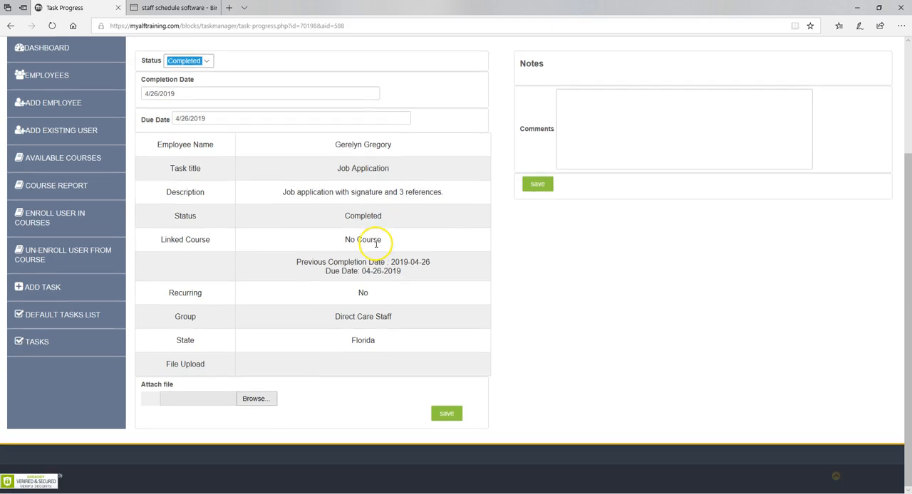
pyautogui.moveTo(400, 262)
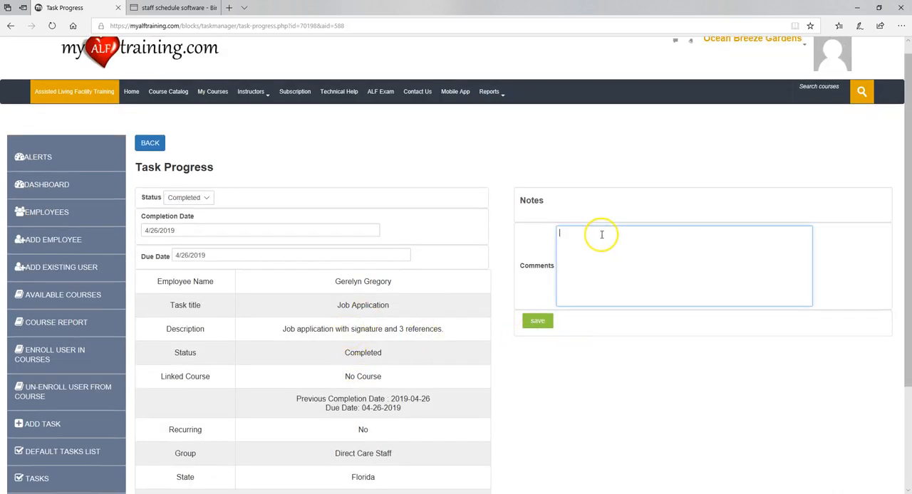
pyautogui.moveTo(614, 227)
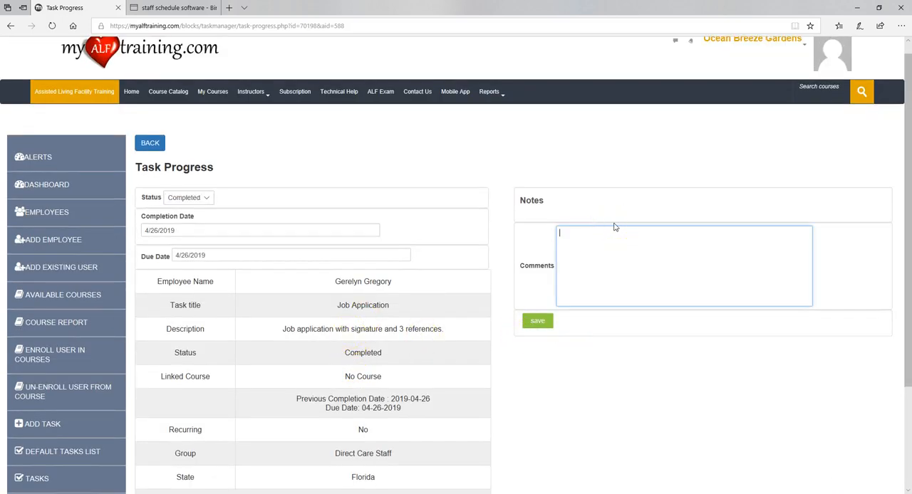
# - Save a comment requesting the Job Application as soon as possible, then scroll the task list
pyautogui.write('Please')
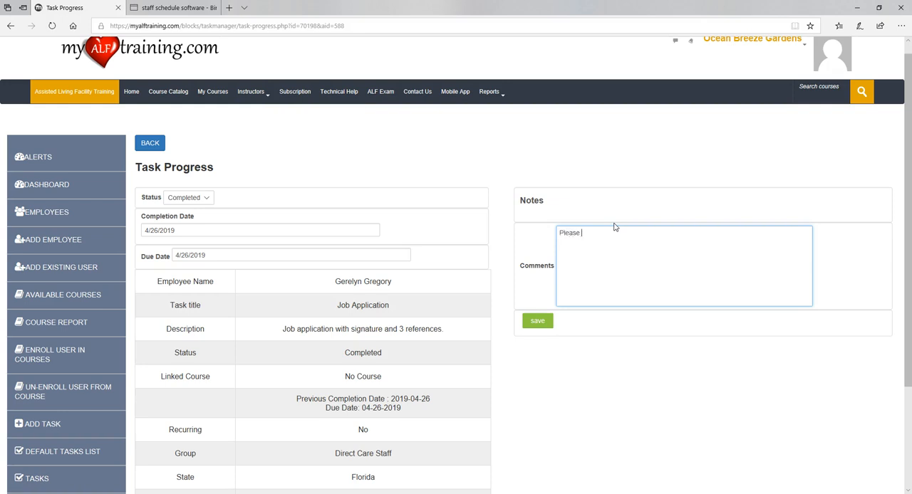
pyautogui.write('get thisto me as soon as p')
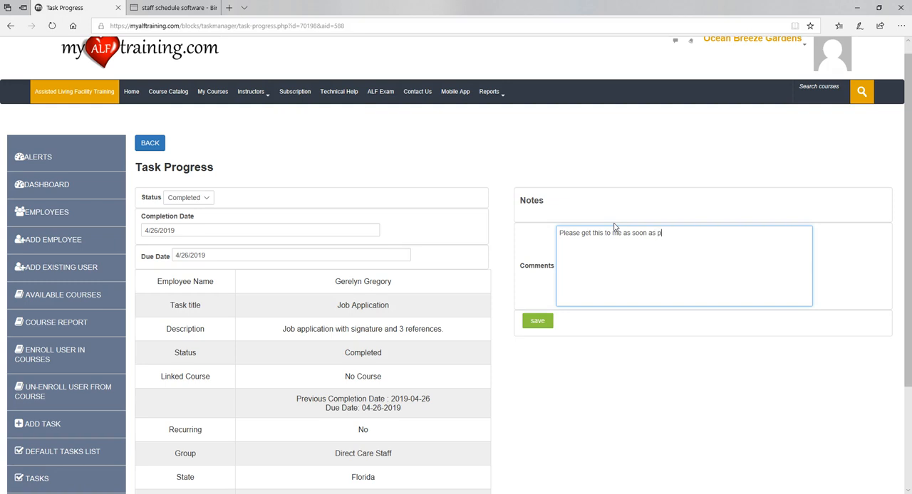
pyautogui.write('ossible')
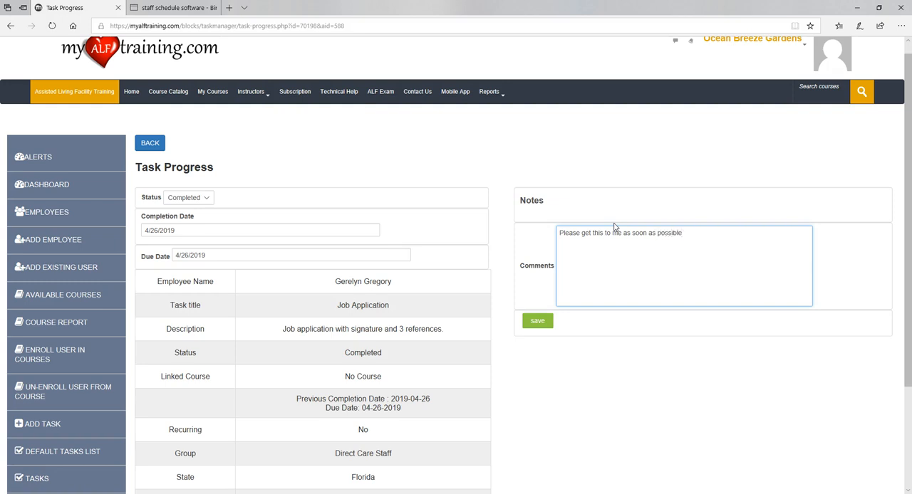
pyautogui.click(538, 321)
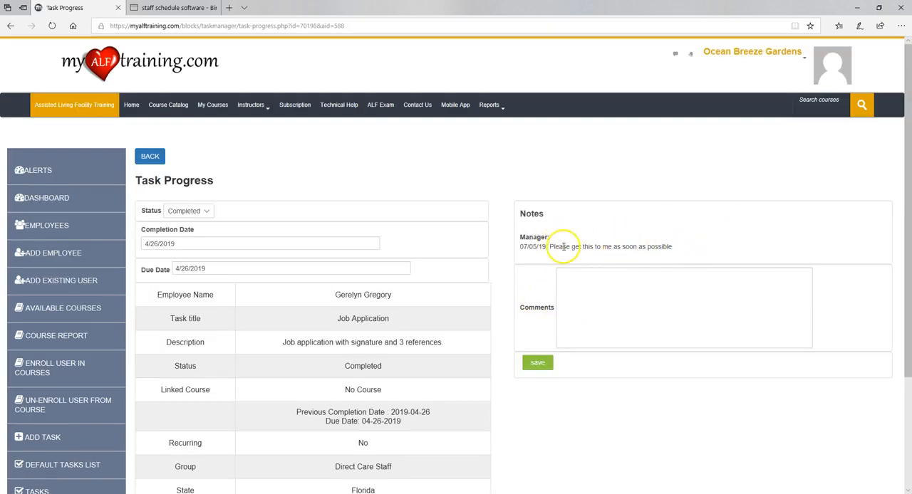
pyautogui.moveTo(438, 288)
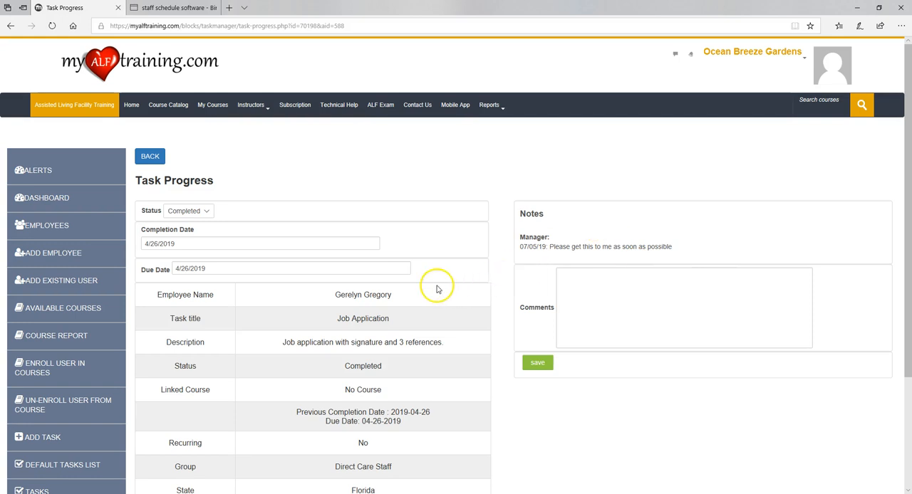
pyautogui.scroll(-3)
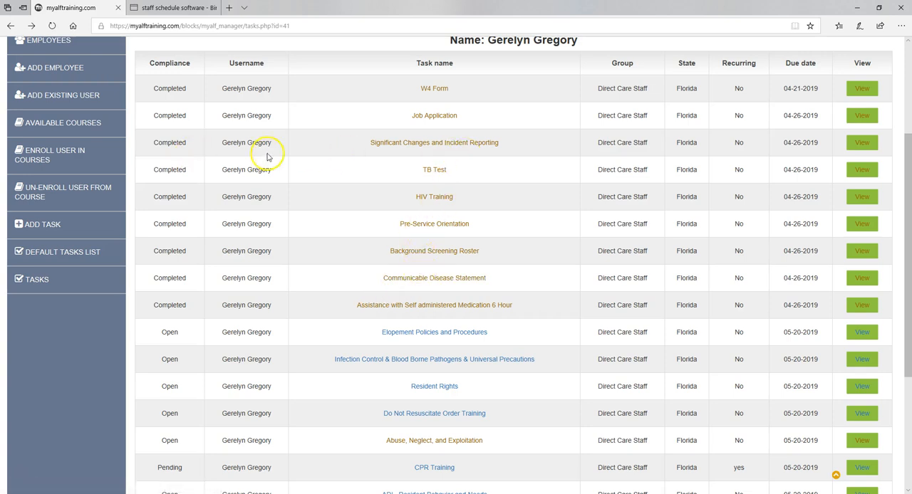
pyautogui.moveTo(297, 150)
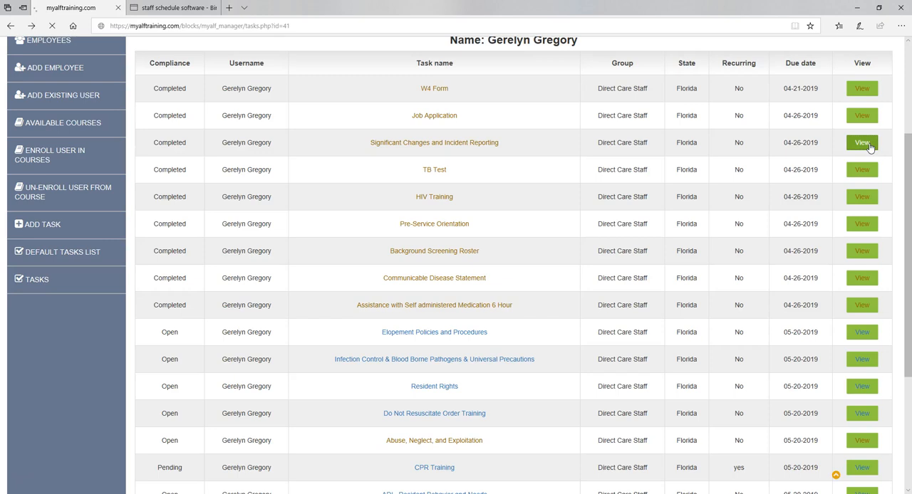
pyautogui.click(862, 143)
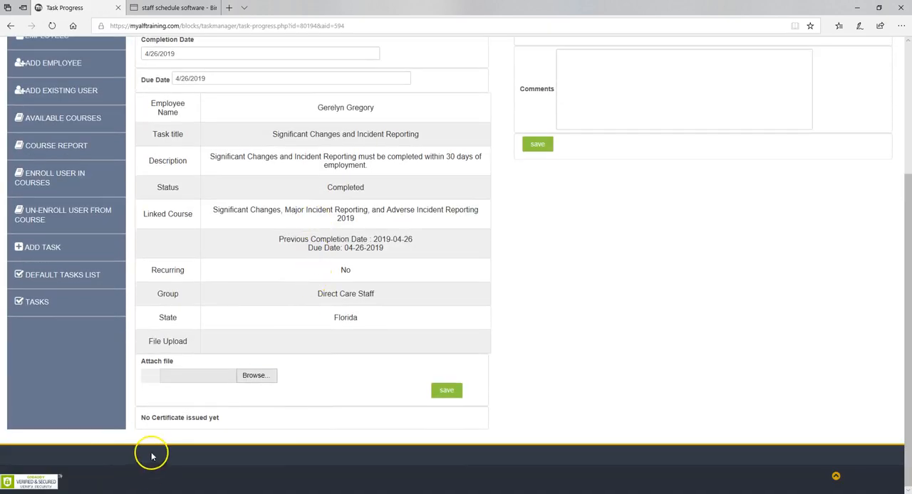
pyautogui.moveTo(231, 416)
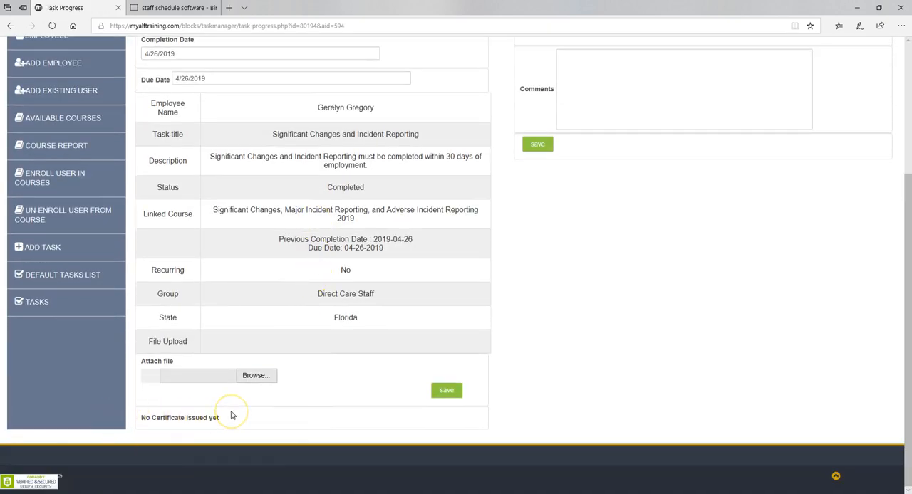
pyautogui.moveTo(231, 416)
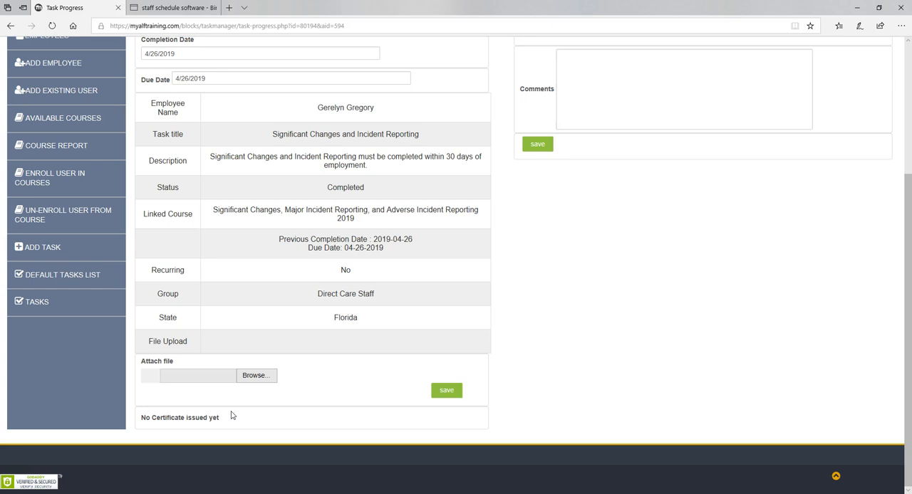
pyautogui.moveTo(157, 417)
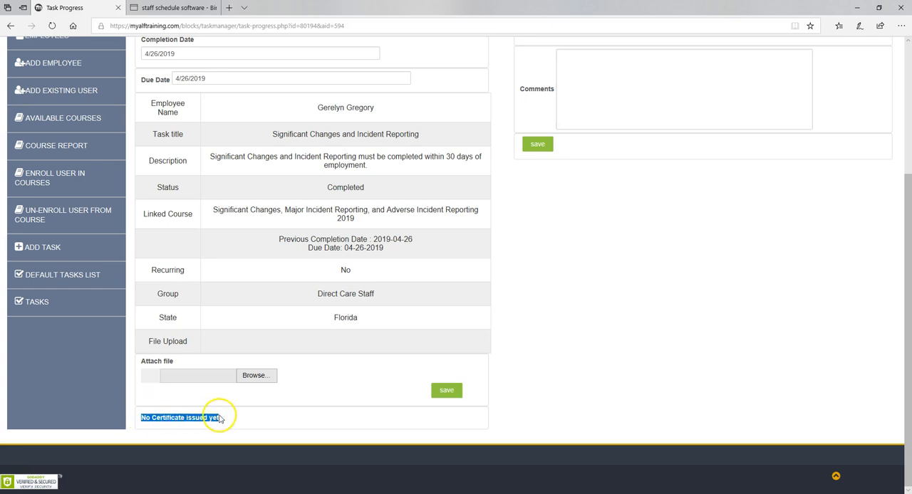
pyautogui.scroll(3)
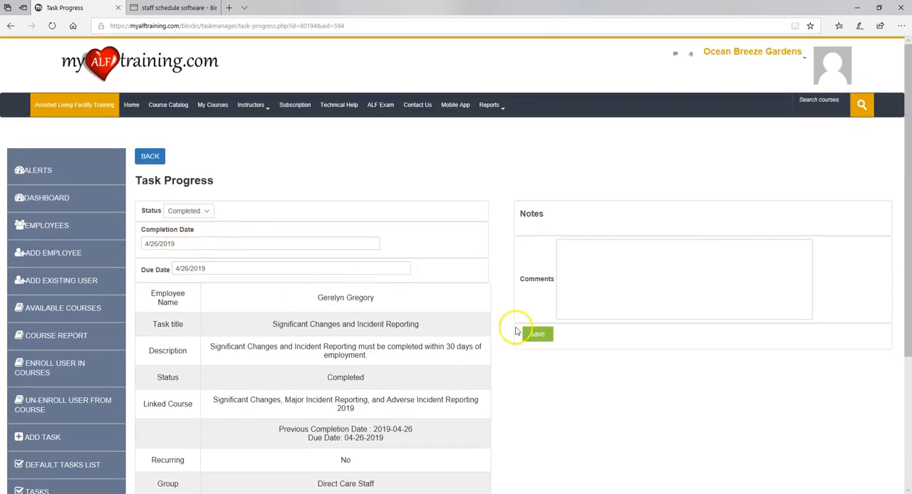
pyautogui.scroll(-3)
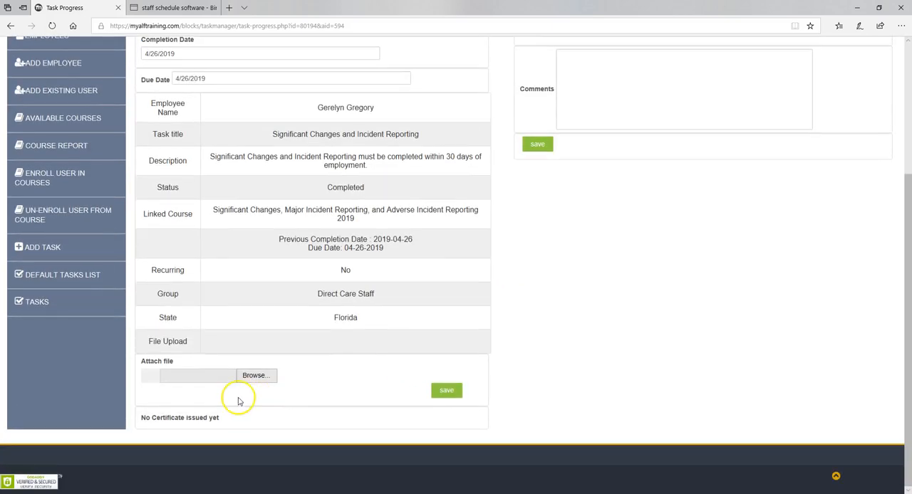
pyautogui.scroll(3)
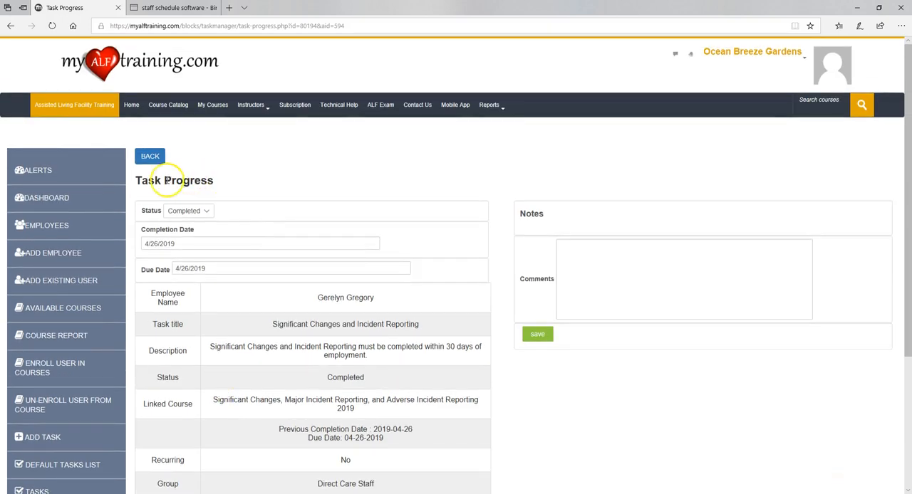
pyautogui.scroll(-3)
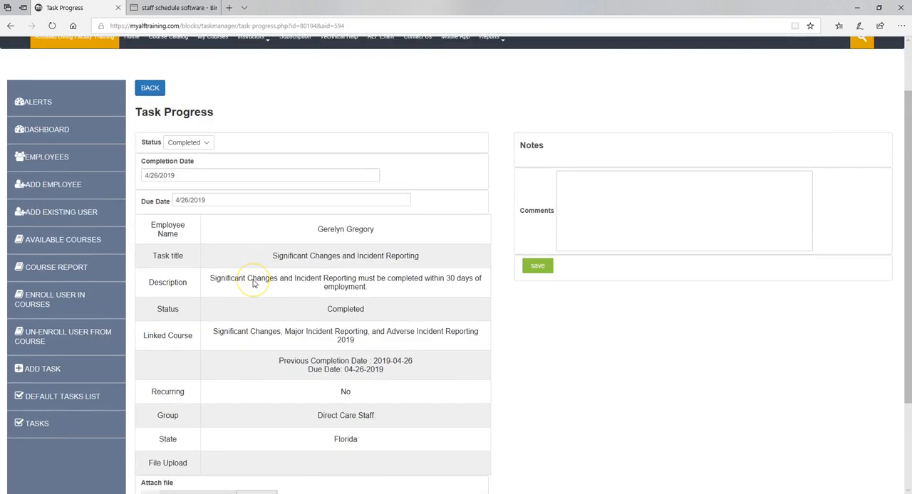
pyautogui.moveTo(221, 270)
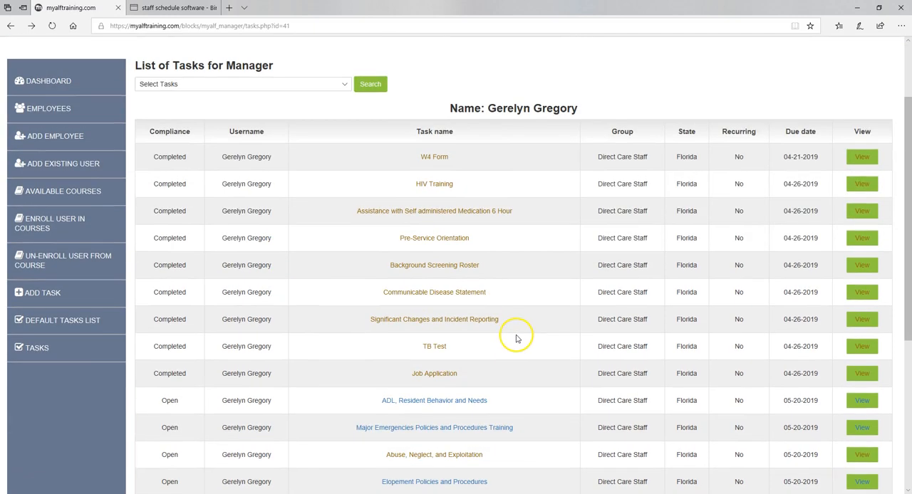
pyautogui.moveTo(509, 338)
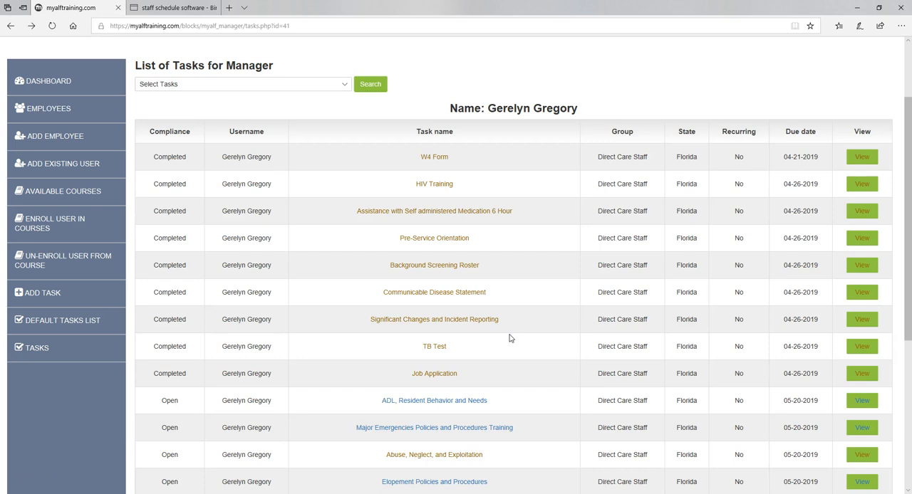
pyautogui.scroll(-3)
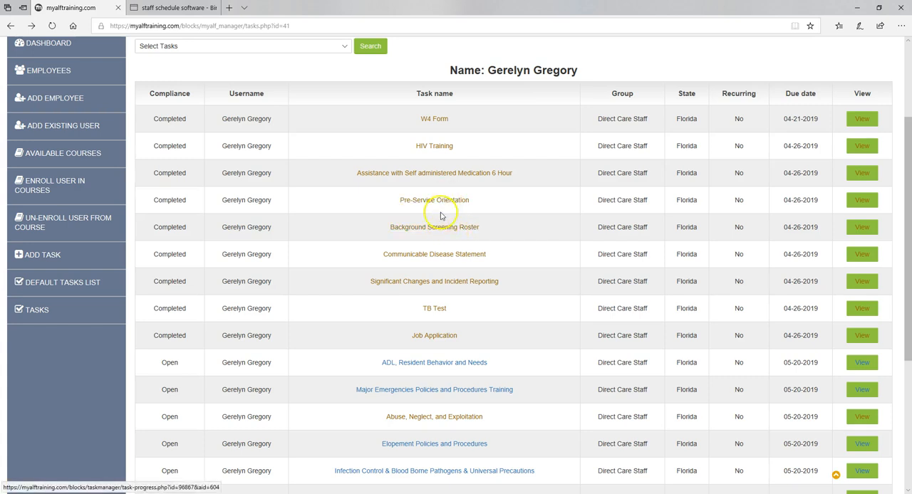
pyautogui.scroll(-3)
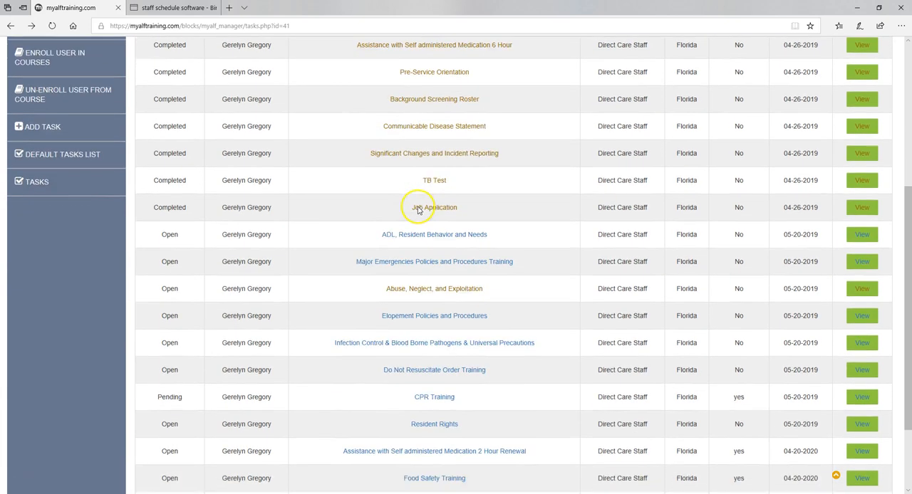
pyautogui.scroll(-3)
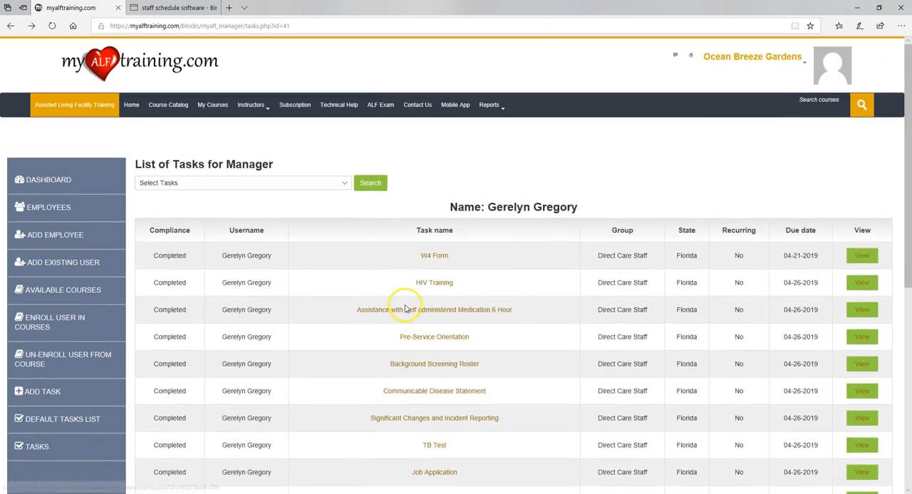
pyautogui.moveTo(242, 183)
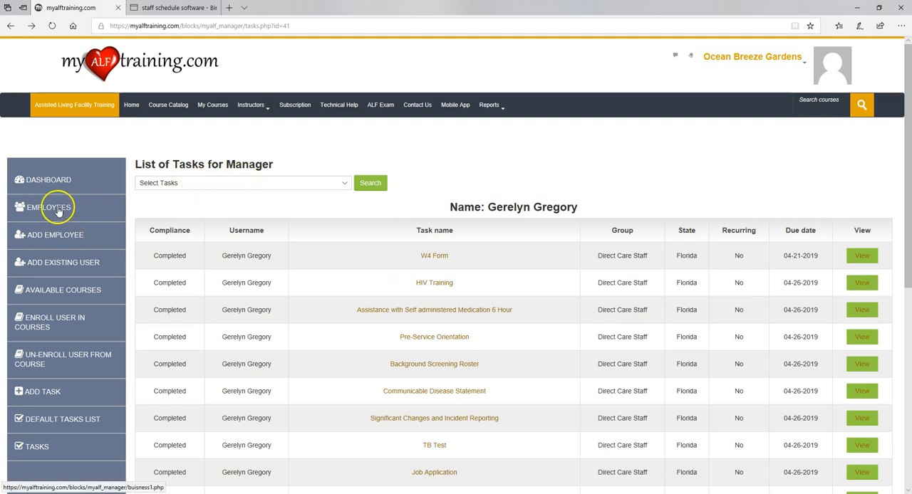
# - Return to My Business Employees and scroll slightly down the employee table
pyautogui.click(47, 207)
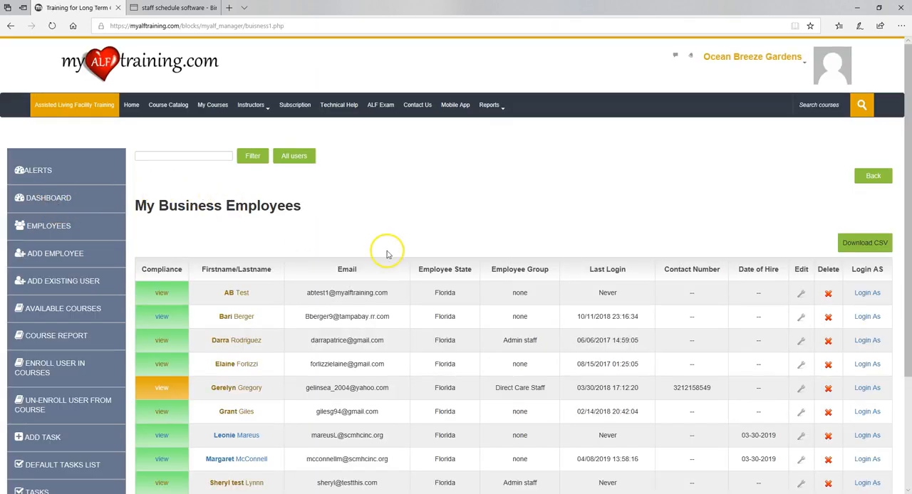
pyautogui.scroll(-3)
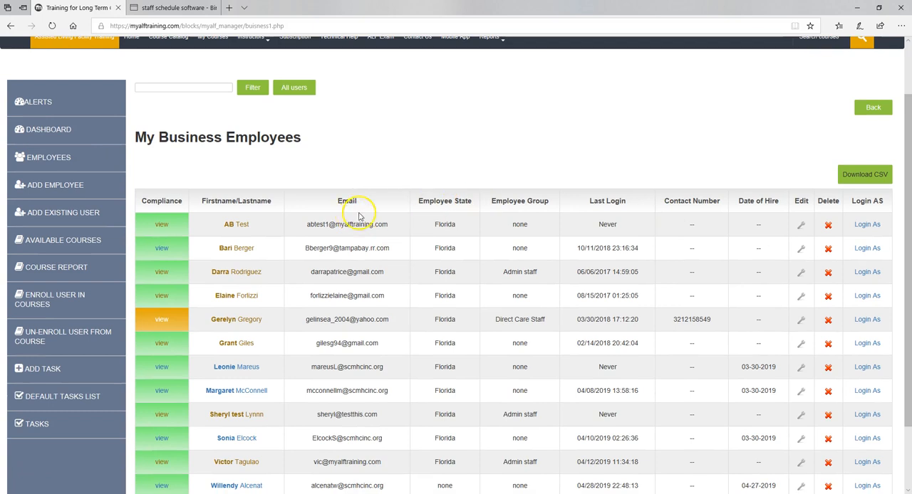
pyautogui.moveTo(474, 229)
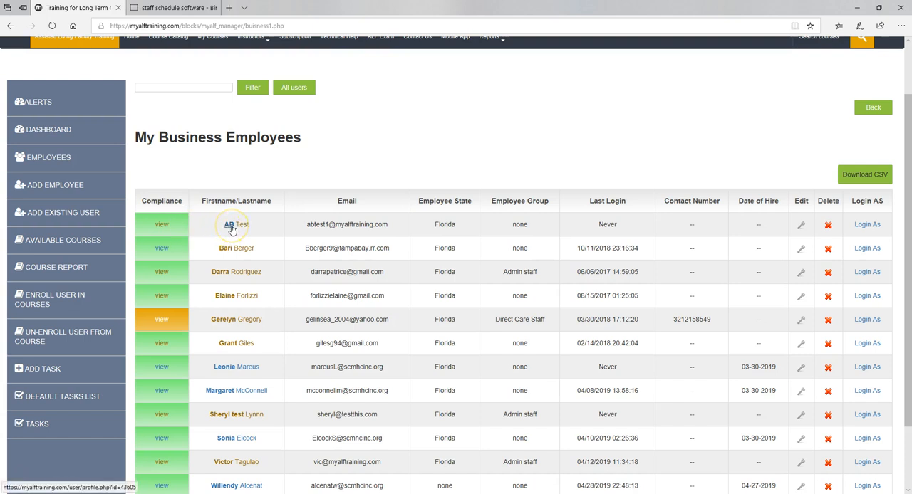
# - Open AB Test's employee profile and open the dashboard in a new browser tab
pyautogui.click(229, 224)
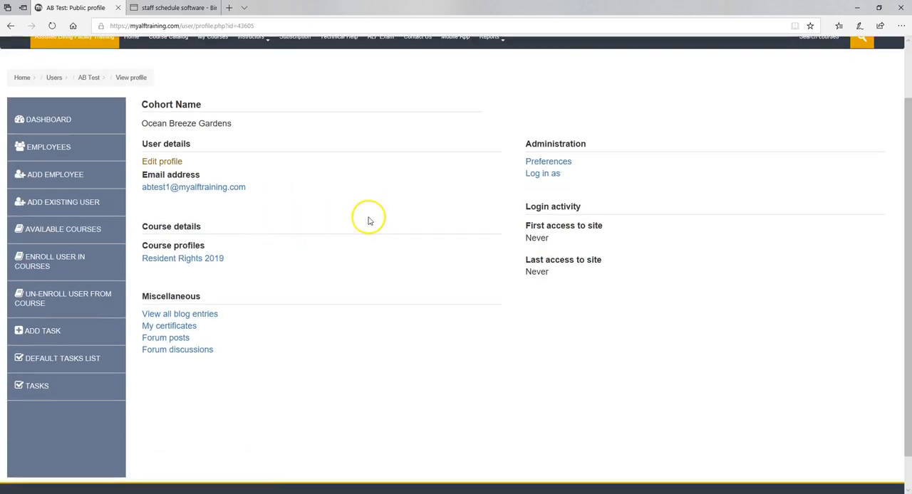
pyautogui.moveTo(198, 175)
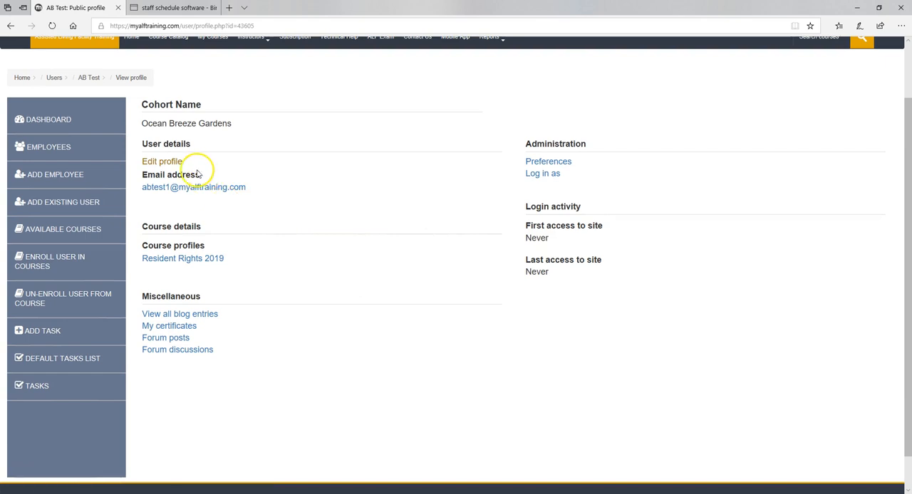
pyautogui.rightClick(48, 119)
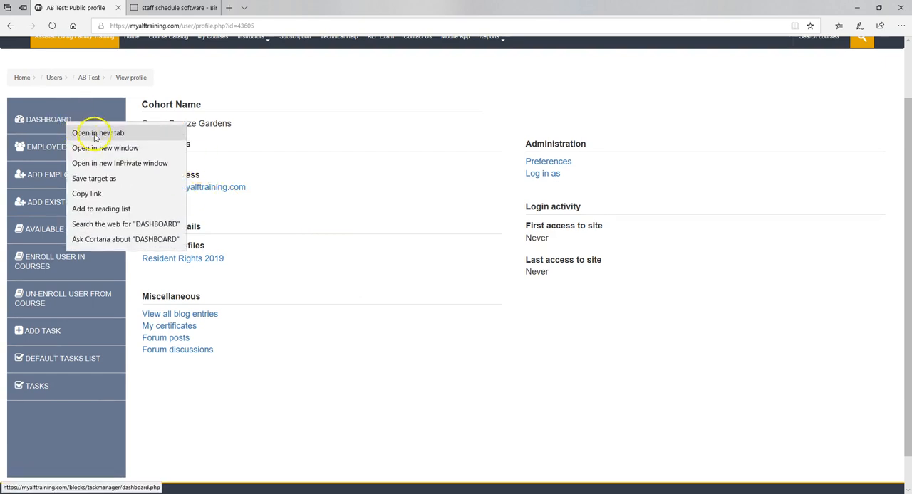
pyautogui.click(97, 133)
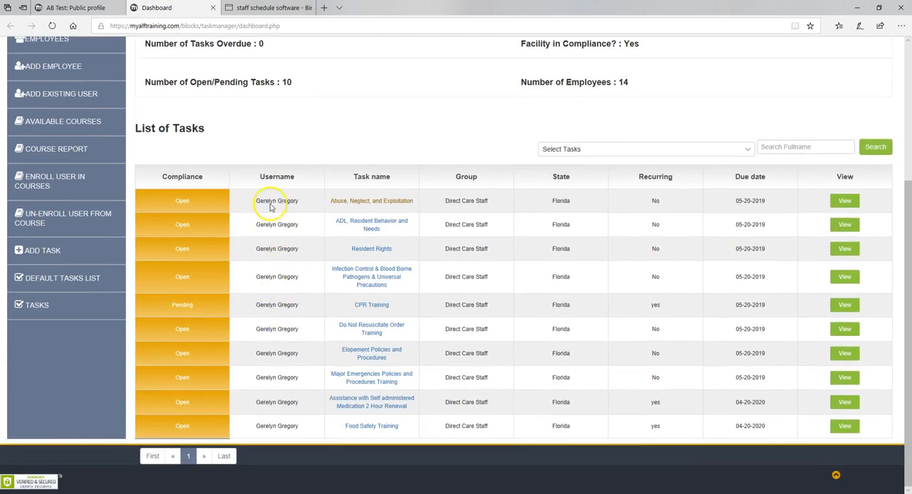
pyautogui.moveTo(452, 273)
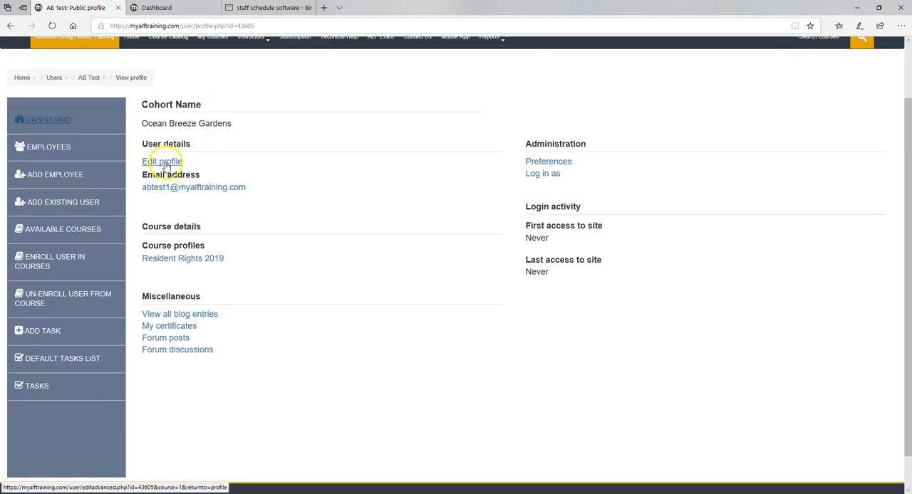
# - Assign AB Test to the Direct Care Staff task group and submit the profile update
pyautogui.click(161, 161)
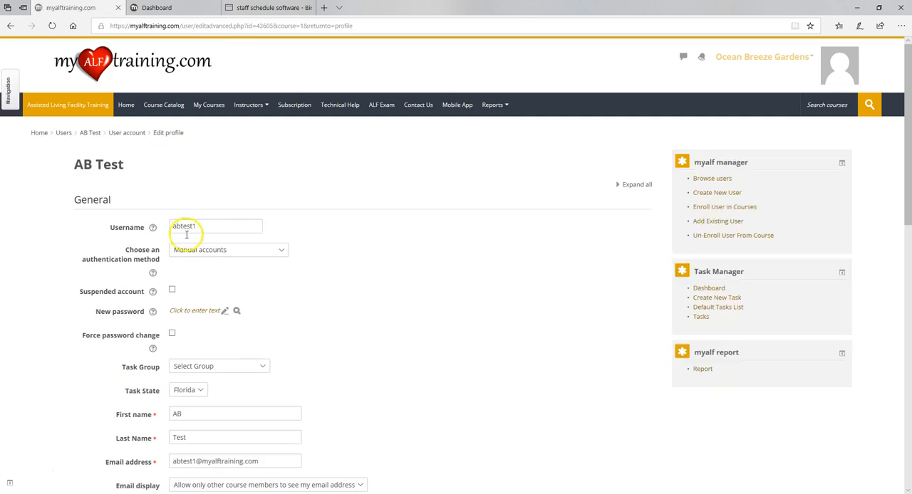
pyautogui.scroll(-3)
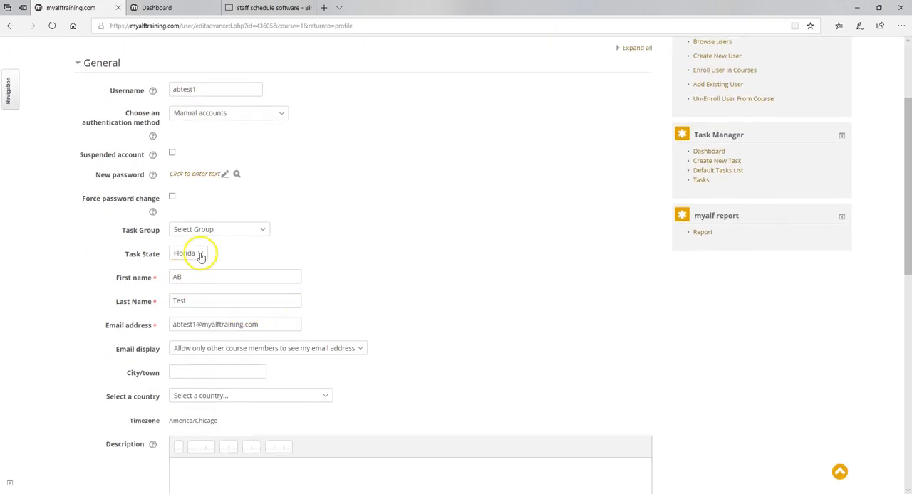
pyautogui.click(220, 228)
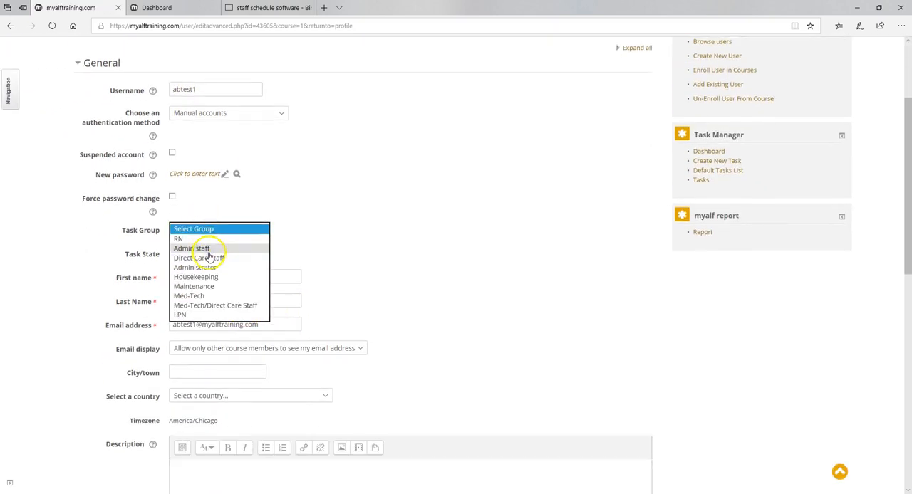
pyautogui.click(200, 257)
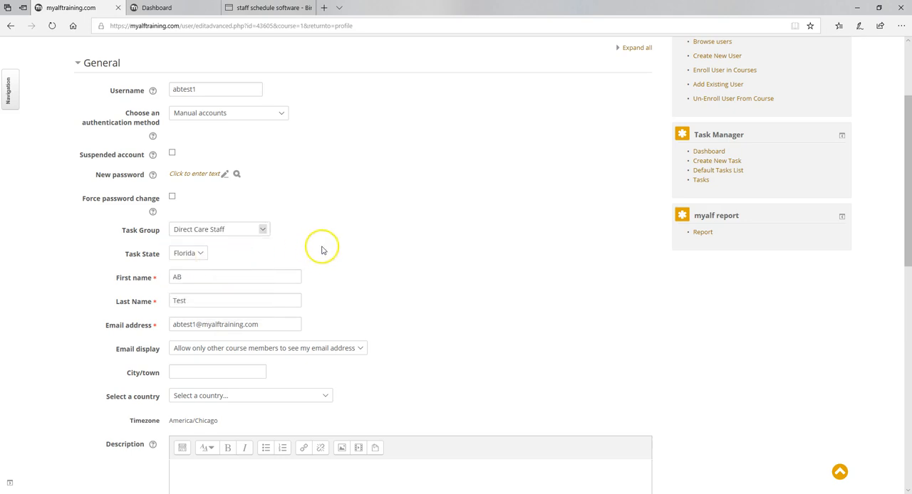
pyautogui.moveTo(328, 245)
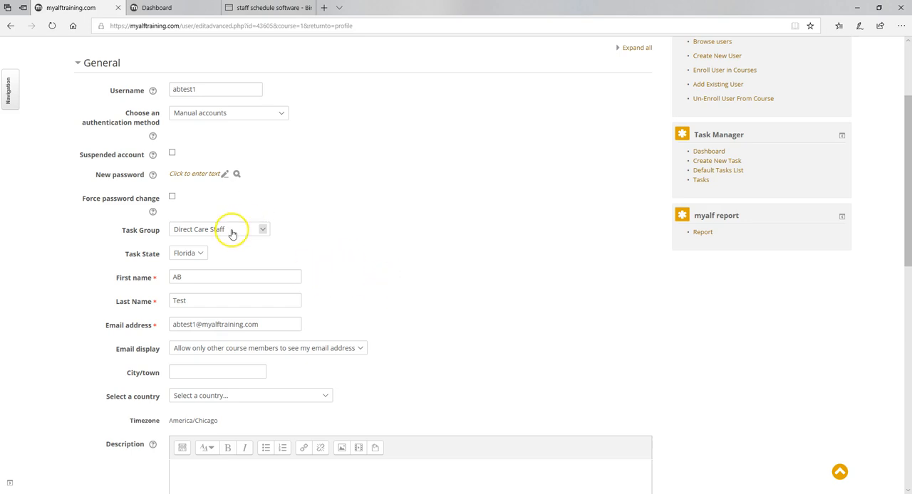
pyautogui.click(217, 229)
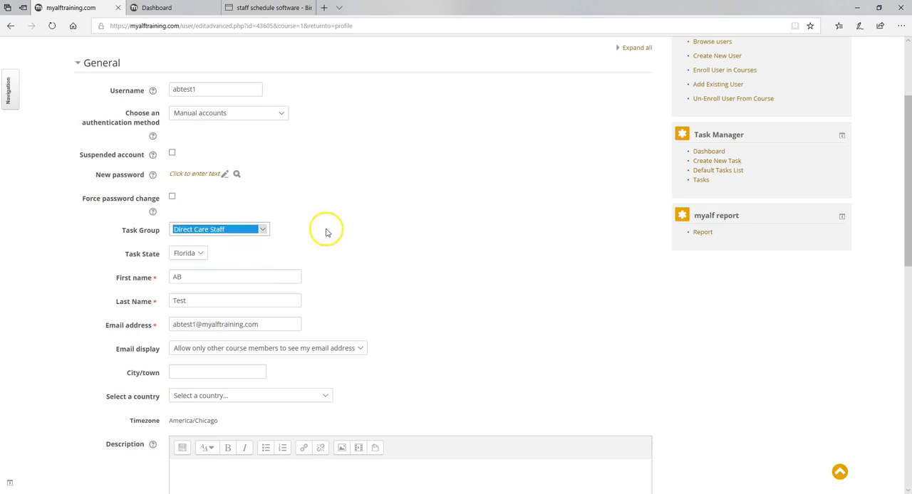
pyautogui.scroll(-3)
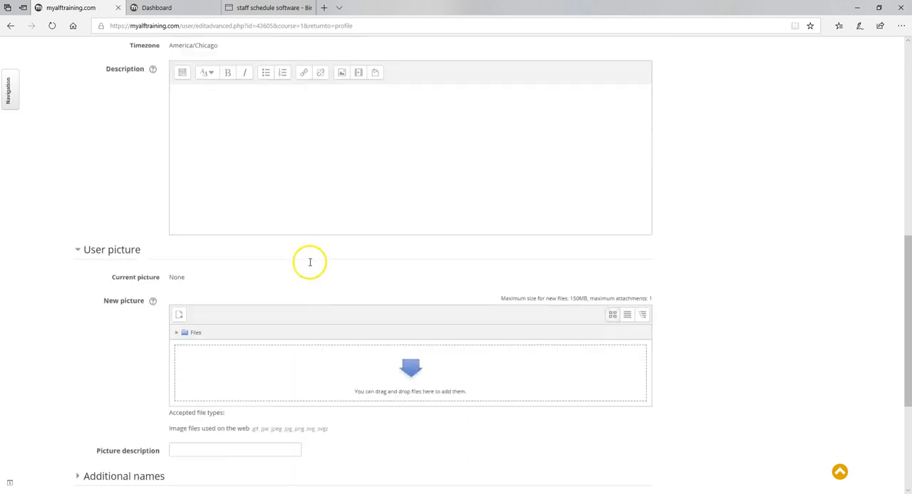
pyautogui.click(202, 395)
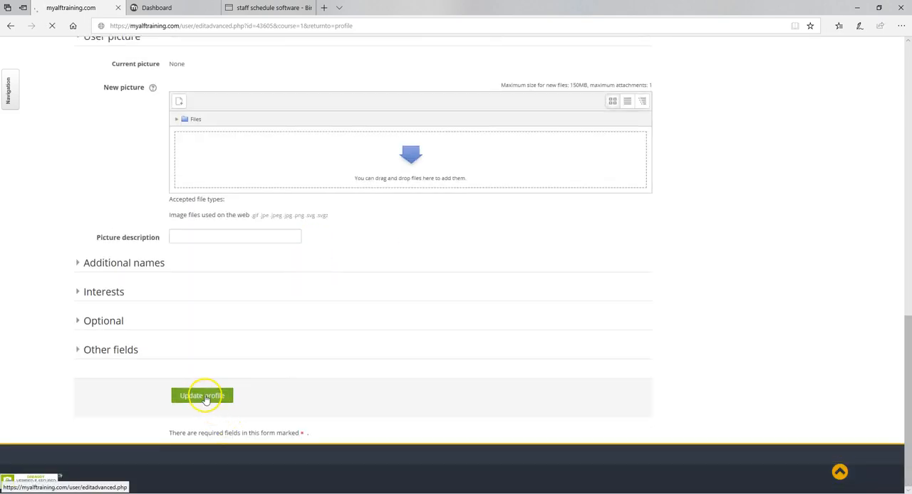
# - Review the dashboard's 31 open/pending tasks, including page 2 of the task list
pyautogui.click(203, 395)
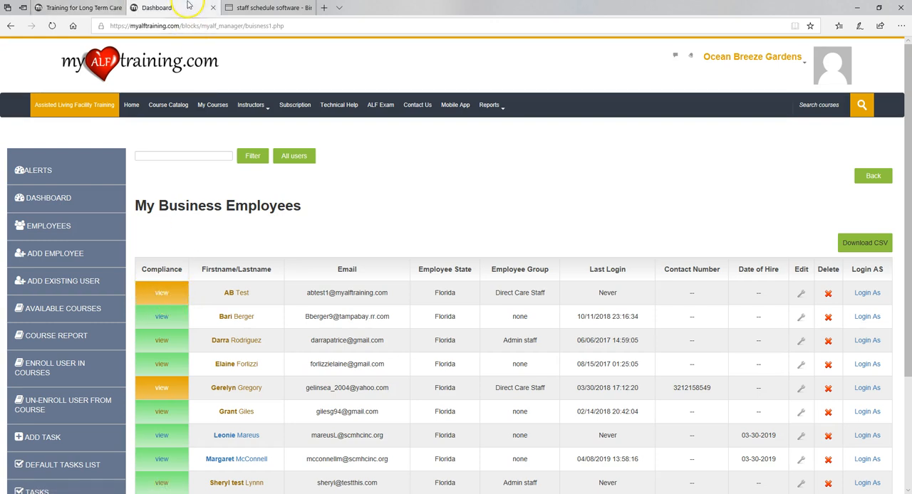
pyautogui.click(51, 26)
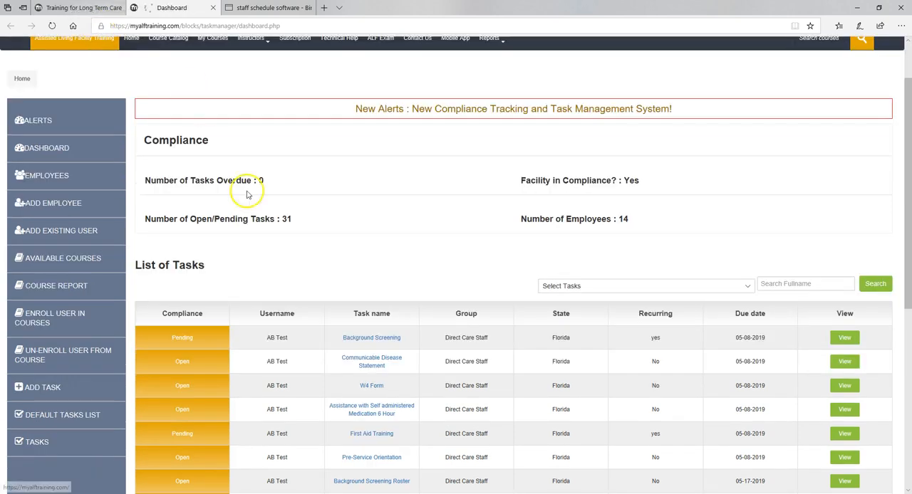
pyautogui.scroll(-3)
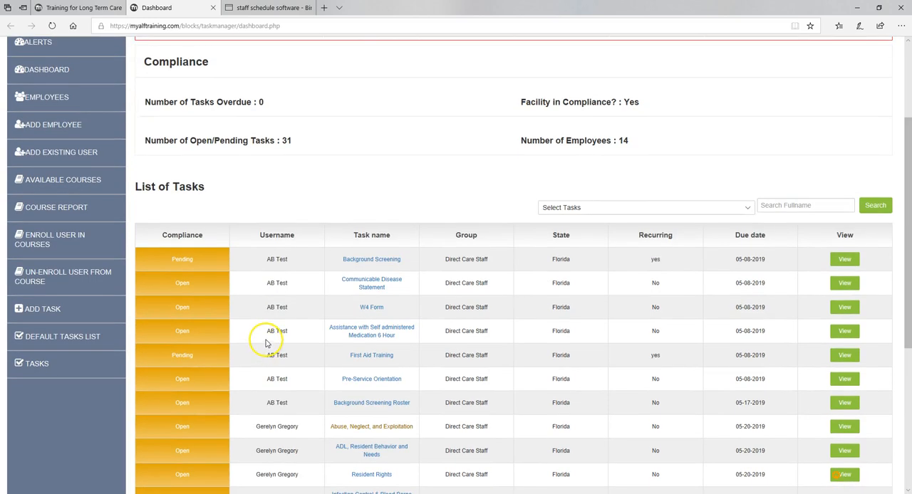
pyautogui.scroll(-3)
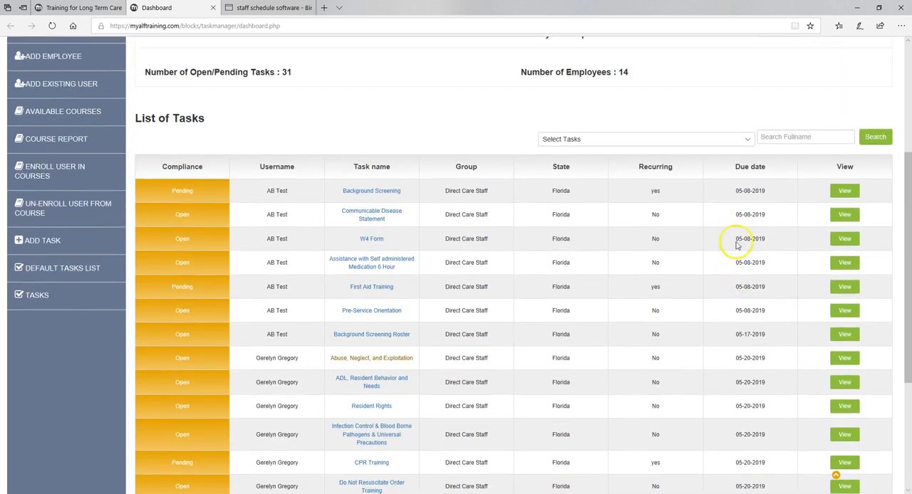
pyautogui.scroll(-3)
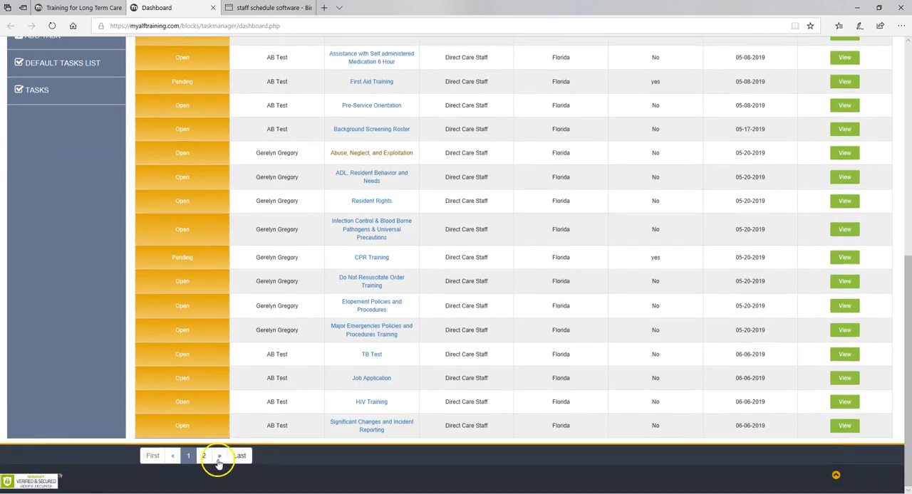
pyautogui.click(219, 456)
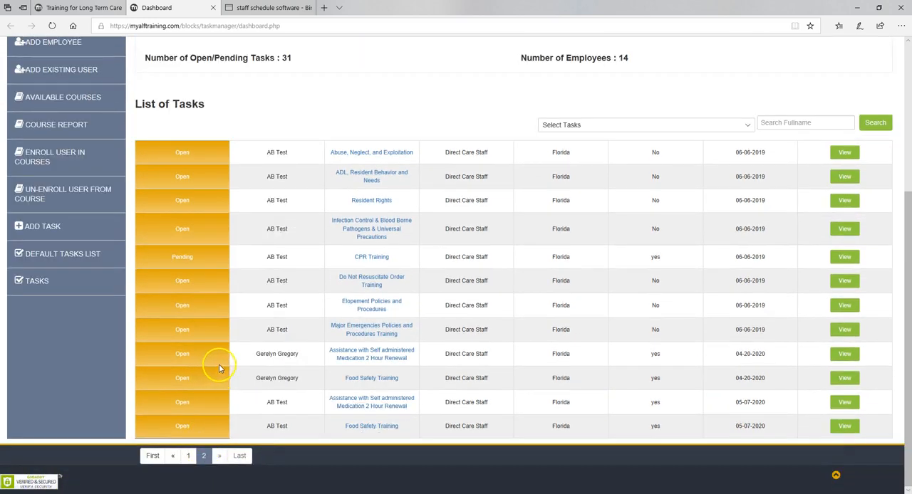
pyautogui.moveTo(728, 238)
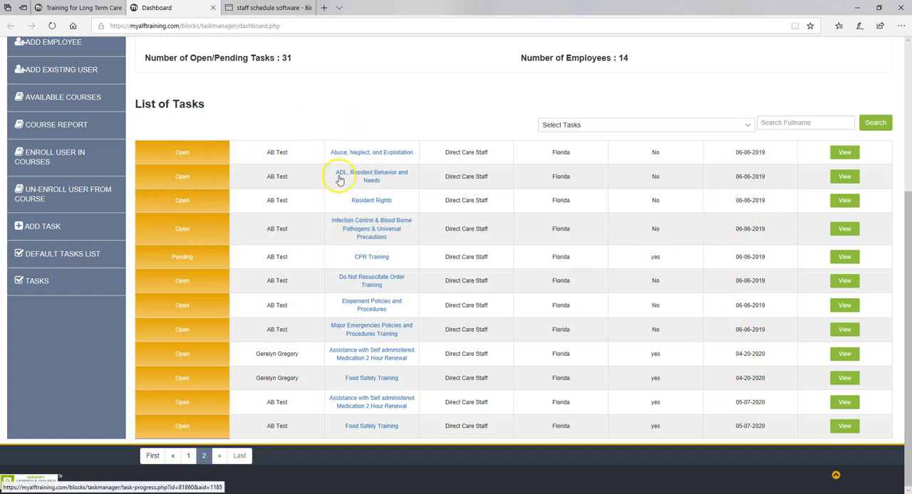
pyautogui.moveTo(543, 177)
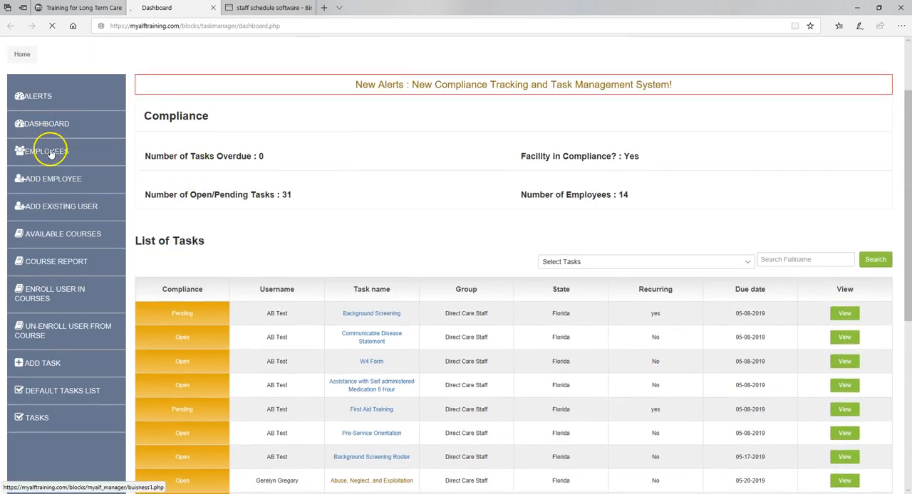
# - Open AB Test's public profile from the My Business Employees list
pyautogui.click(47, 151)
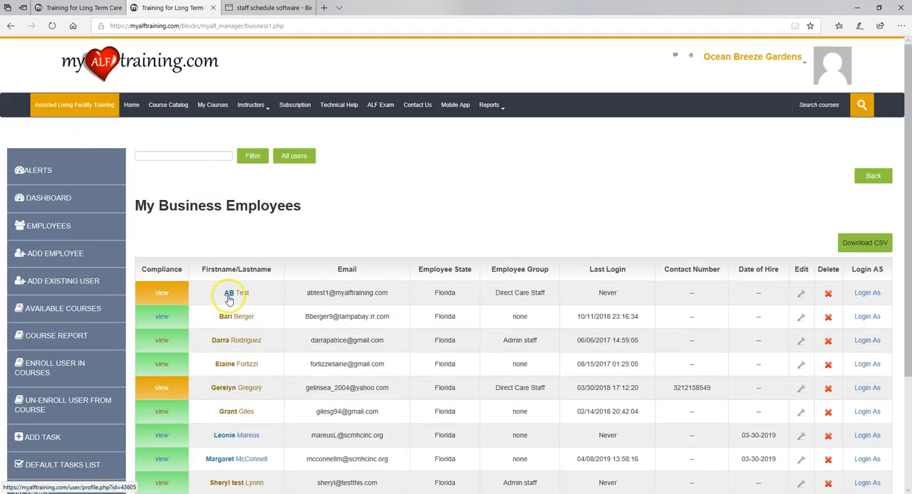
pyautogui.click(232, 293)
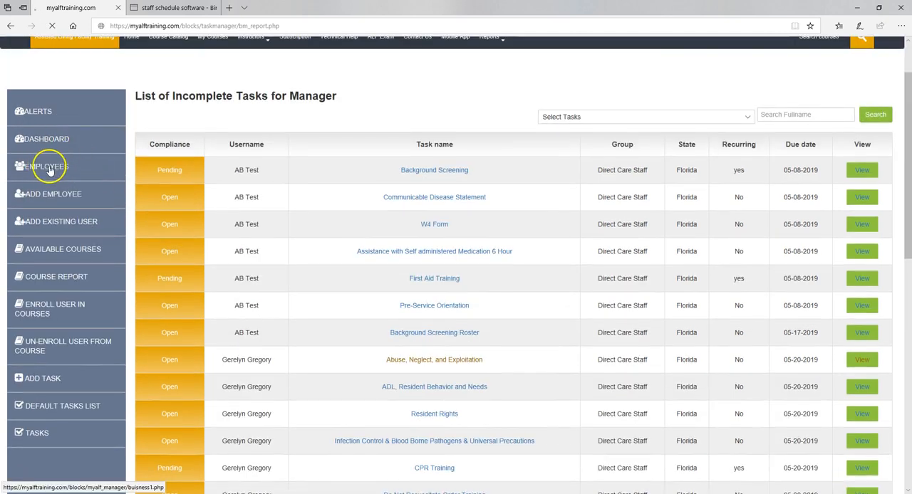
pyautogui.click(47, 166)
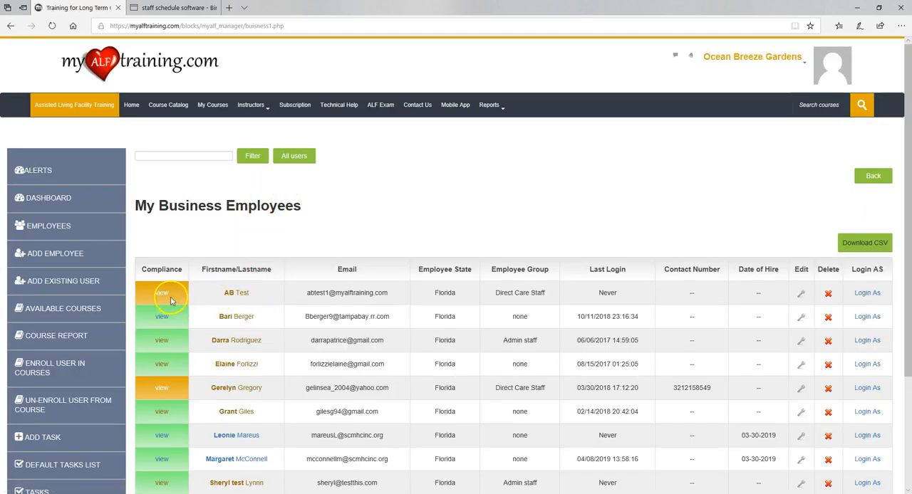
pyautogui.click(161, 293)
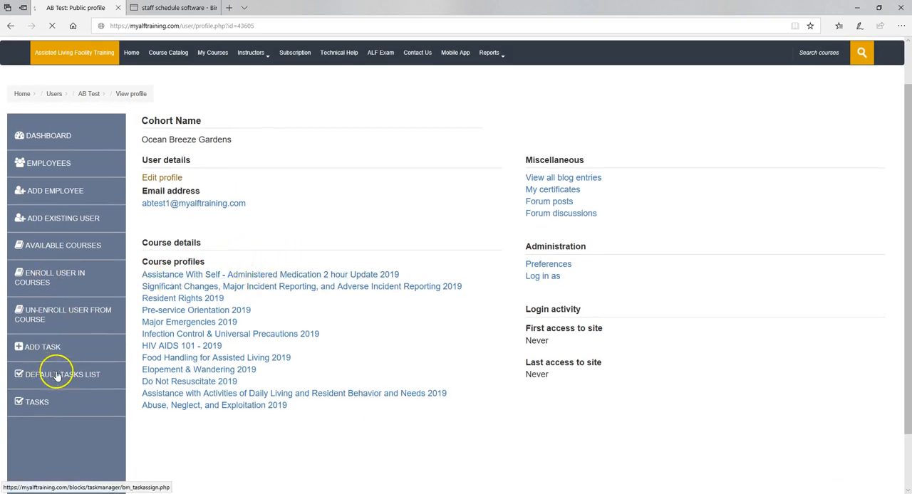
# - Browse the Default Tasks List of task templates
pyautogui.click(61, 374)
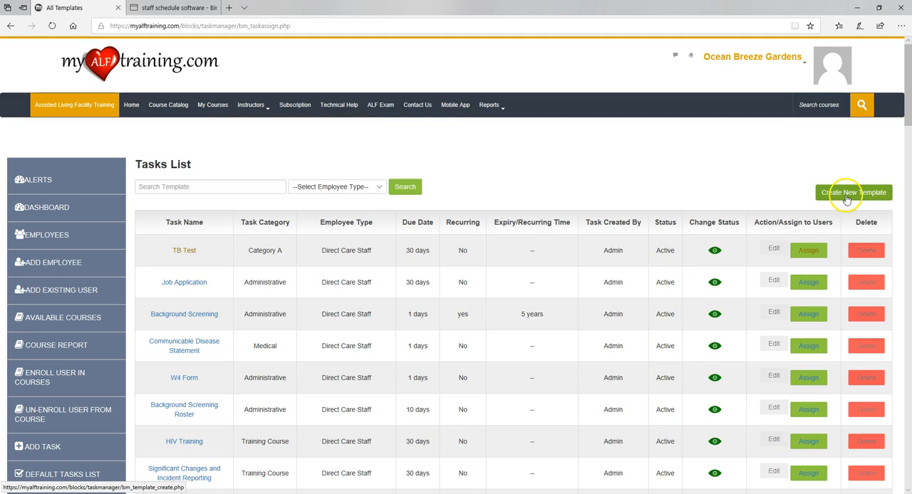
pyautogui.moveTo(896, 167)
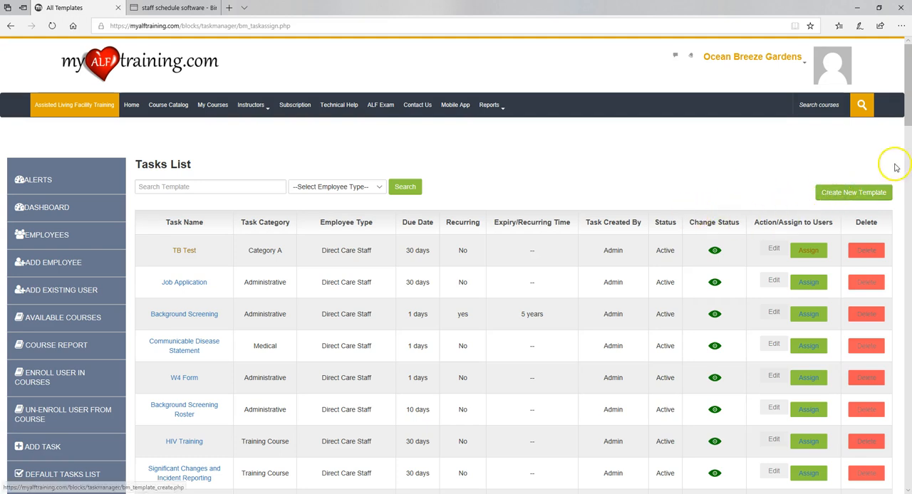
pyautogui.moveTo(748, 209)
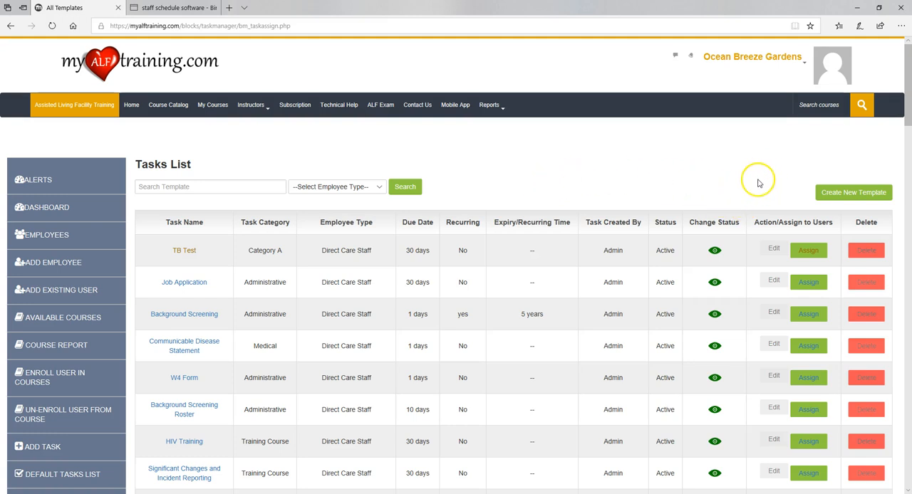
pyautogui.moveTo(447, 207)
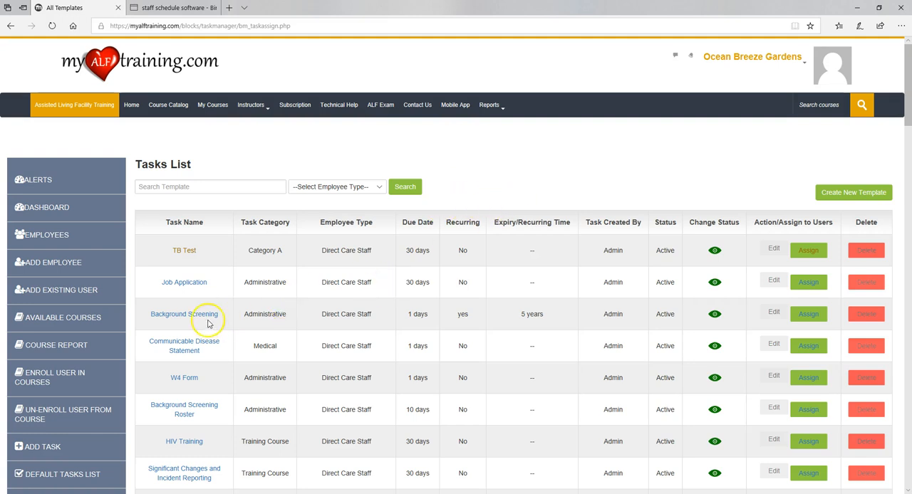
pyautogui.moveTo(221, 362)
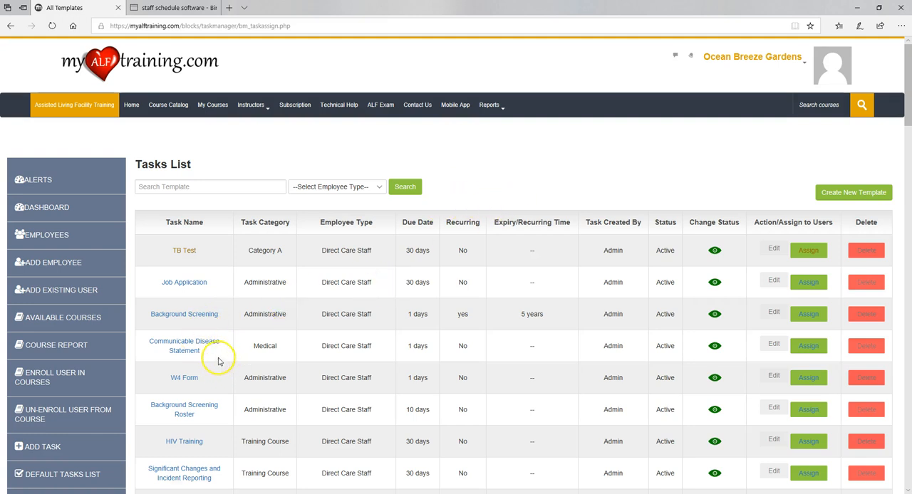
pyautogui.scroll(-3)
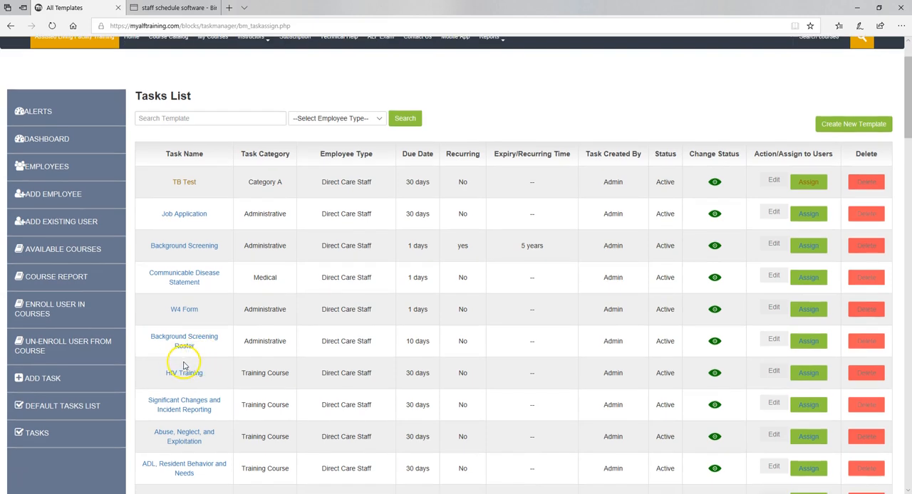
pyautogui.moveTo(122, 224)
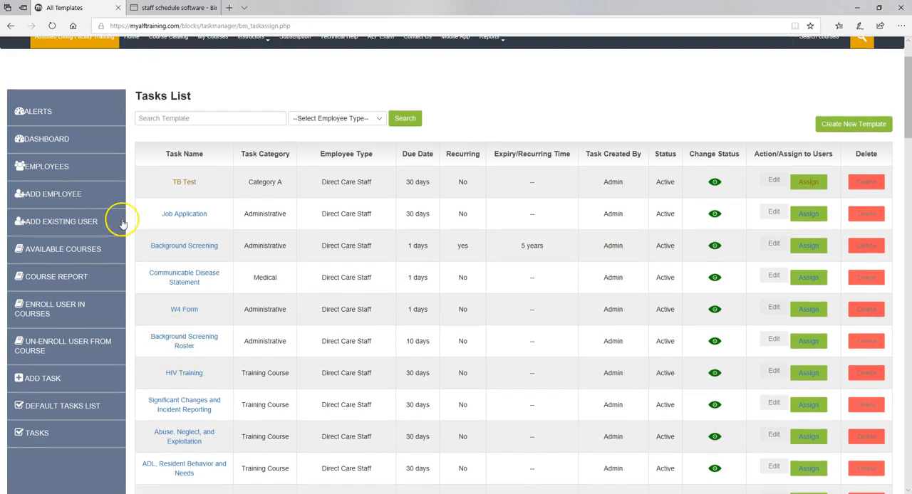
pyautogui.moveTo(56, 184)
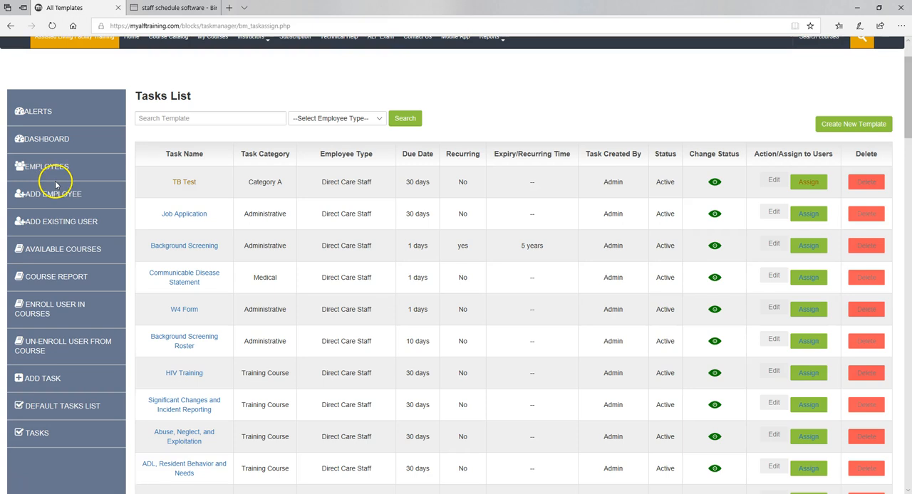
pyautogui.moveTo(64, 276)
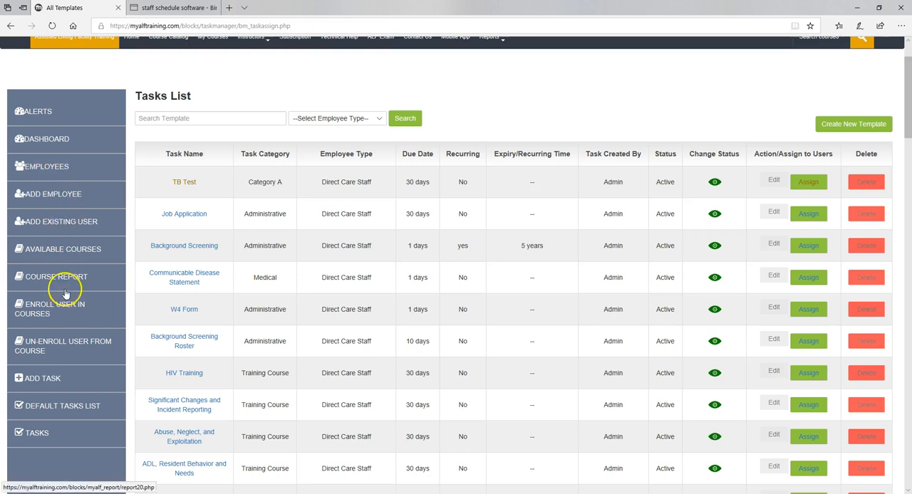
pyautogui.moveTo(63, 313)
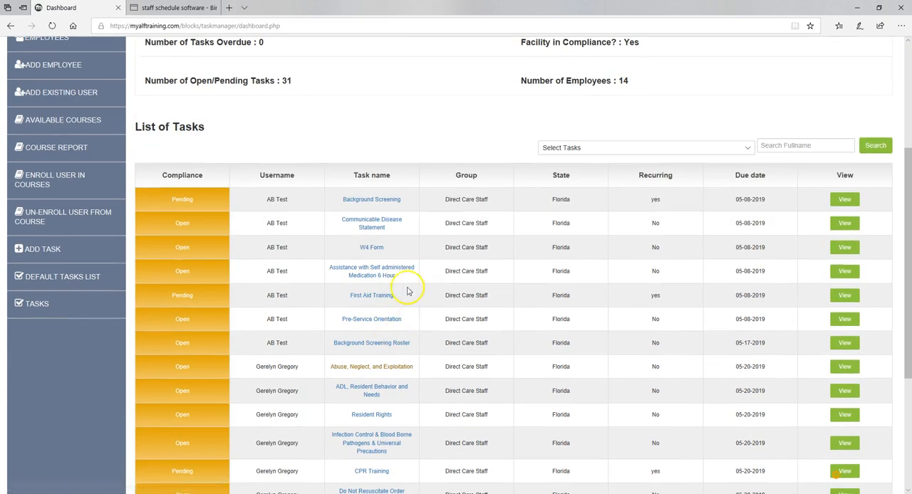
pyautogui.moveTo(350, 287)
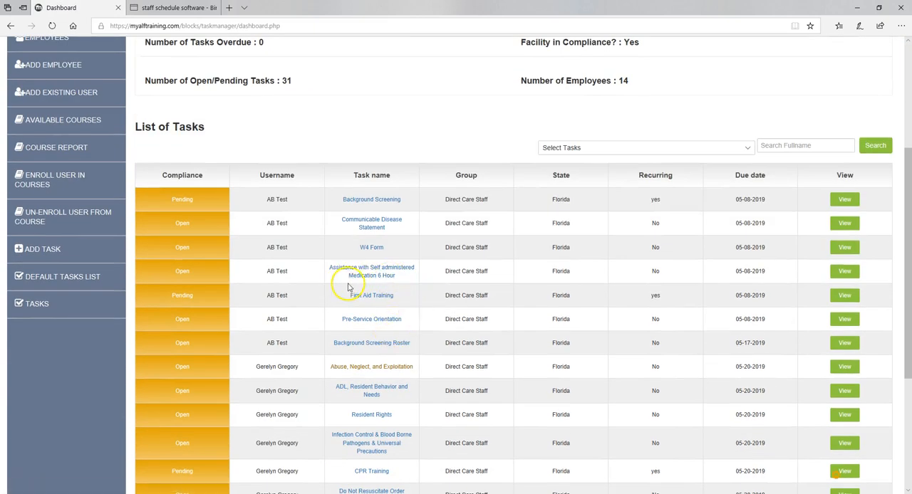
pyautogui.moveTo(399, 259)
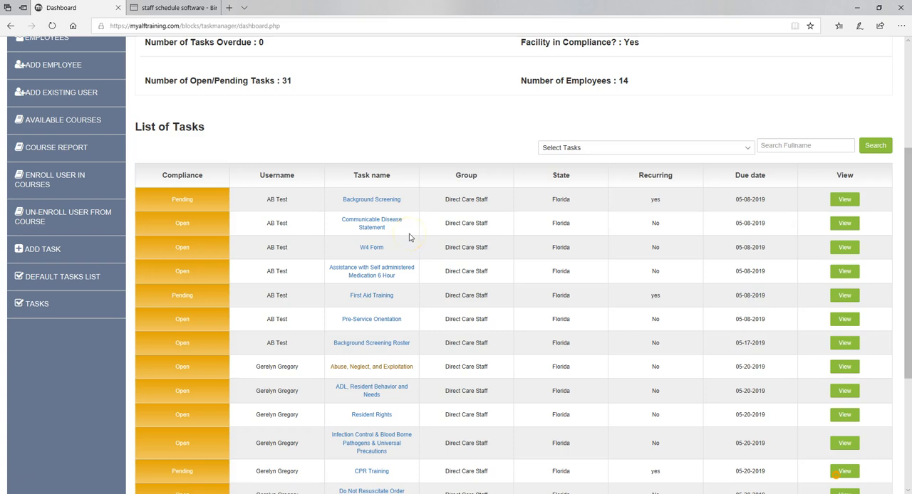
pyautogui.moveTo(397, 223)
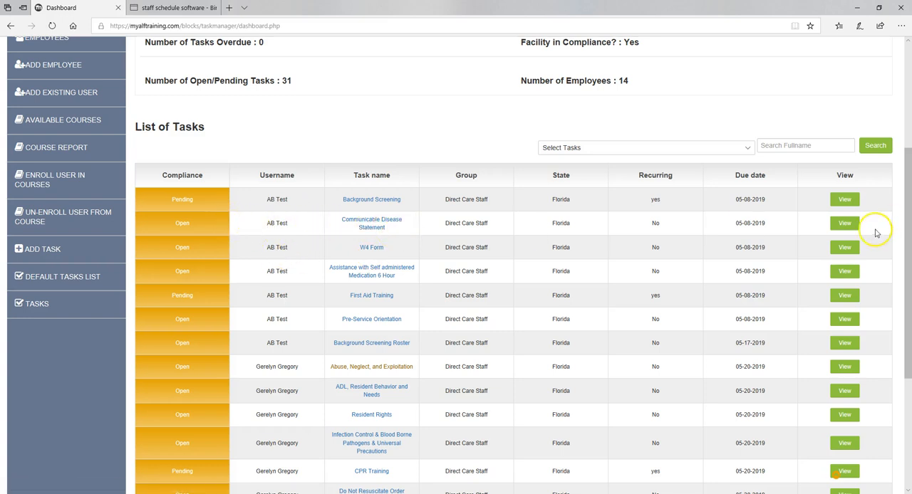
pyautogui.moveTo(474, 223)
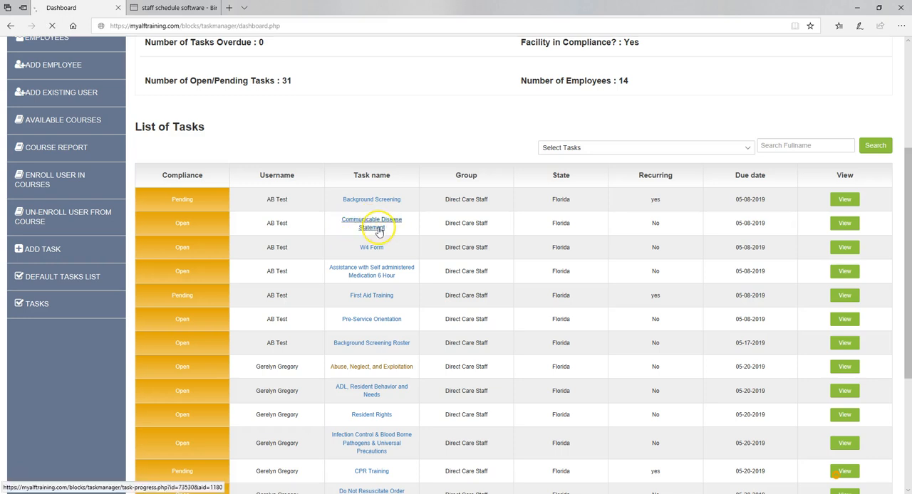
# - Open the Communicable Disease Statement assignment page showing Gerelyn and AB
pyautogui.click(371, 223)
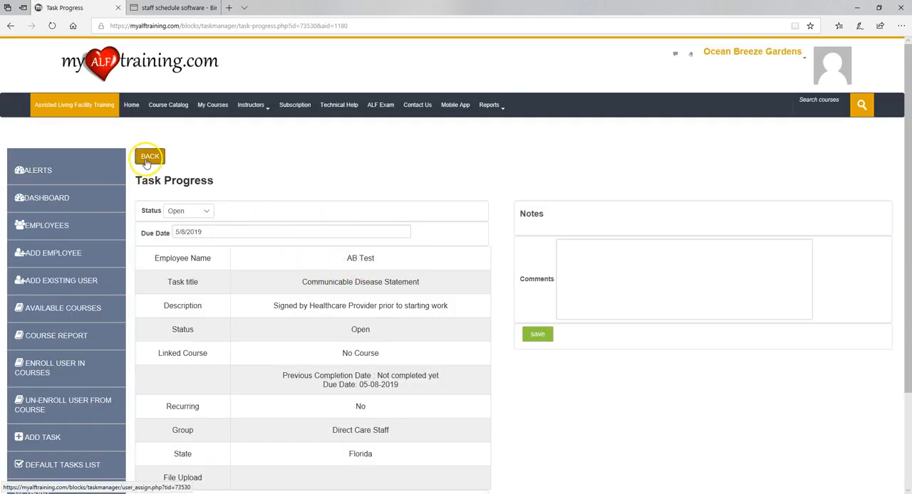
pyautogui.click(149, 156)
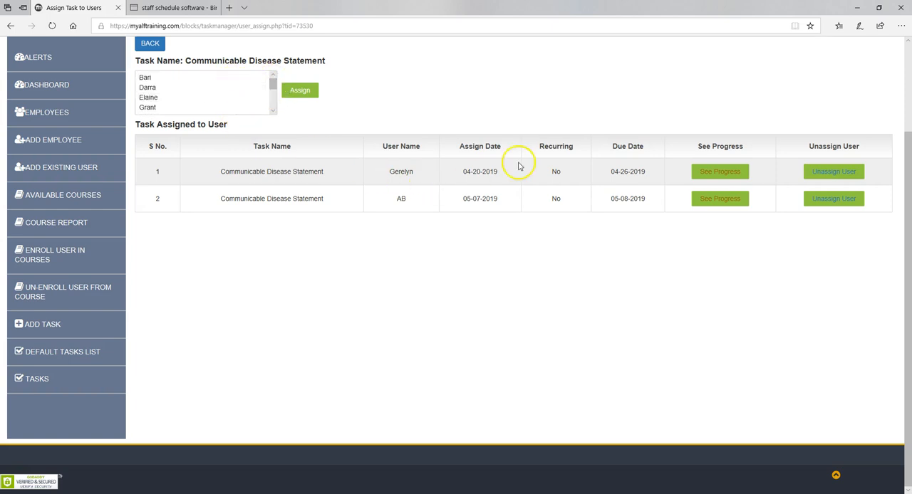
pyautogui.moveTo(575, 210)
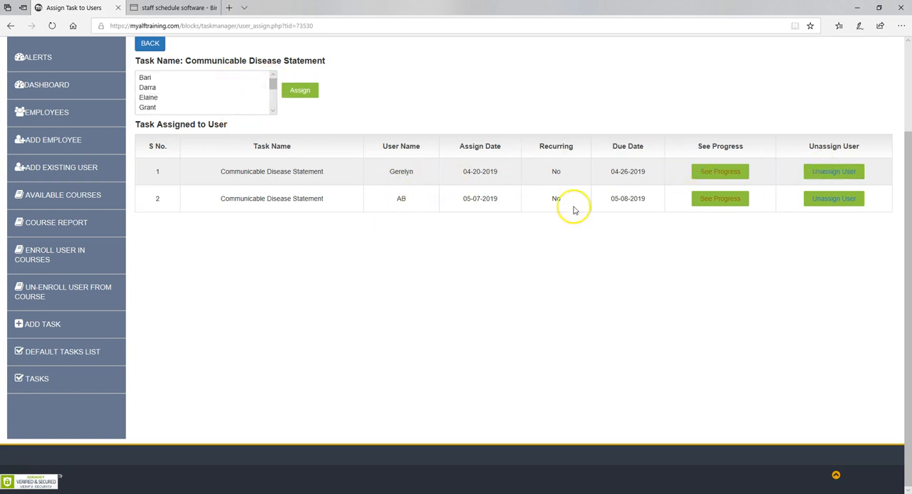
pyautogui.moveTo(35, 378)
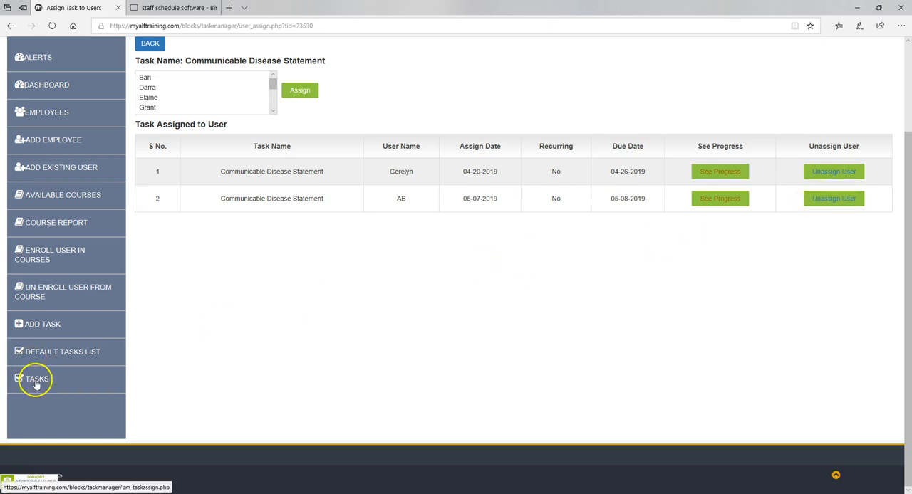
pyautogui.click(36, 378)
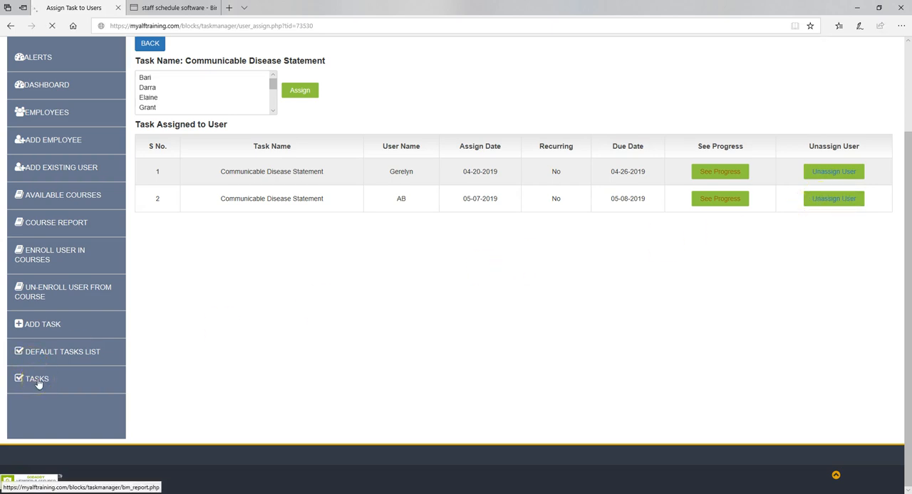
# - Check the incomplete Tasks list, then return to the compliance dashboard
pyautogui.click(36, 378)
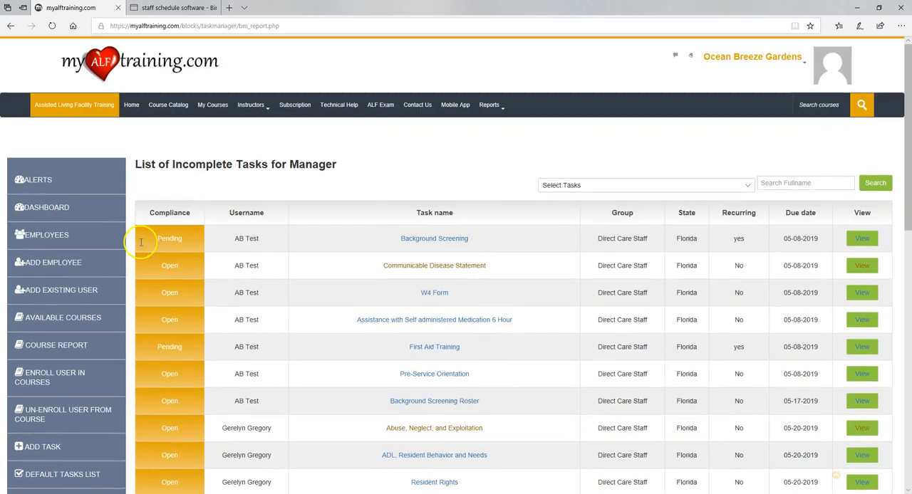
pyautogui.scroll(-3)
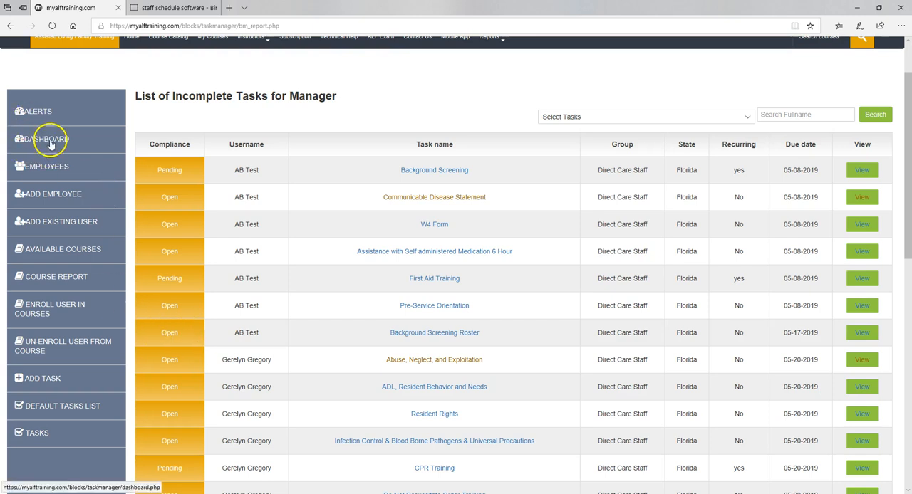
pyautogui.click(44, 139)
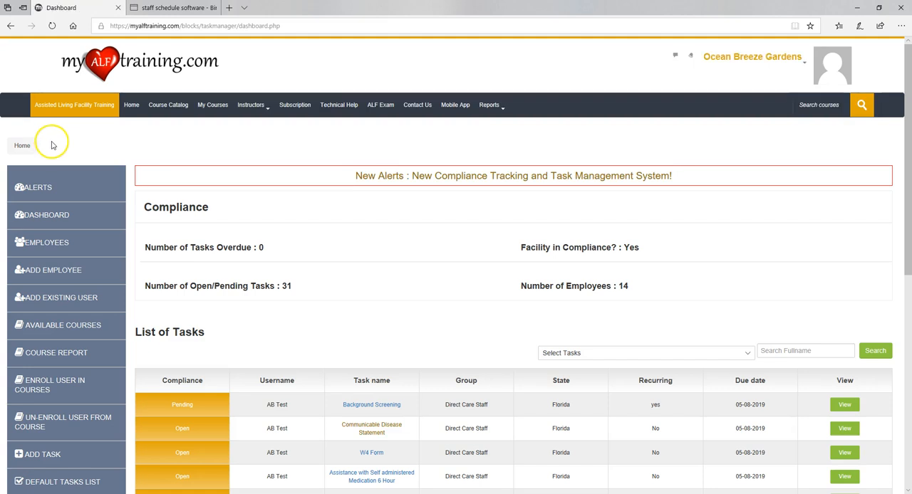
pyautogui.moveTo(402, 273)
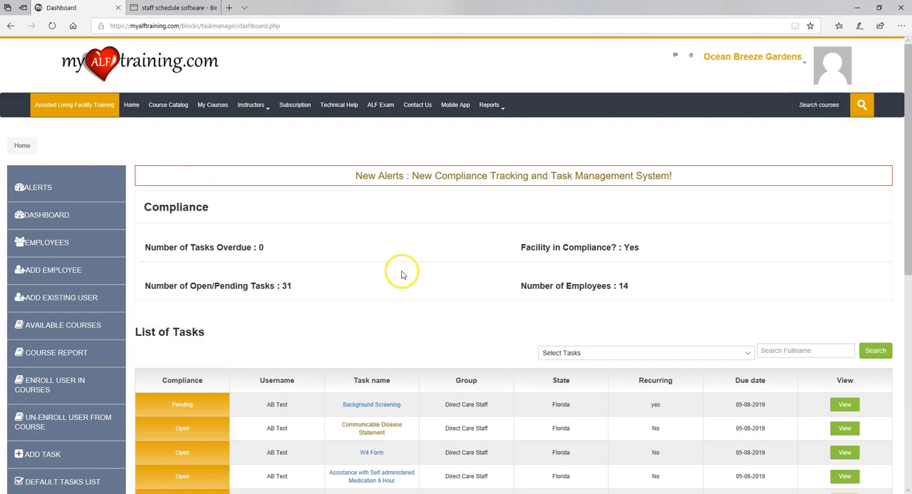
pyautogui.moveTo(244, 306)
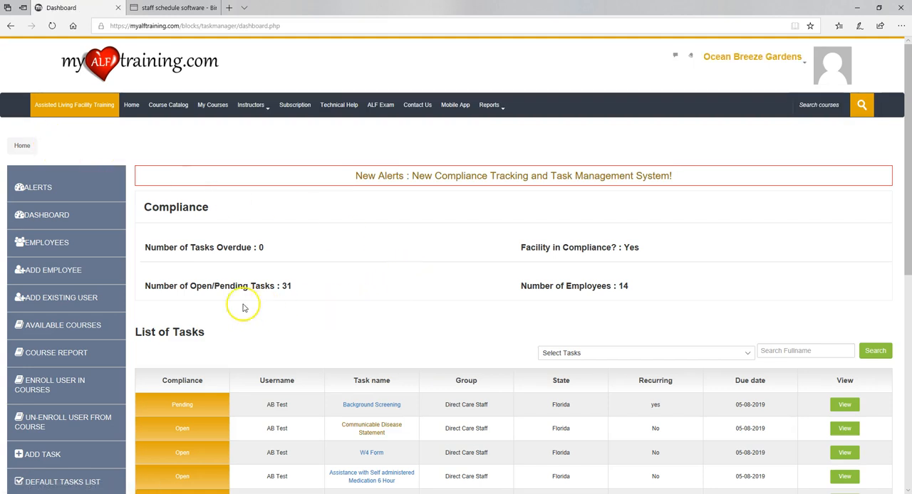